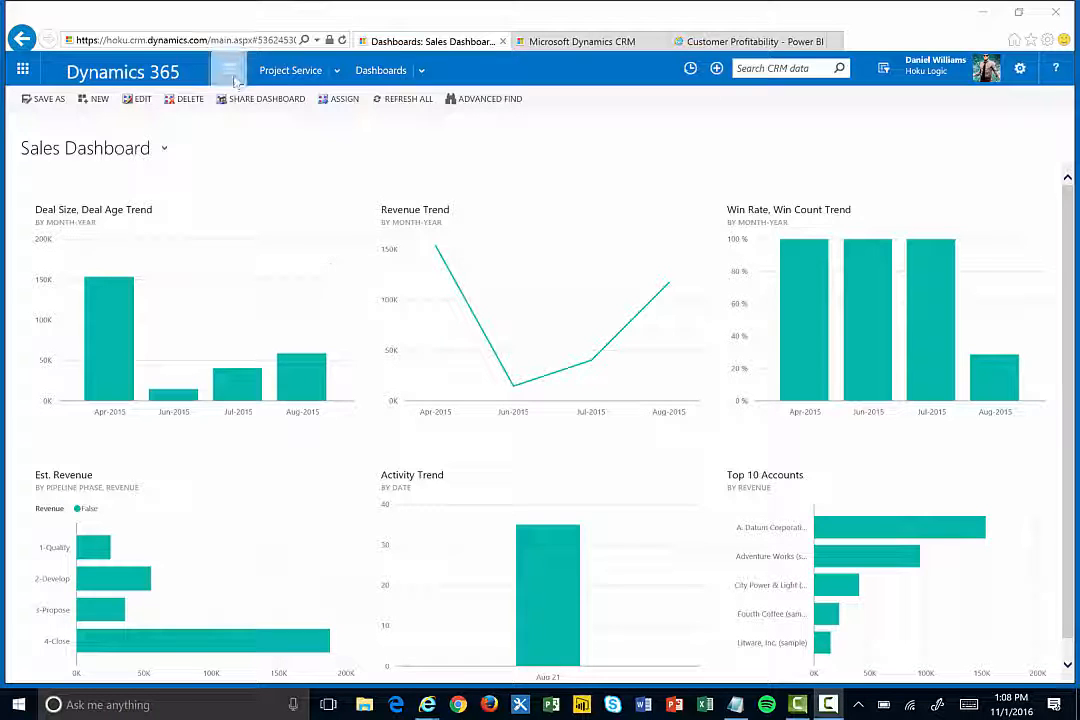
Step: Show the site map with the Marketing, Sales, Project Service and Field Service area tiles
left_click(228, 70)
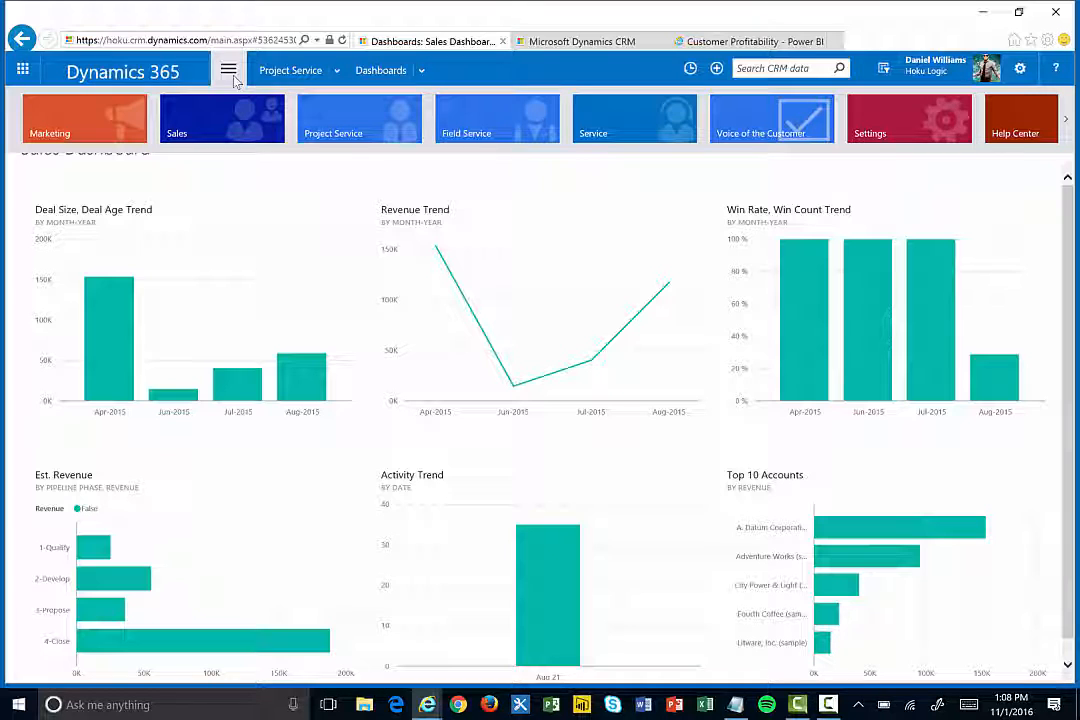
mouse_move(250, 96)
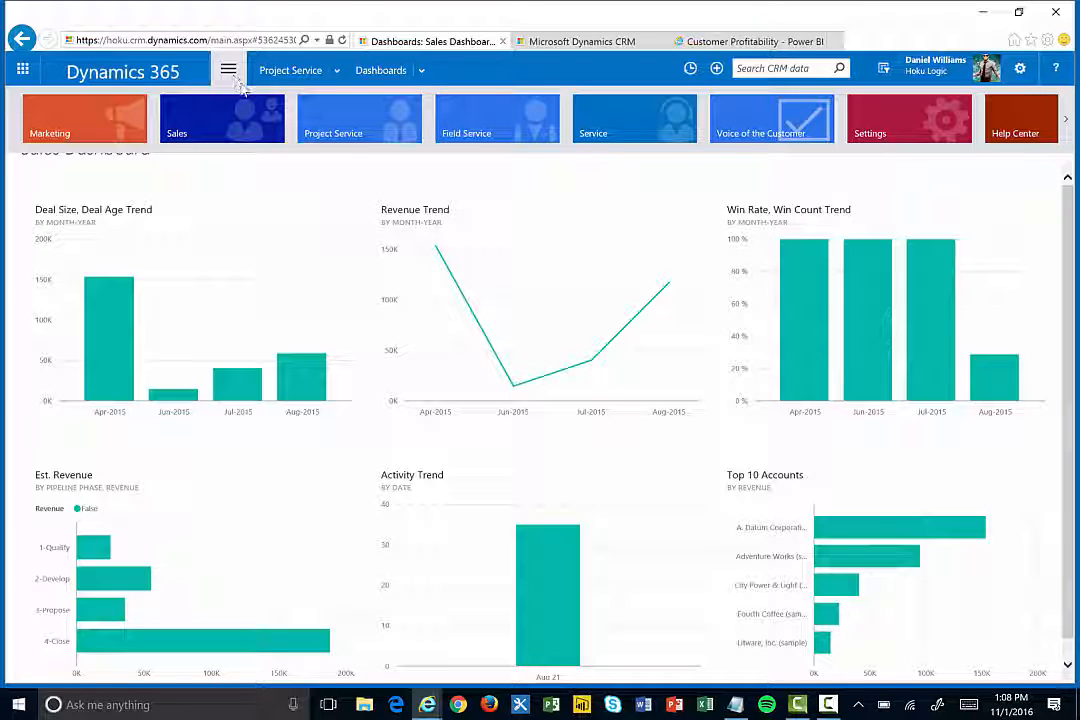
mouse_move(228, 128)
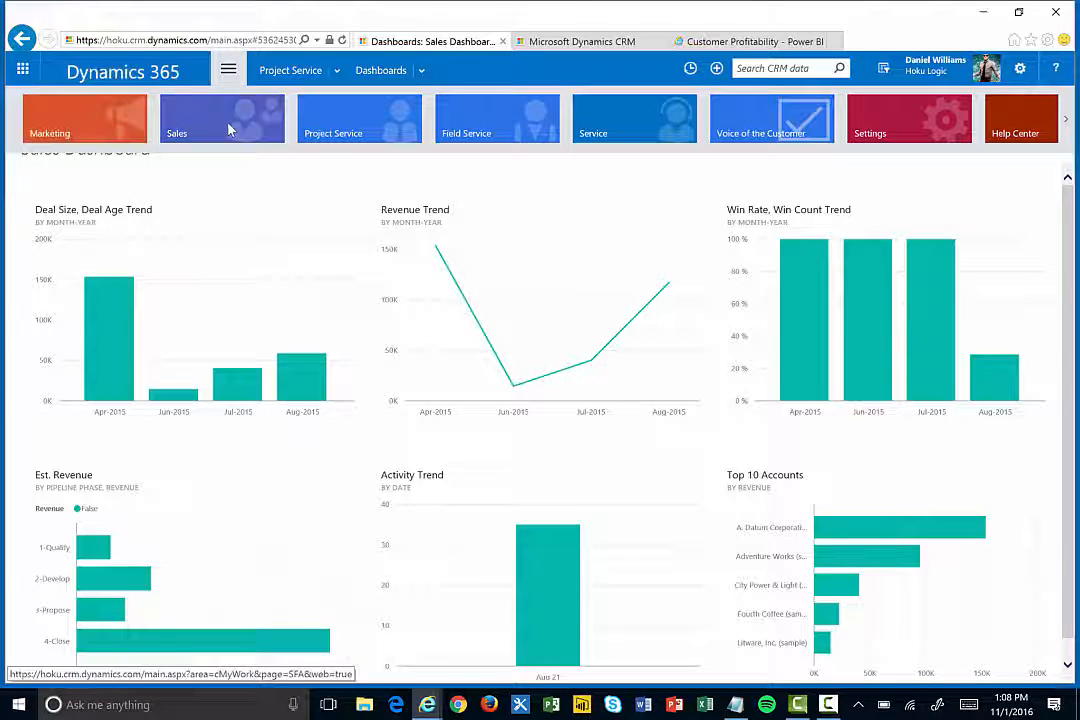
mouse_move(376, 132)
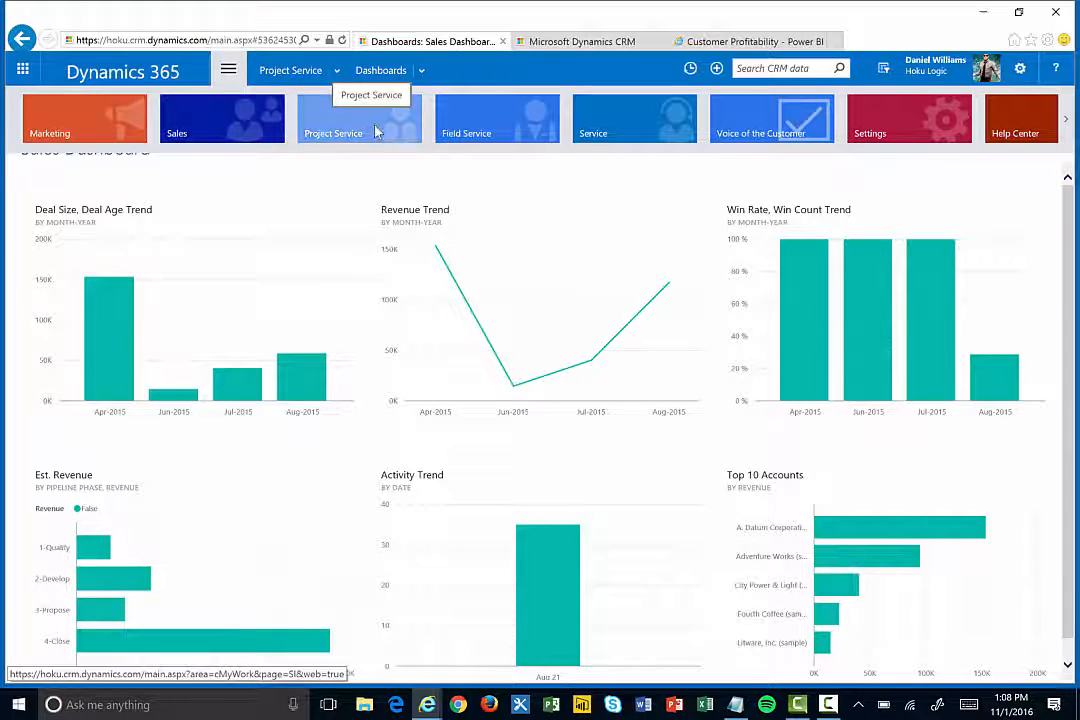
mouse_move(228, 120)
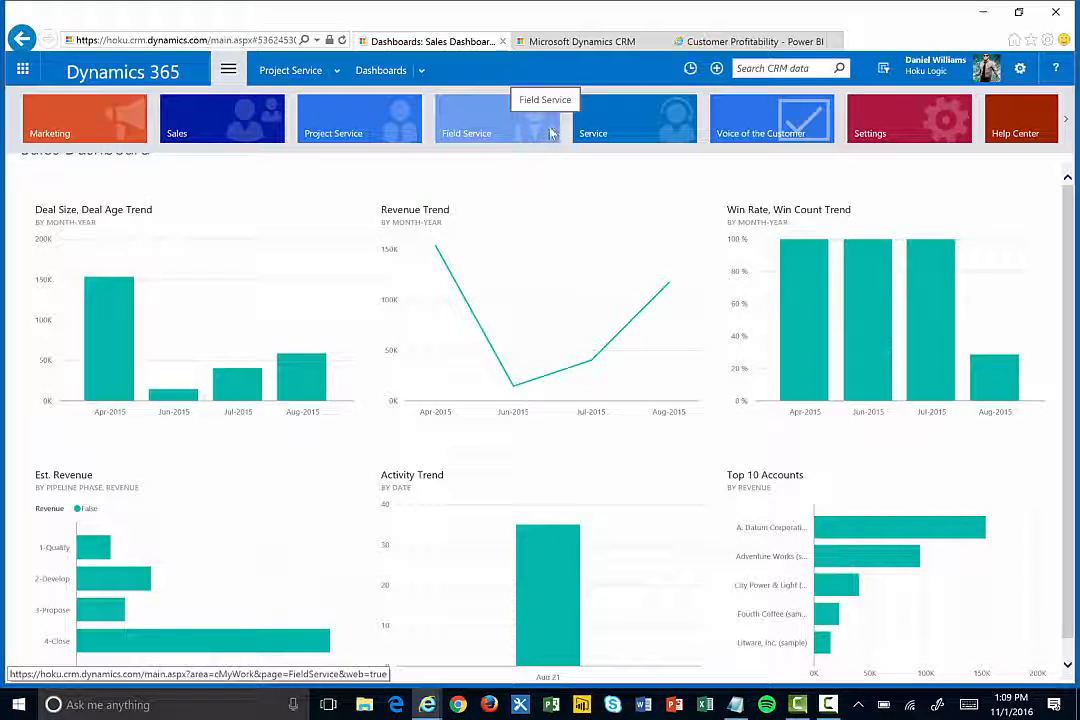
mouse_move(648, 136)
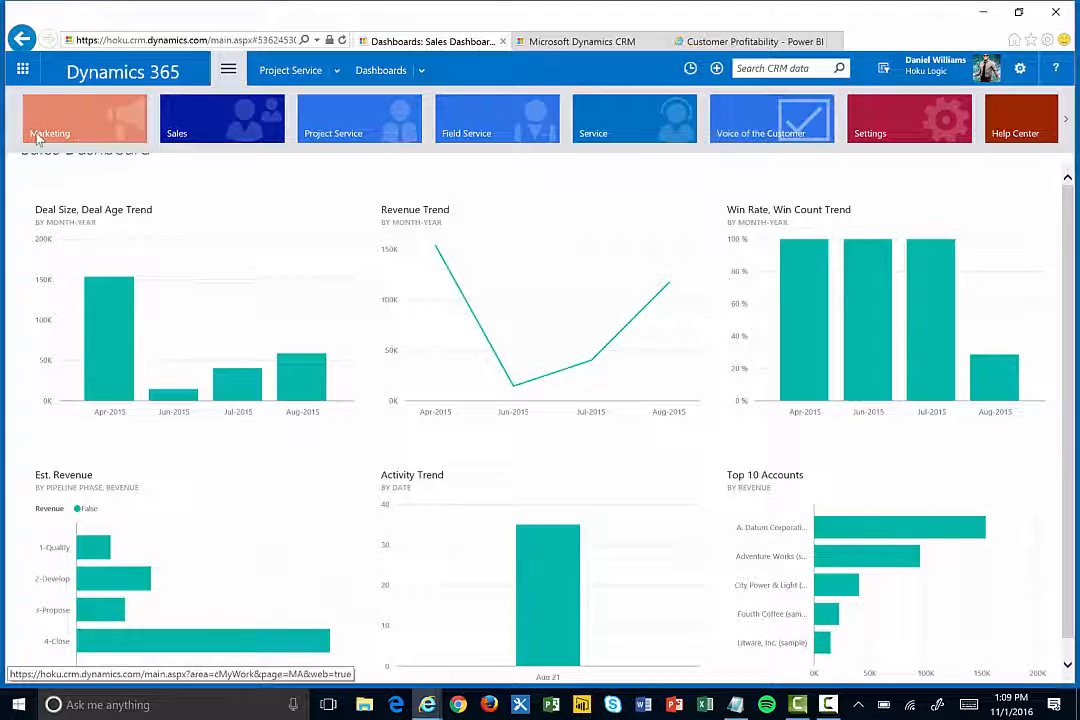
mouse_move(786, 130)
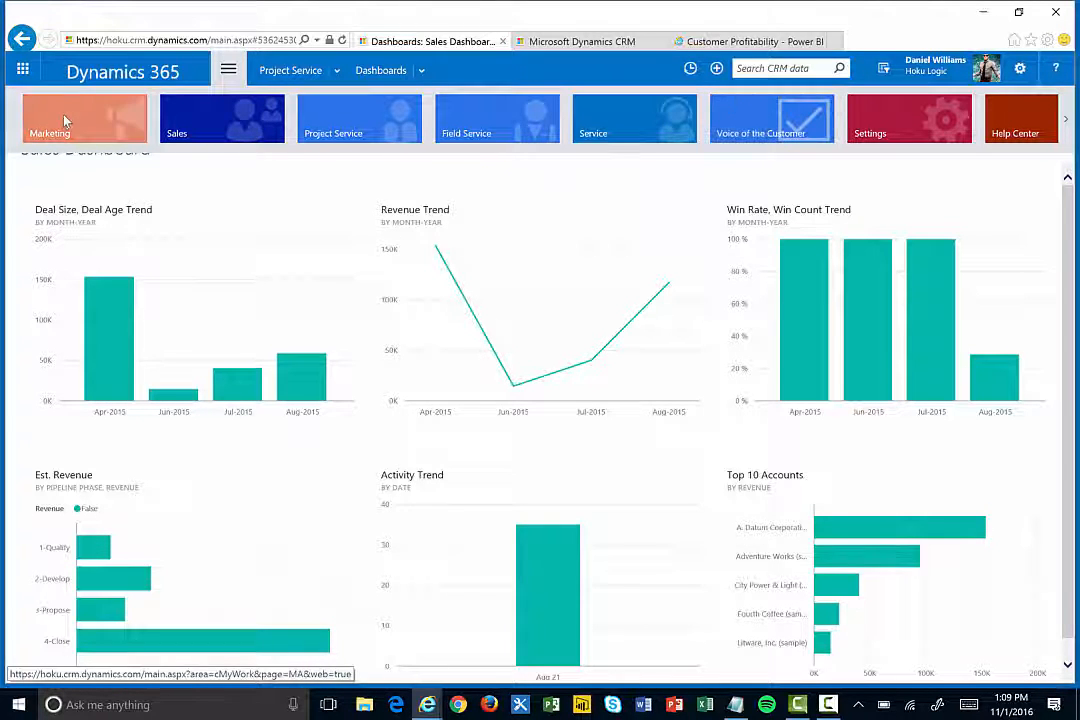
mouse_move(676, 136)
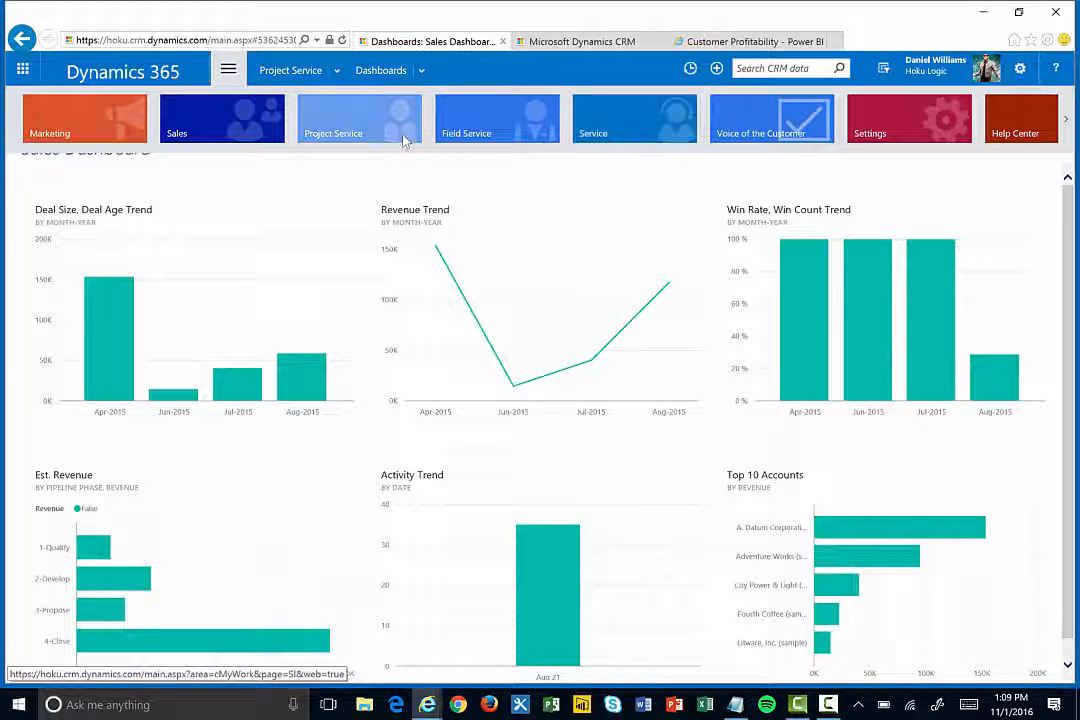
Step: From Project Service opportunities, open VOIP Phones and reach its Project Prioritization section
left_click(356, 118)
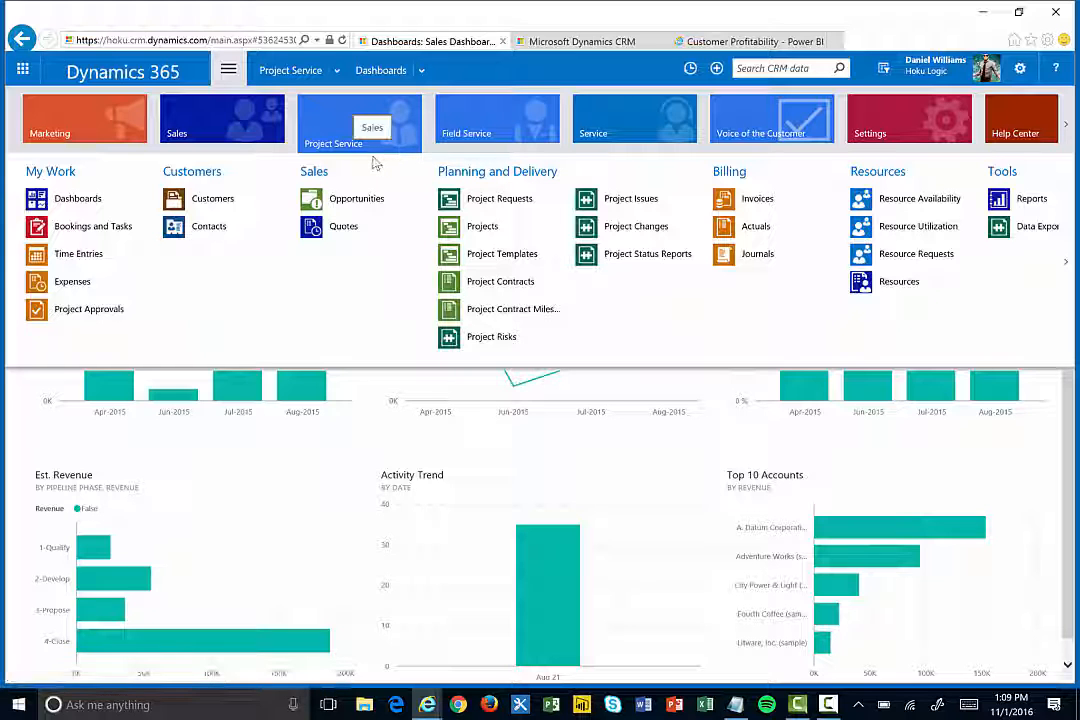
mouse_move(368, 186)
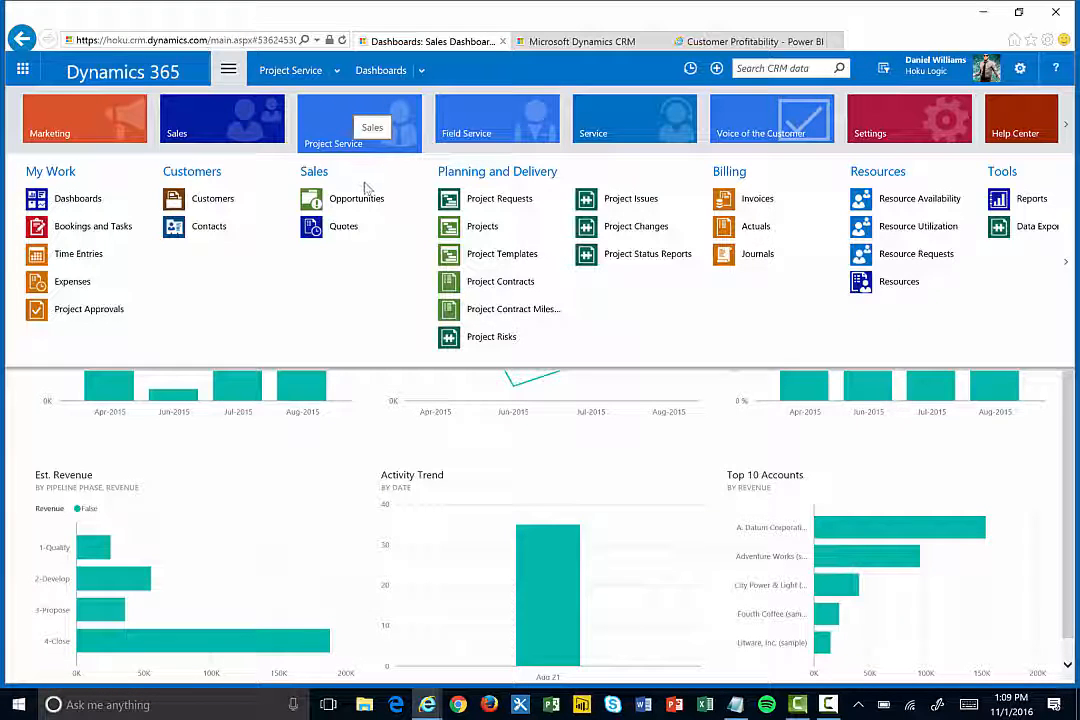
mouse_move(390, 300)
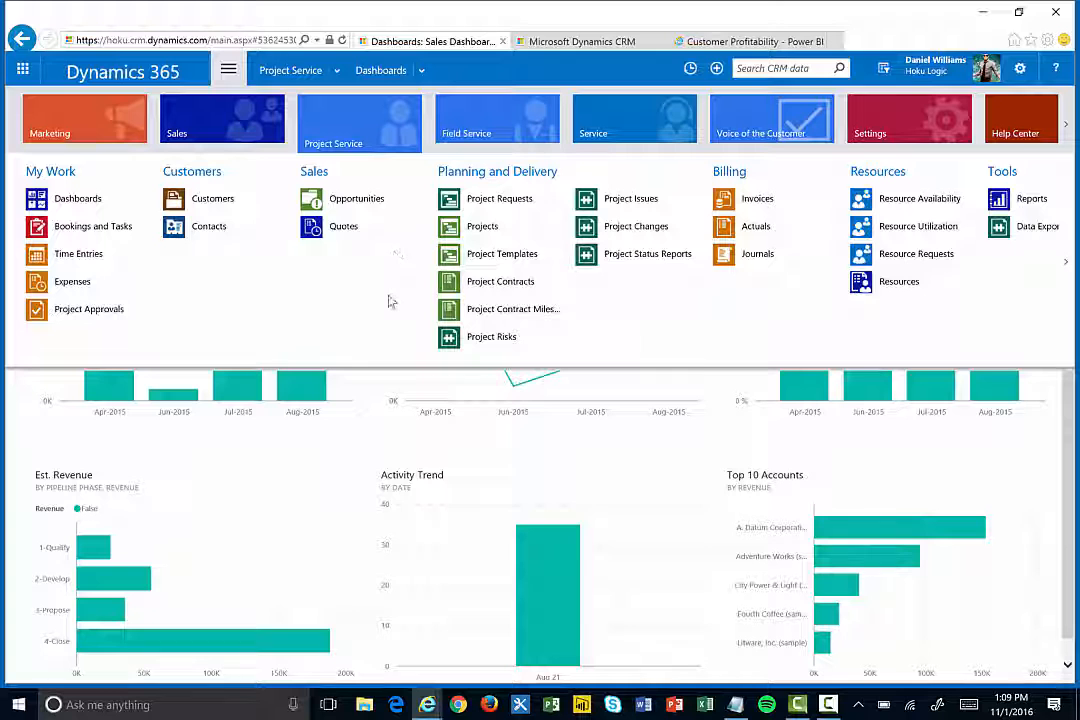
mouse_move(356, 198)
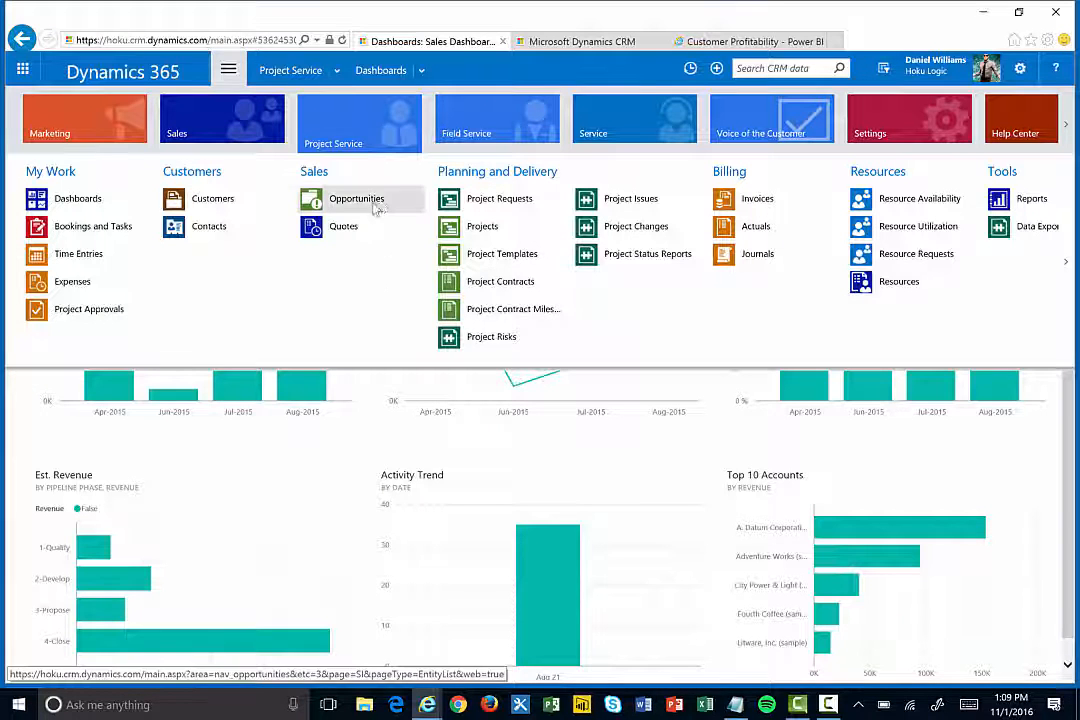
left_click(356, 198)
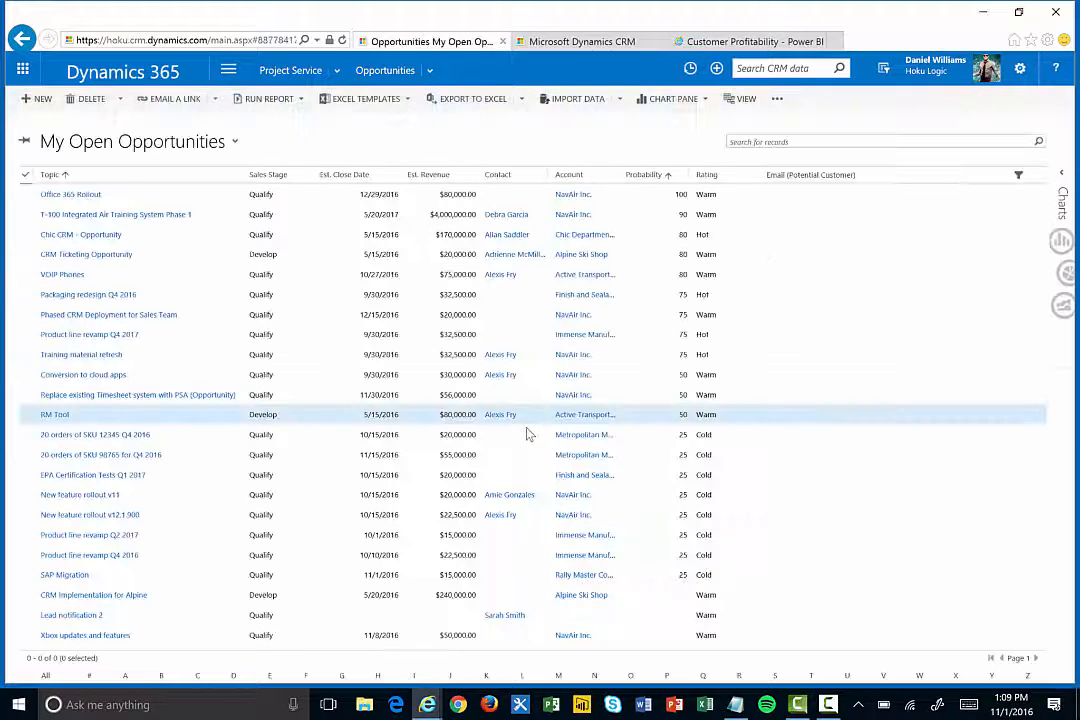
left_click(96, 434)
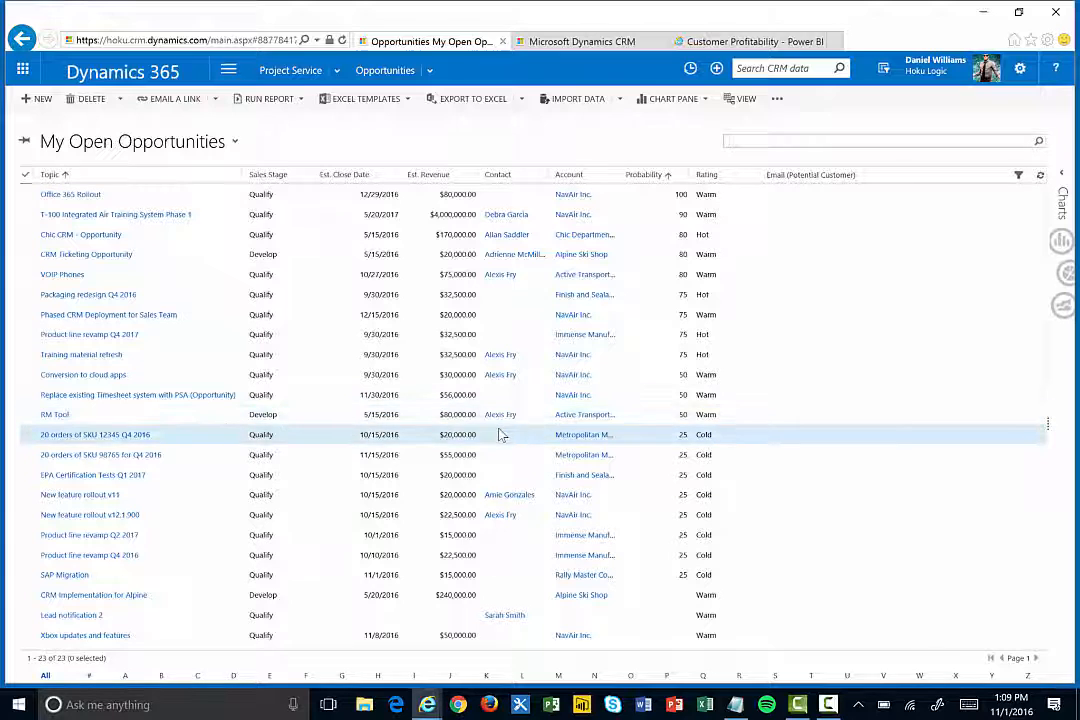
double_click(80, 436)
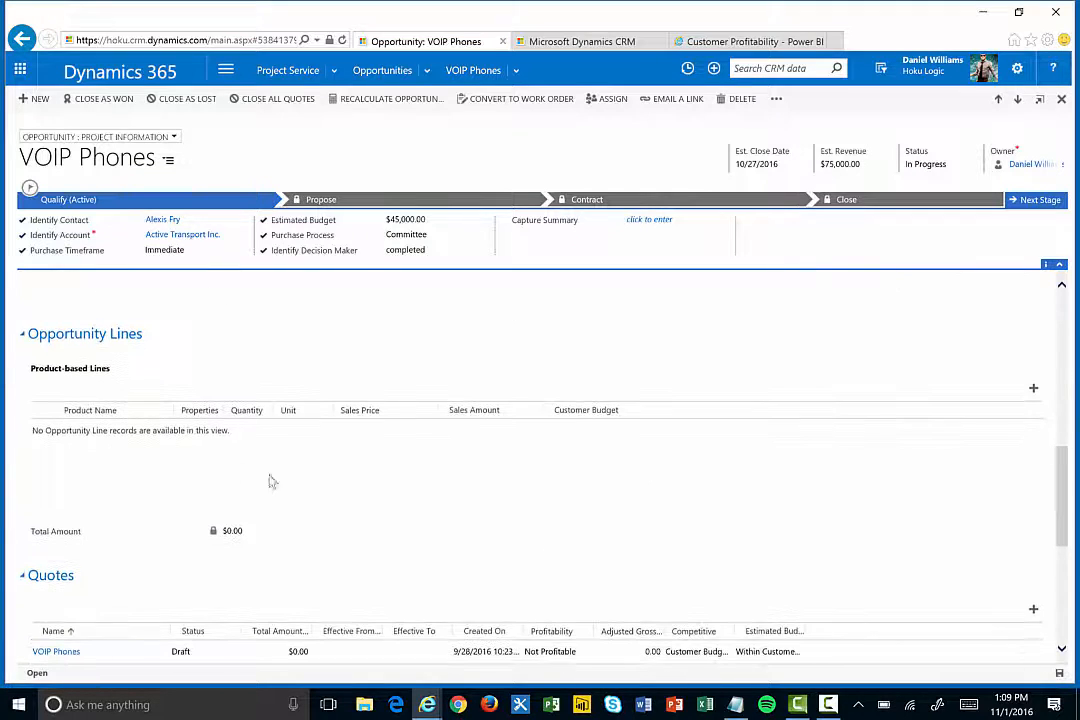
scroll("down", 3)
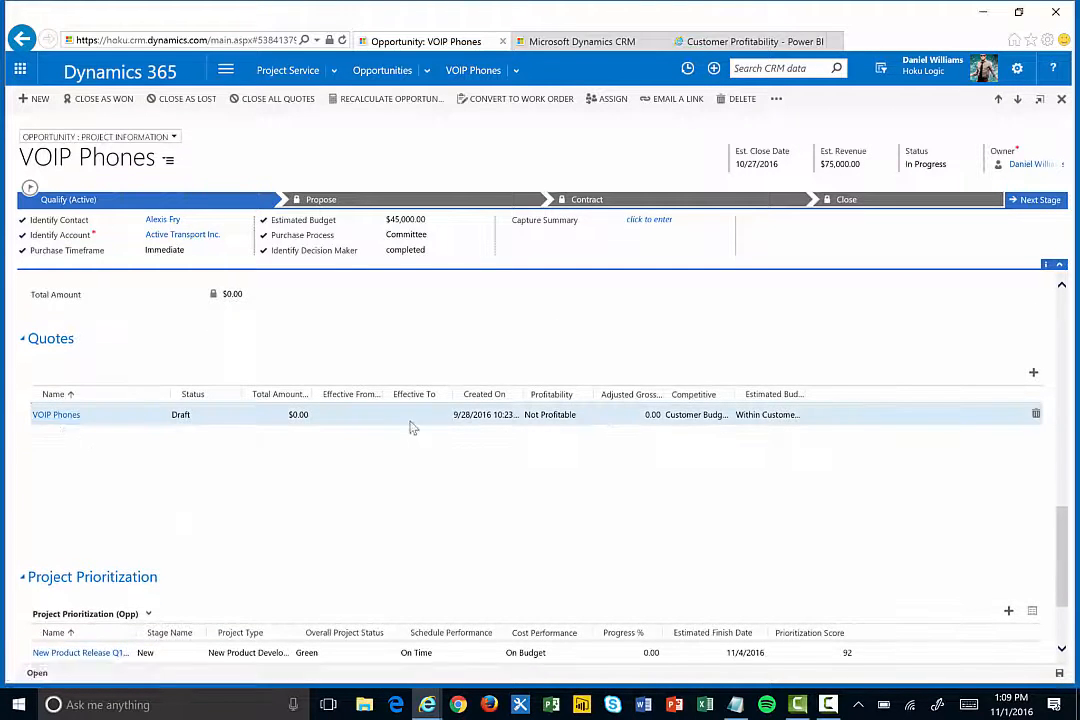
scroll("down", 3)
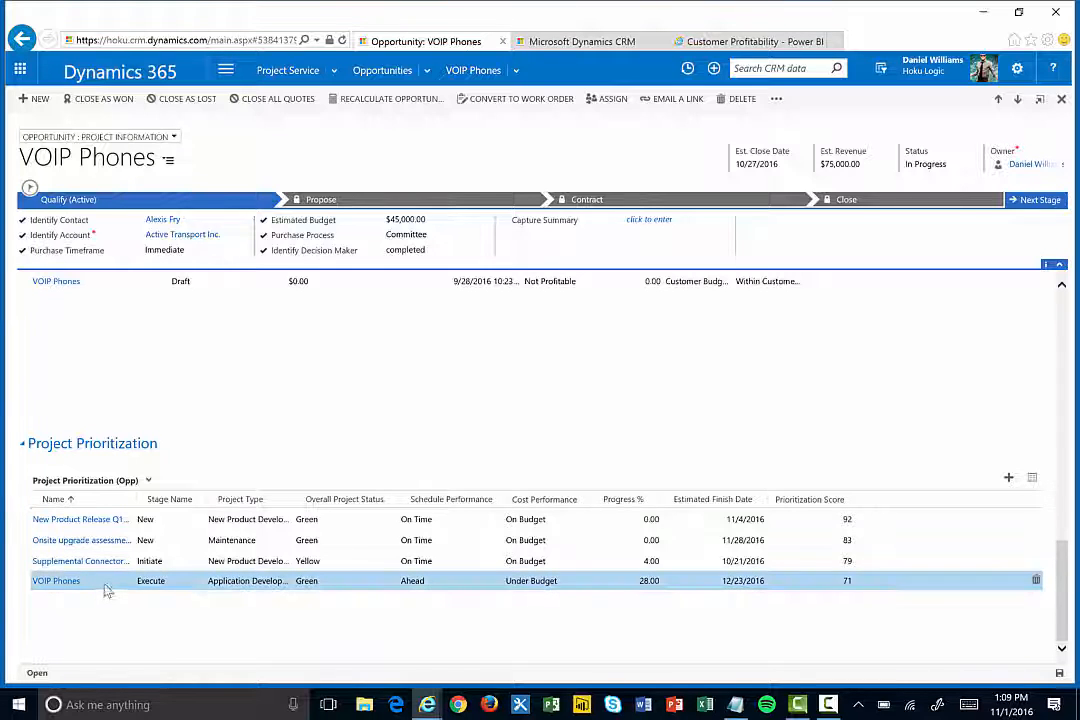
mouse_move(56, 584)
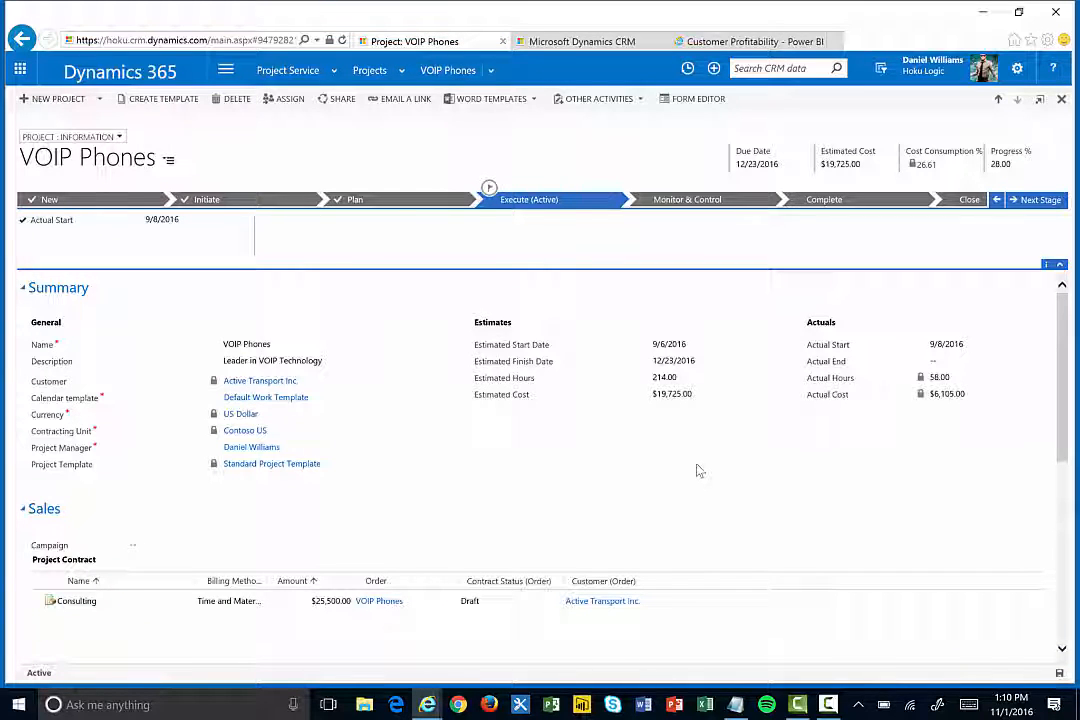
Step: Review the VOIP Phones project Summary and move to the Project Online Analyze Cost page
left_click(290, 396)
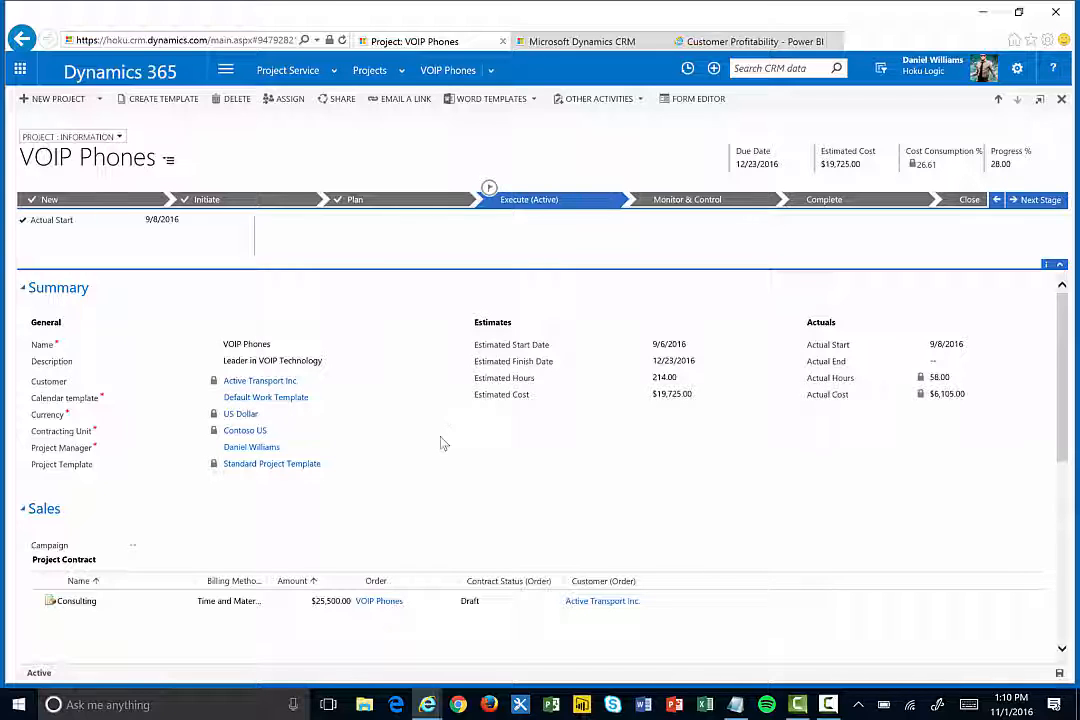
mouse_move(438, 444)
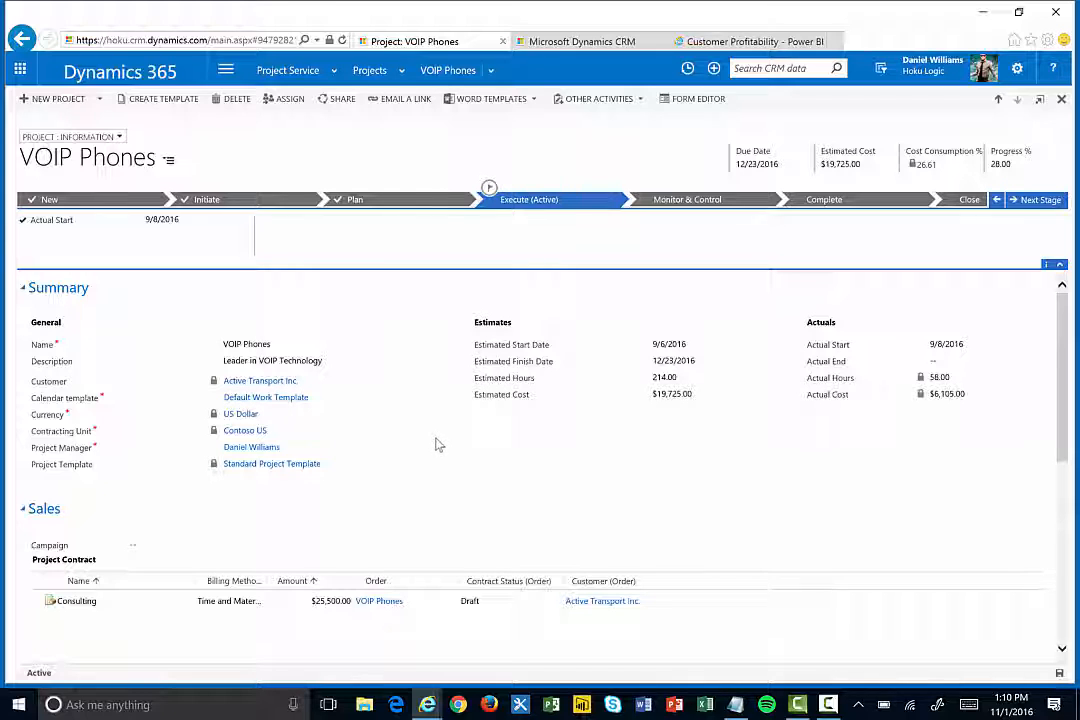
mouse_move(464, 460)
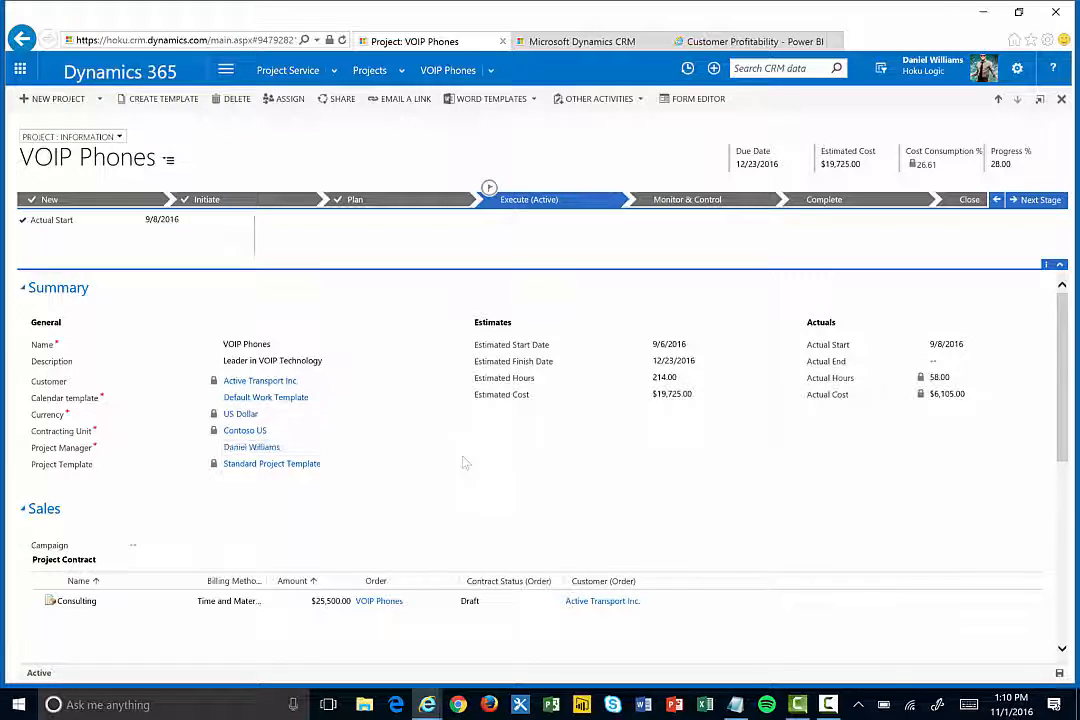
mouse_move(448, 476)
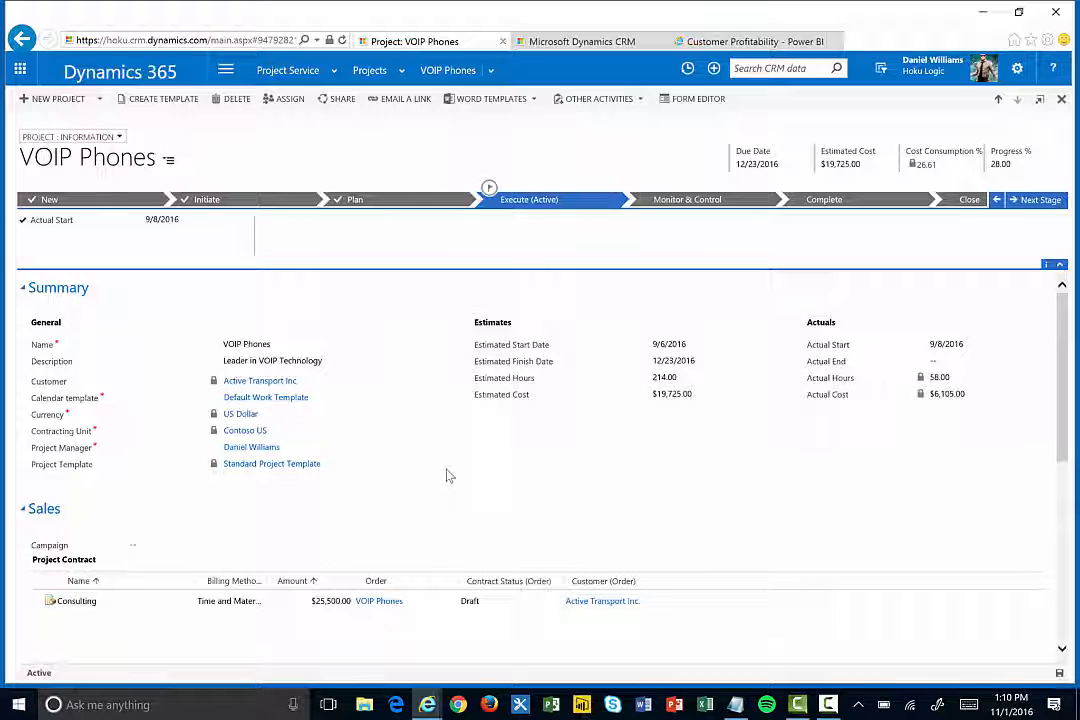
scroll("down", 3)
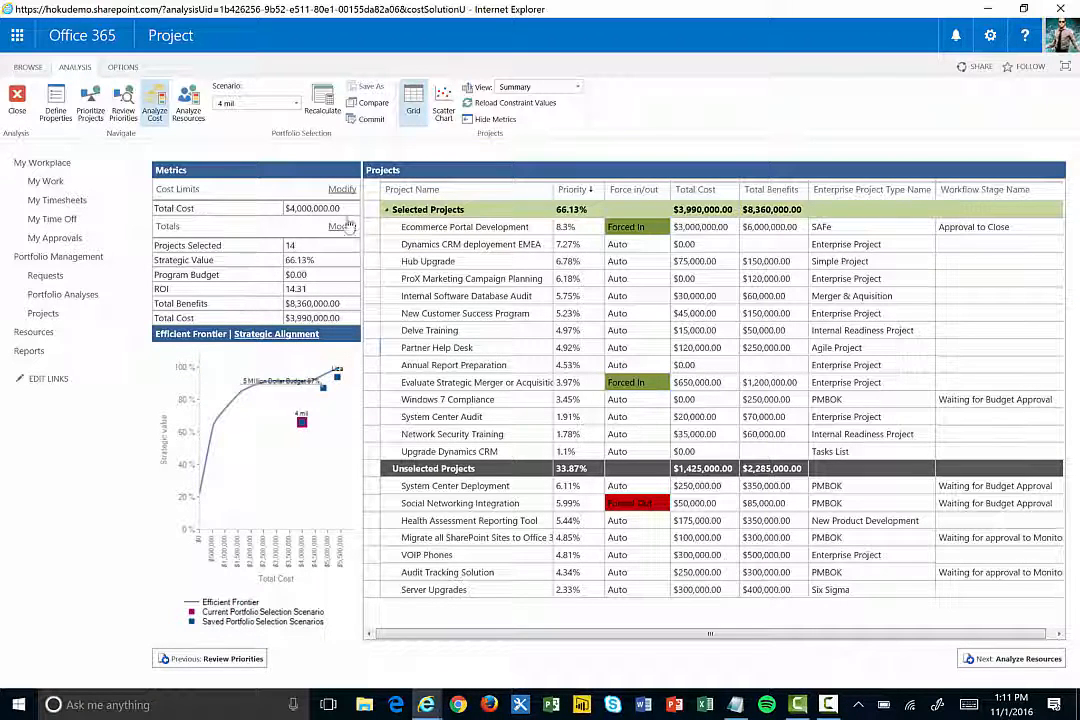
Step: Apply the 5 Million Dollar Budget scenario on Analyze Cost, then go to Analyze Resources
left_click(312, 208)
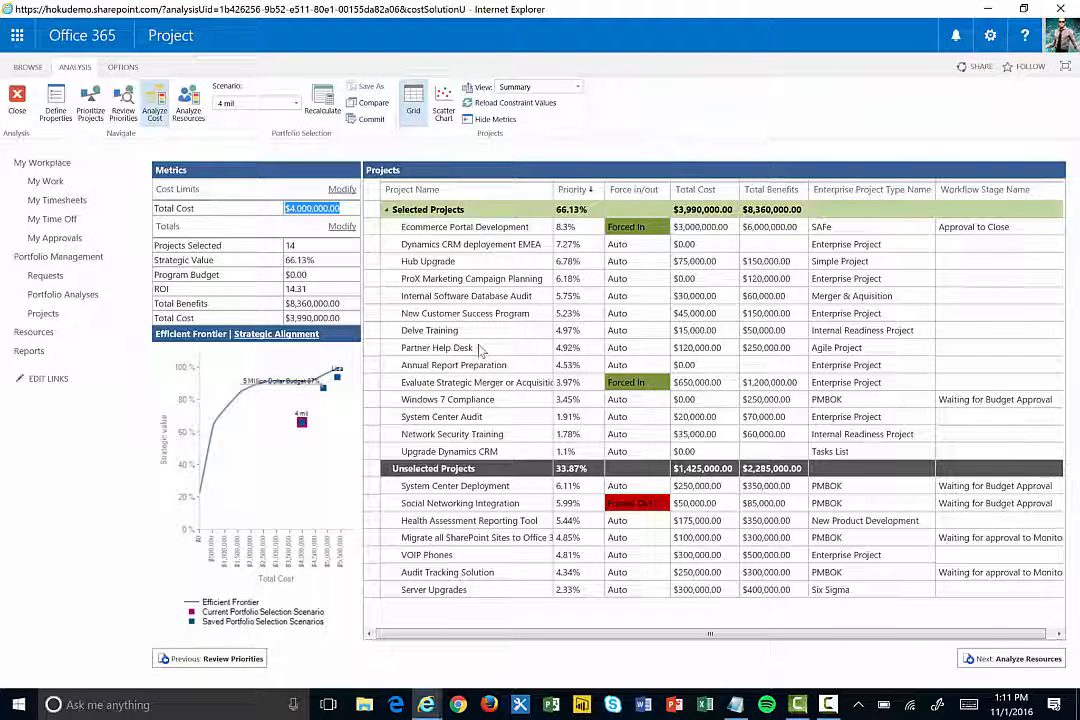
mouse_move(784, 228)
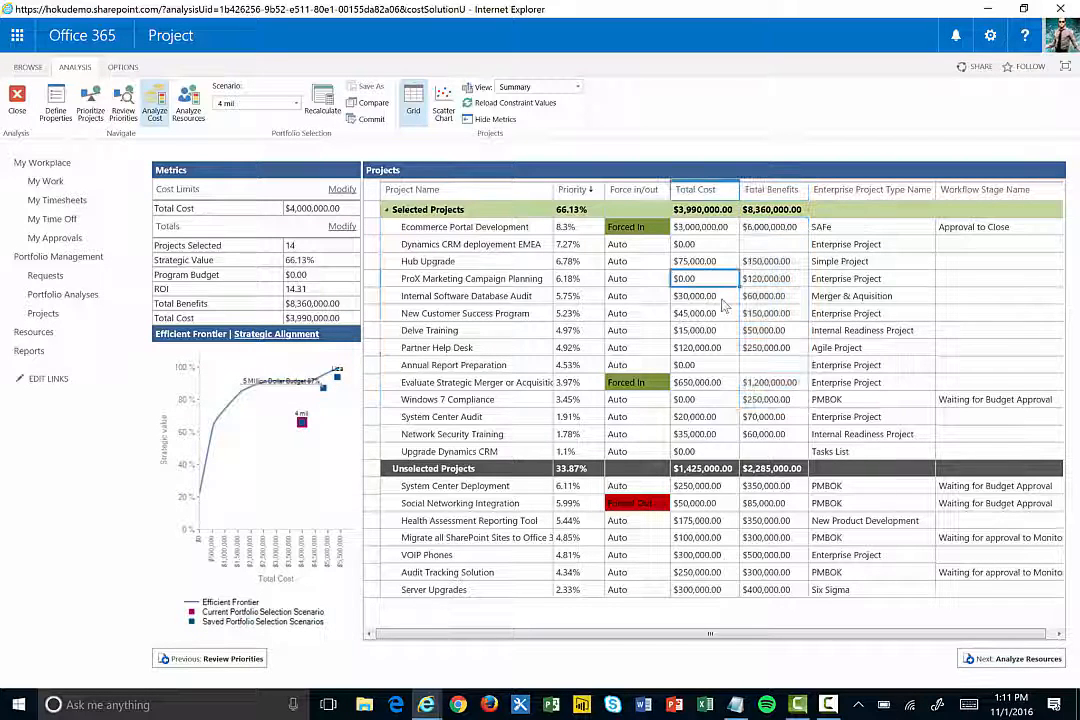
mouse_move(648, 348)
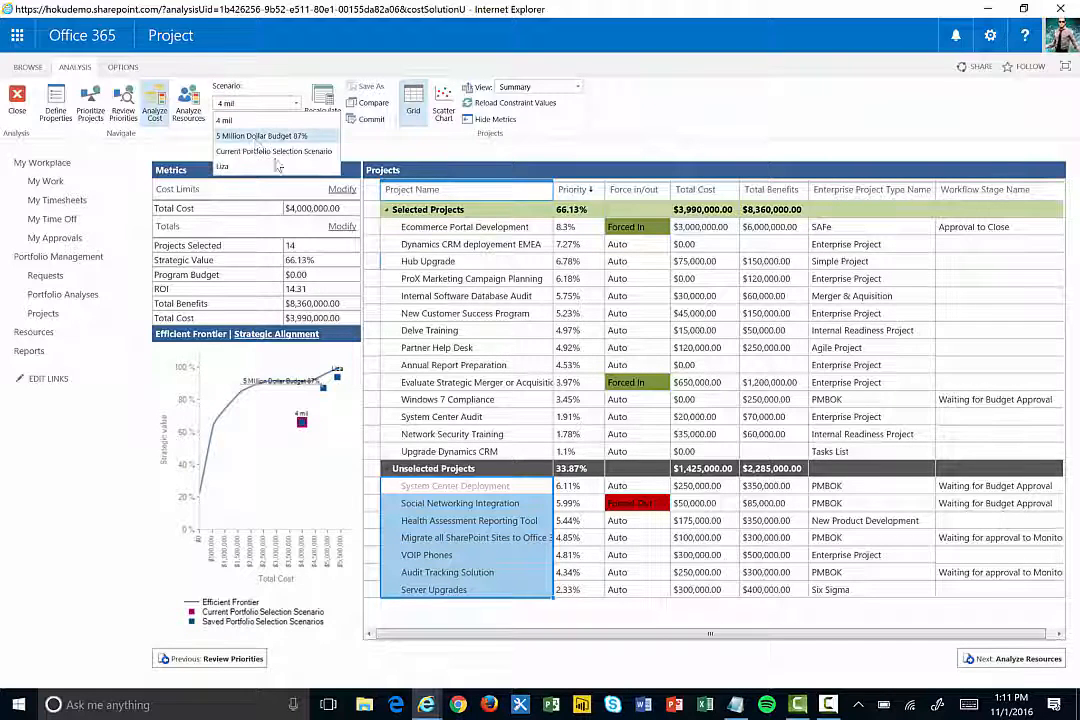
left_click(260, 136)
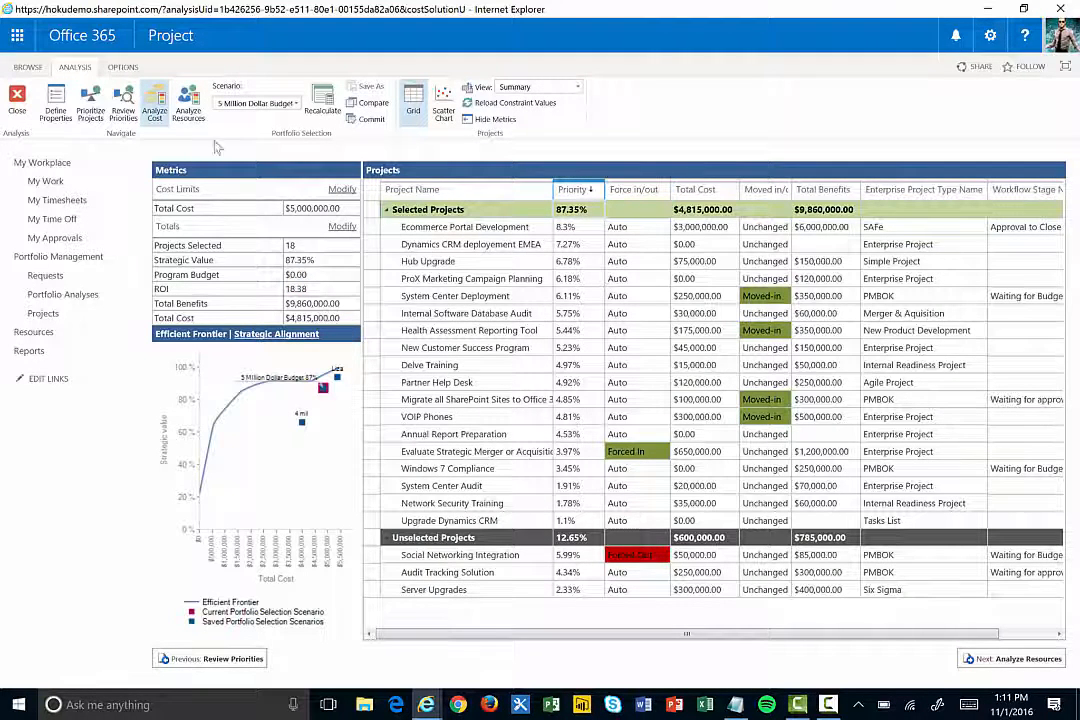
left_click(184, 104)
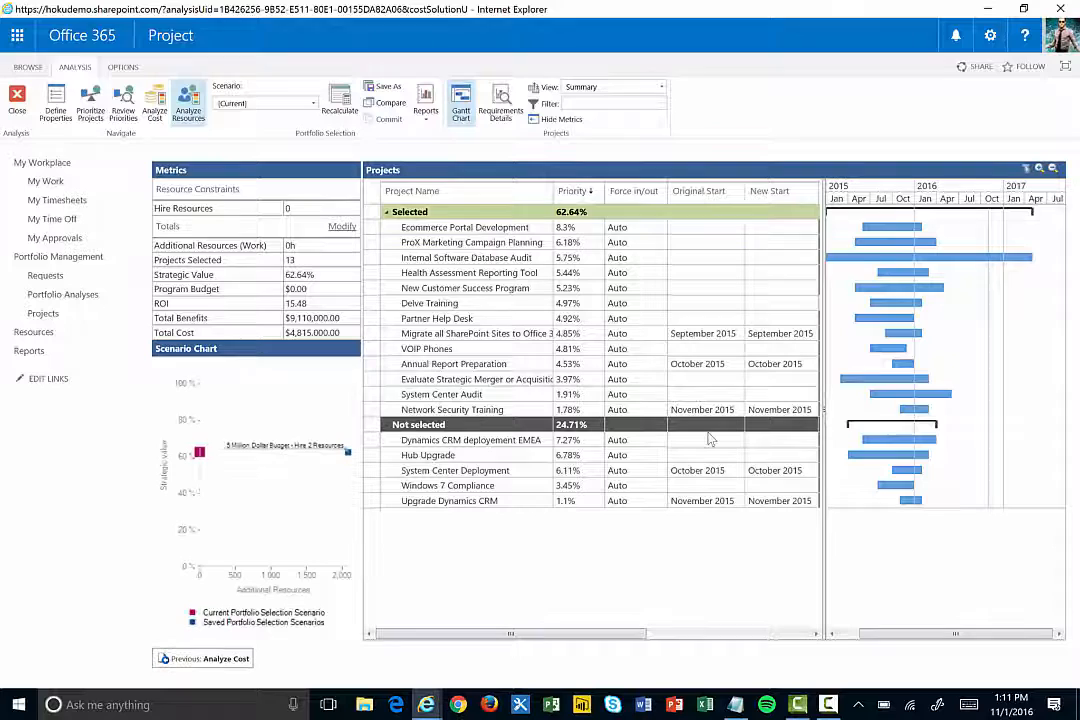
mouse_move(932, 276)
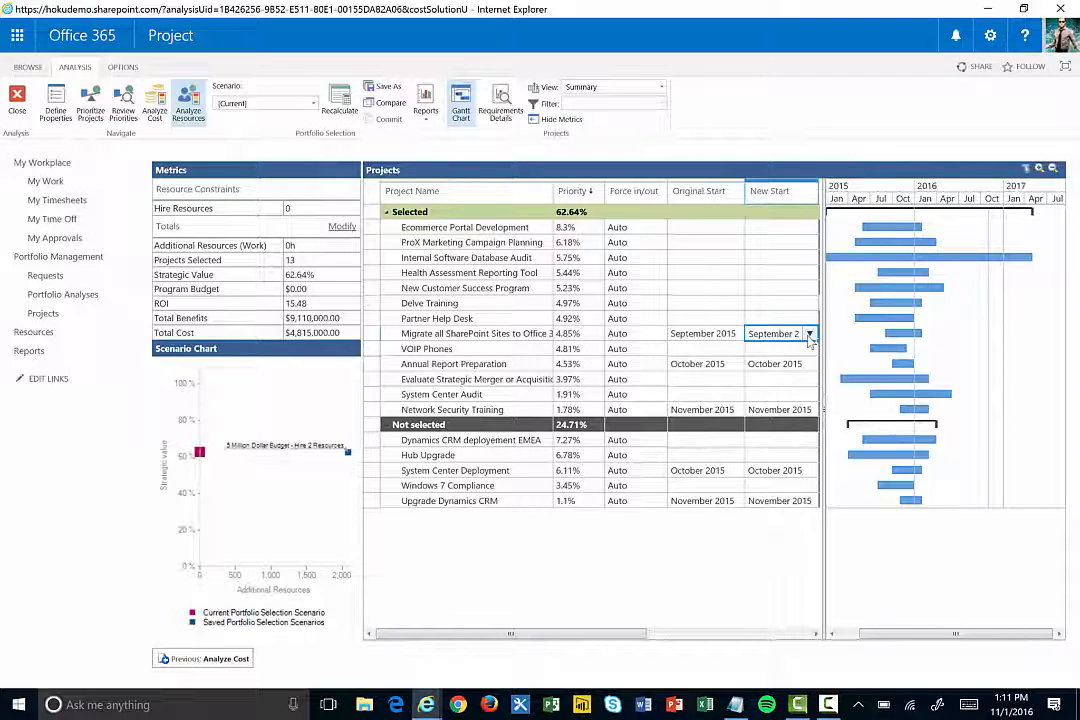
left_click(808, 332)
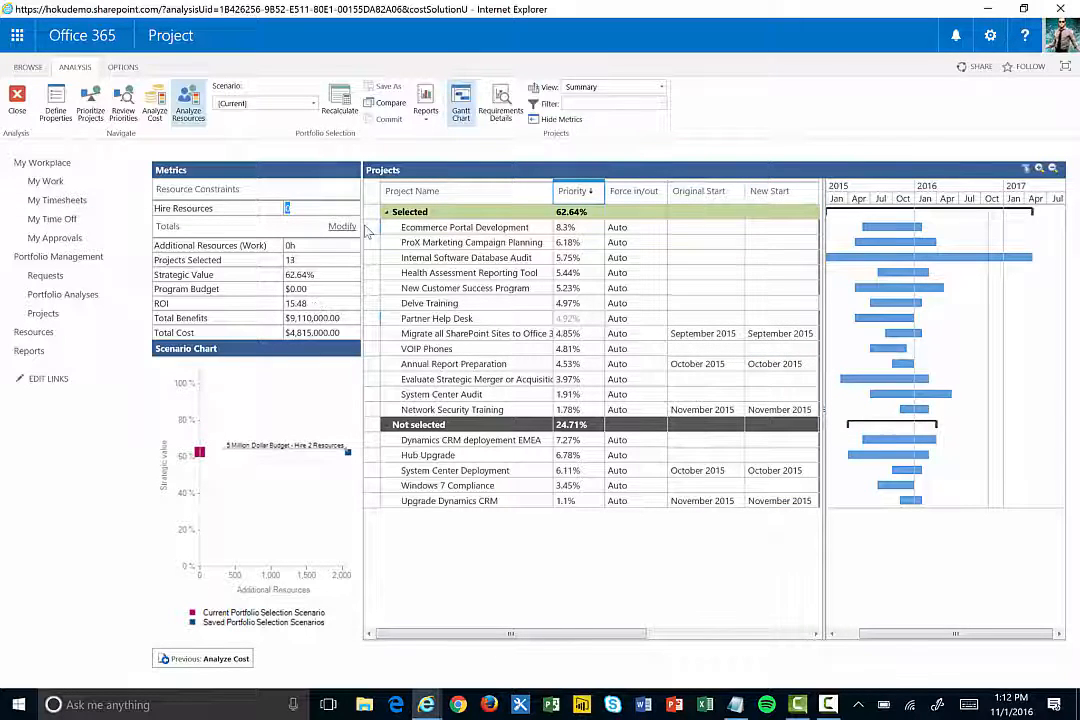
left_click(340, 104)
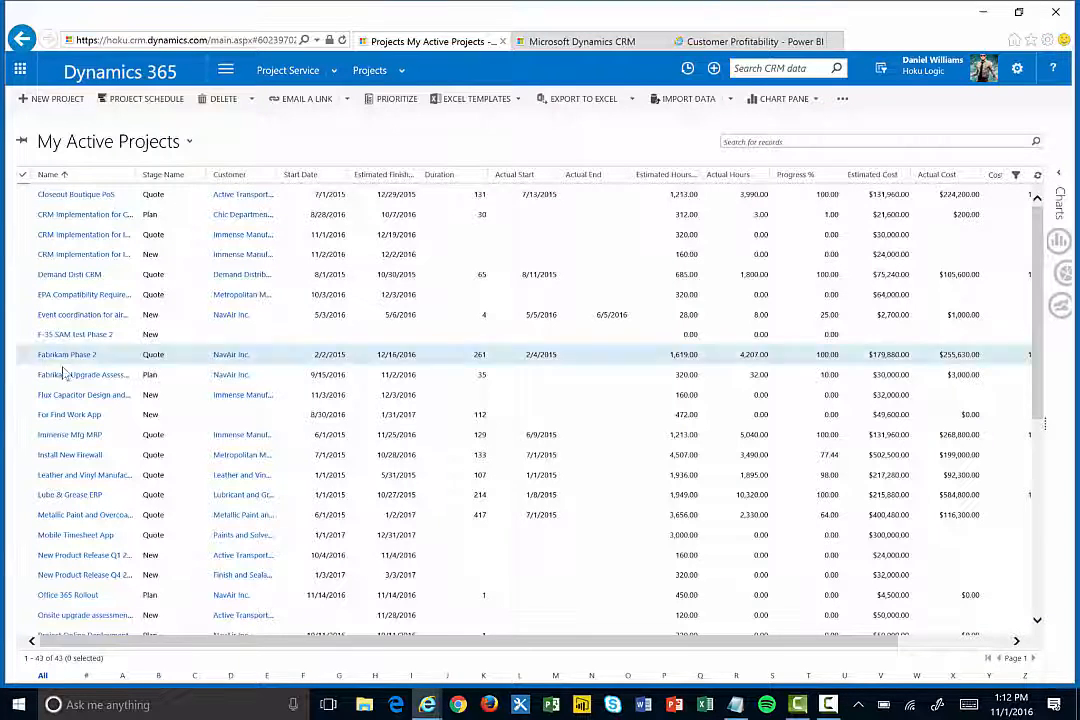
Step: Open the VOIP Phones record from the My Active Projects grid
scroll("down", 3)
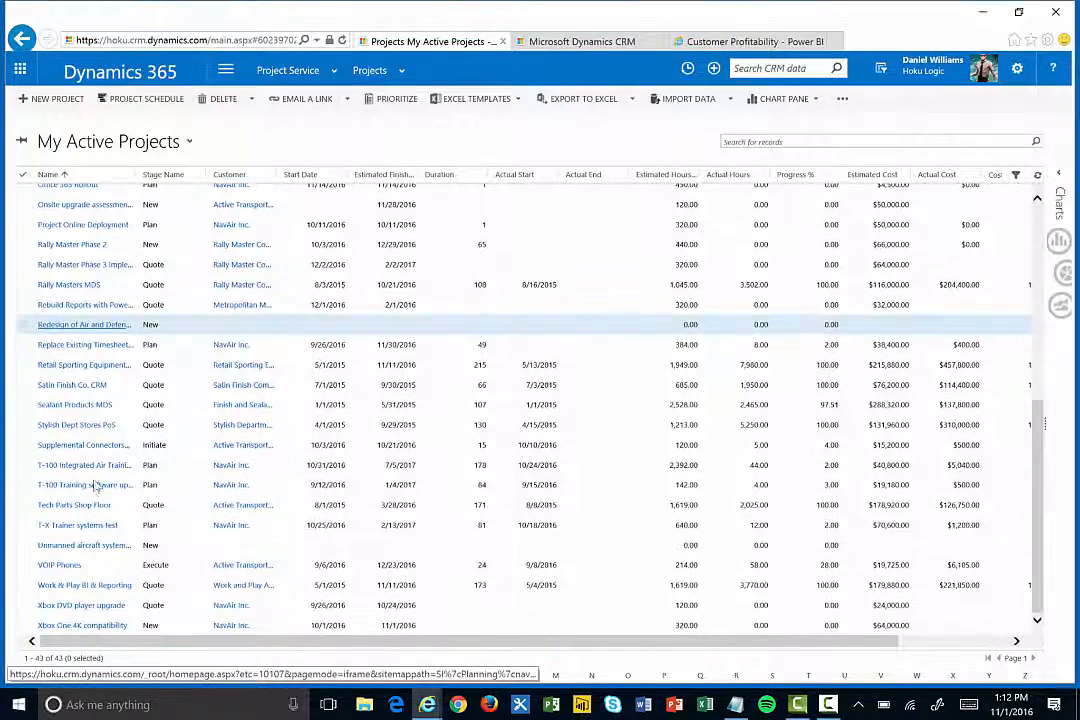
double_click(82, 486)
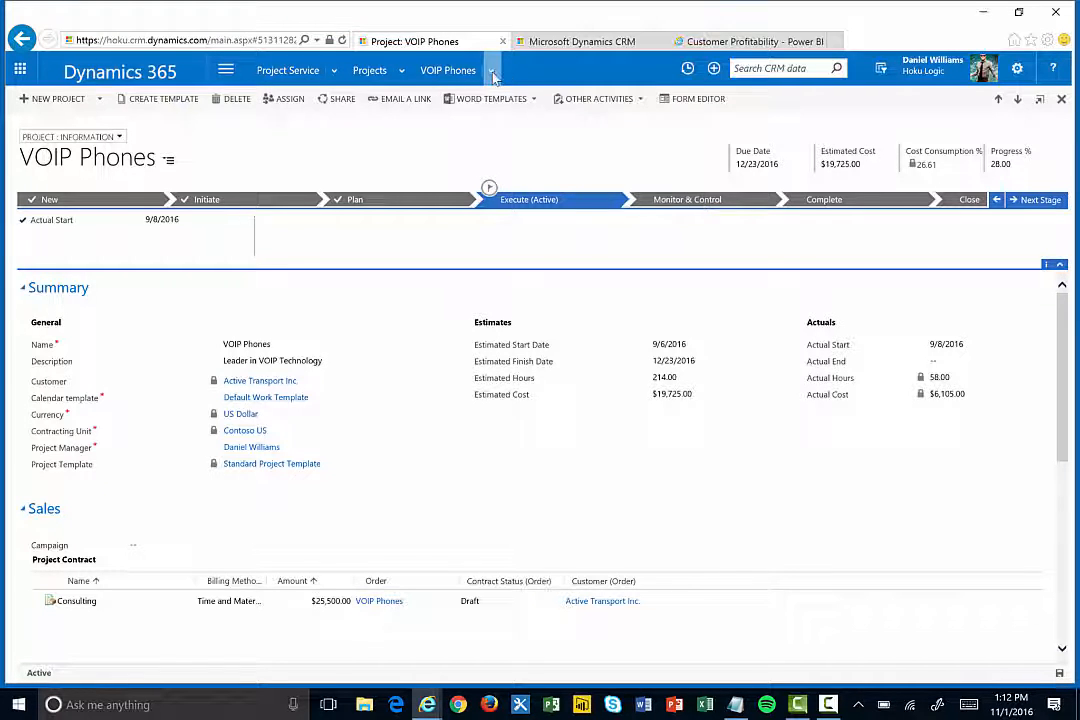
Step: Switch the VOIP Phones project to its Work breakdown structure with the Gantt timeline
left_click(494, 70)
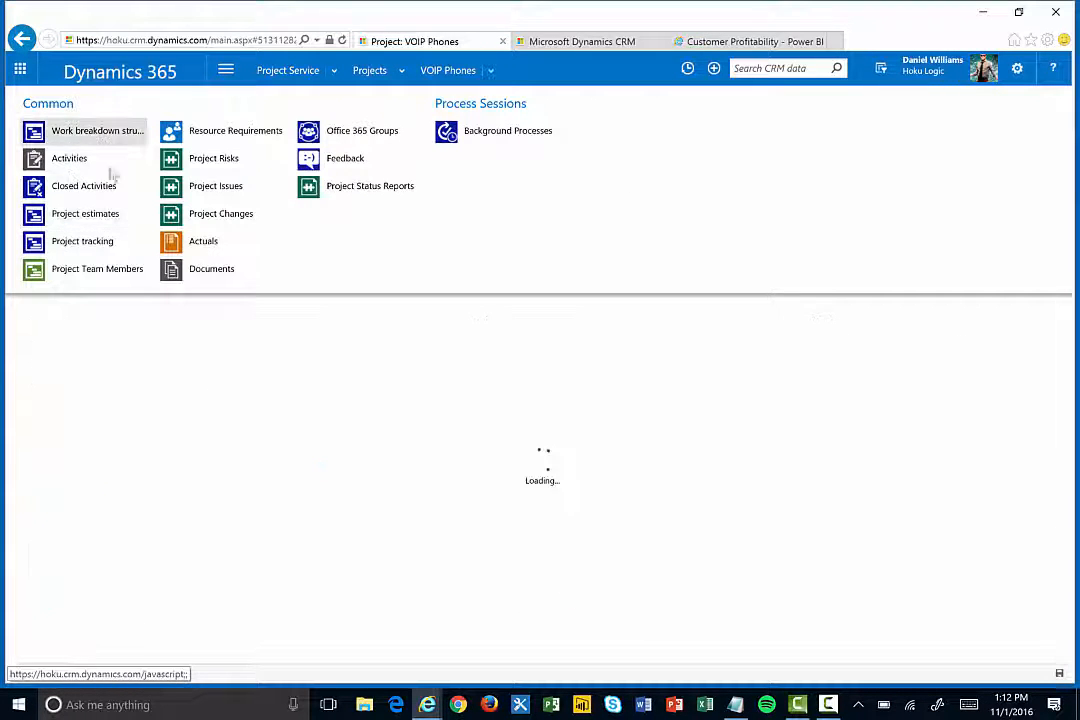
left_click(96, 130)
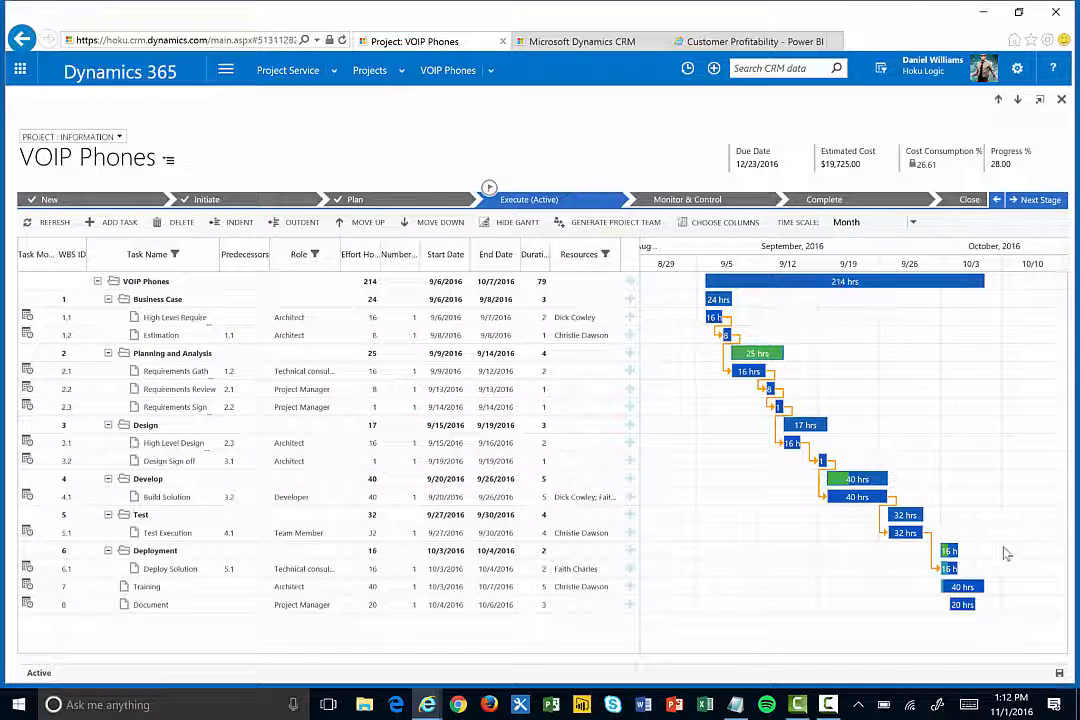
left_click(180, 388)
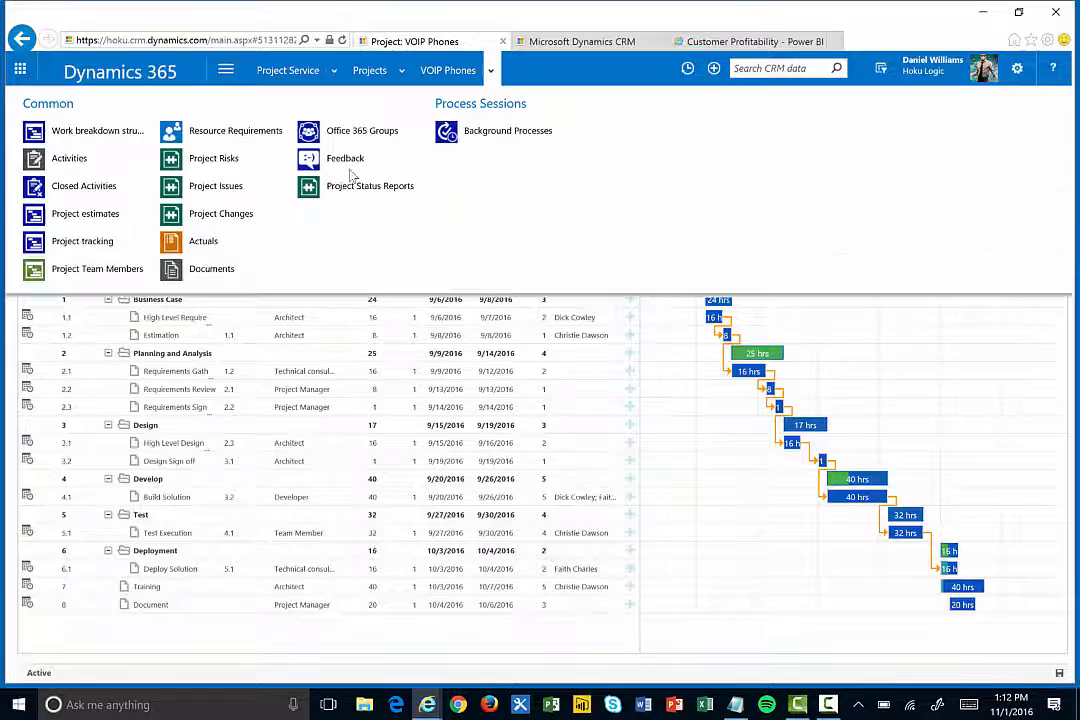
mouse_move(220, 212)
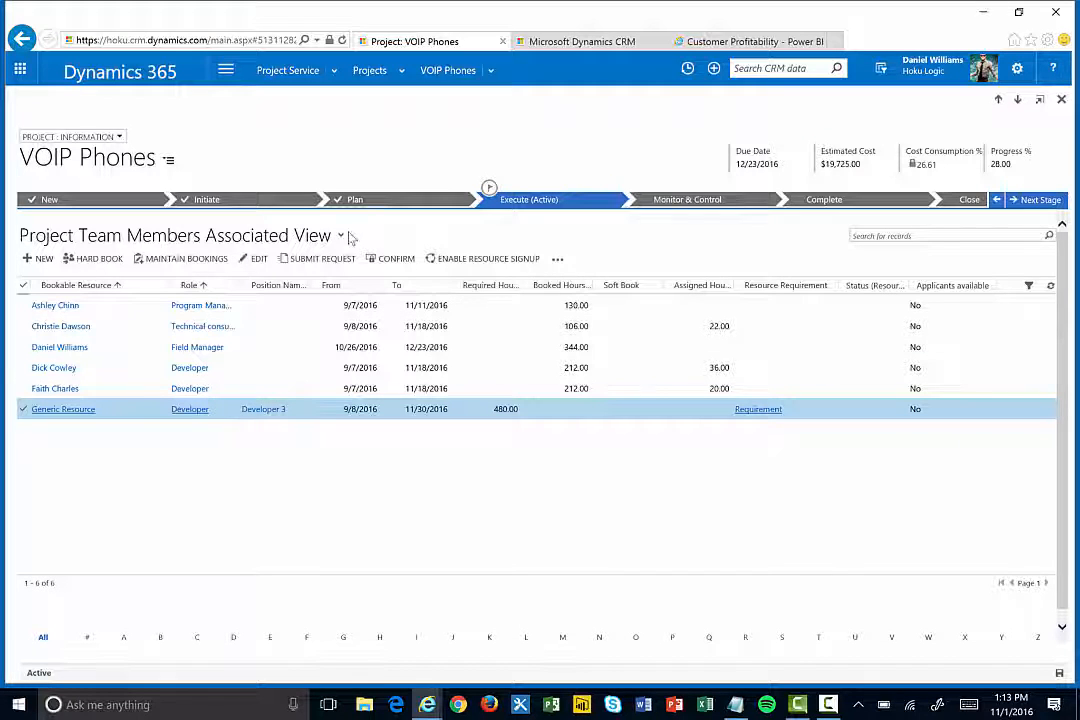
mouse_move(330, 260)
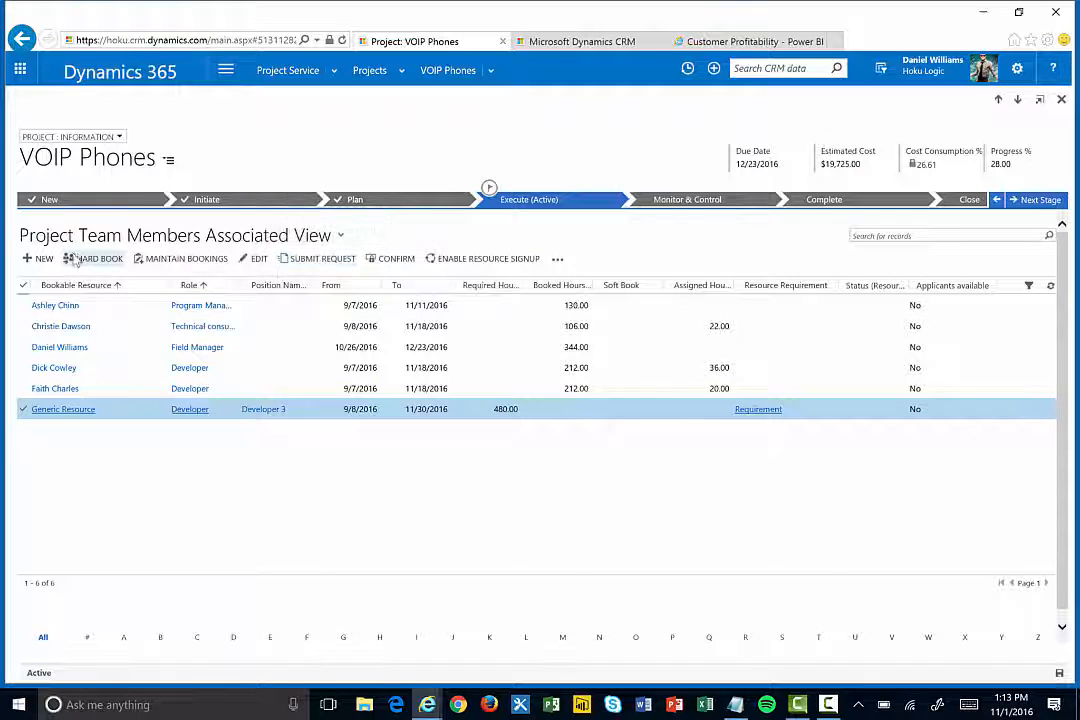
Step: Hard Book the Generic Resource row to open Book Resources for the 480-hour developer requirement
left_click(94, 258)
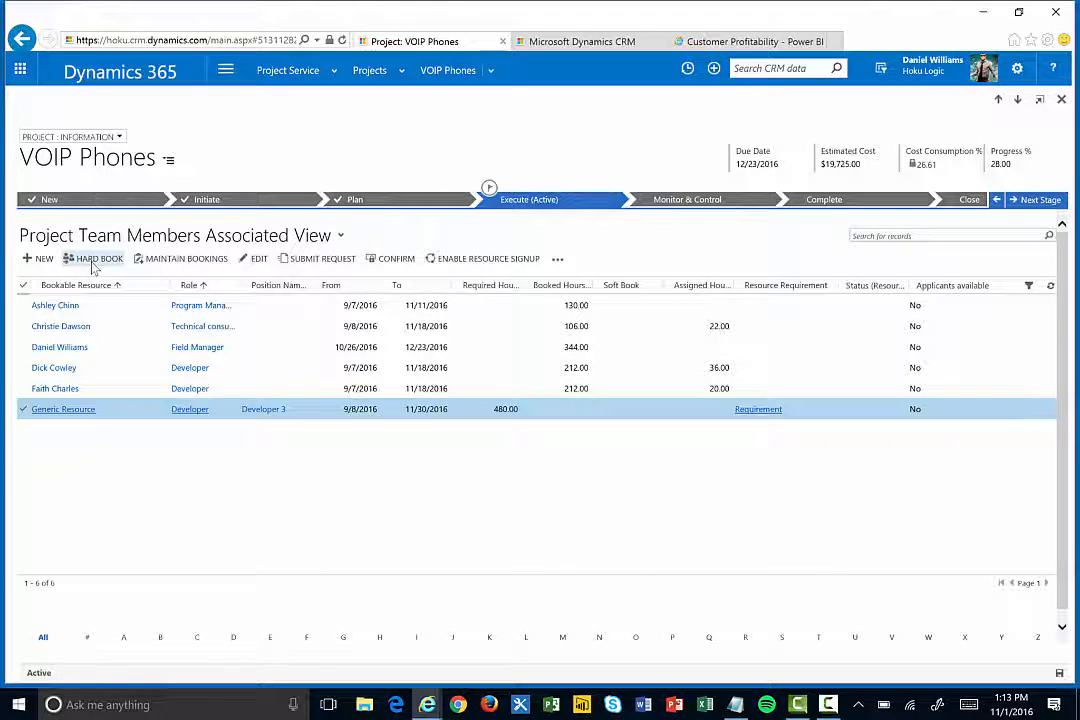
left_click(100, 258)
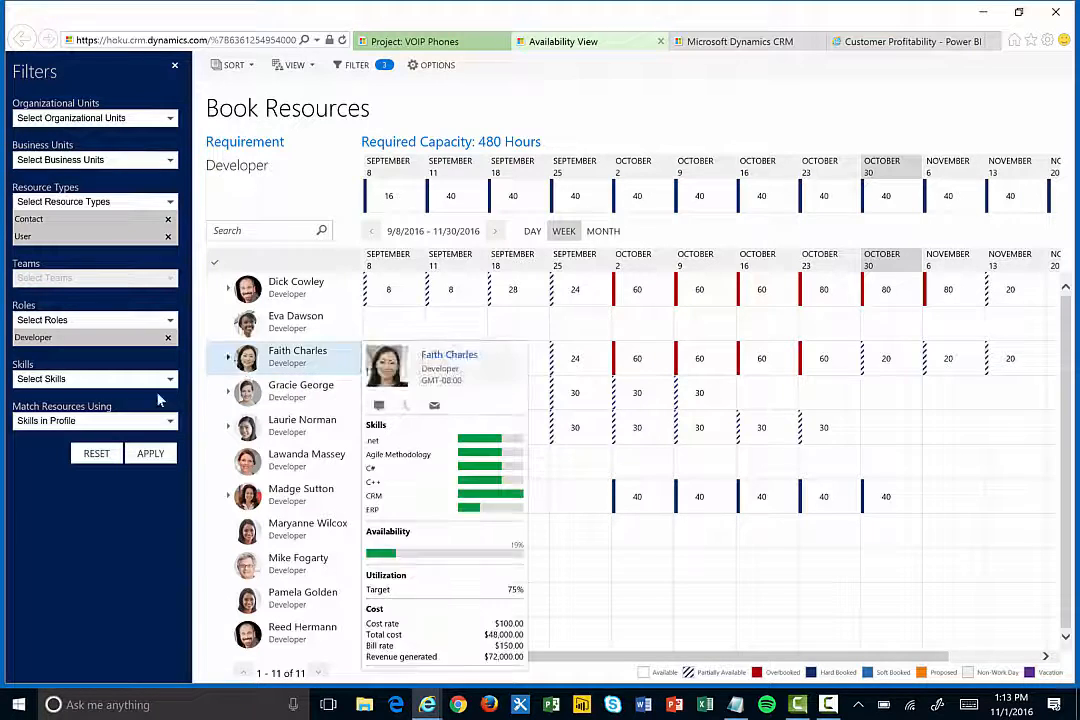
left_click(90, 380)
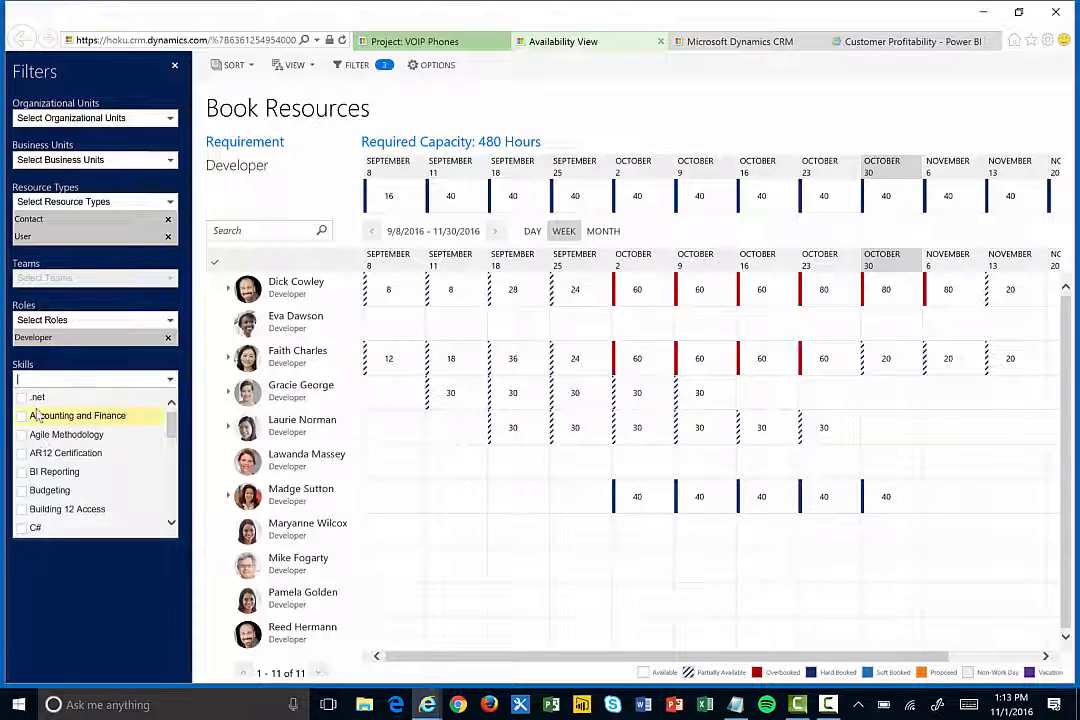
left_click(24, 396)
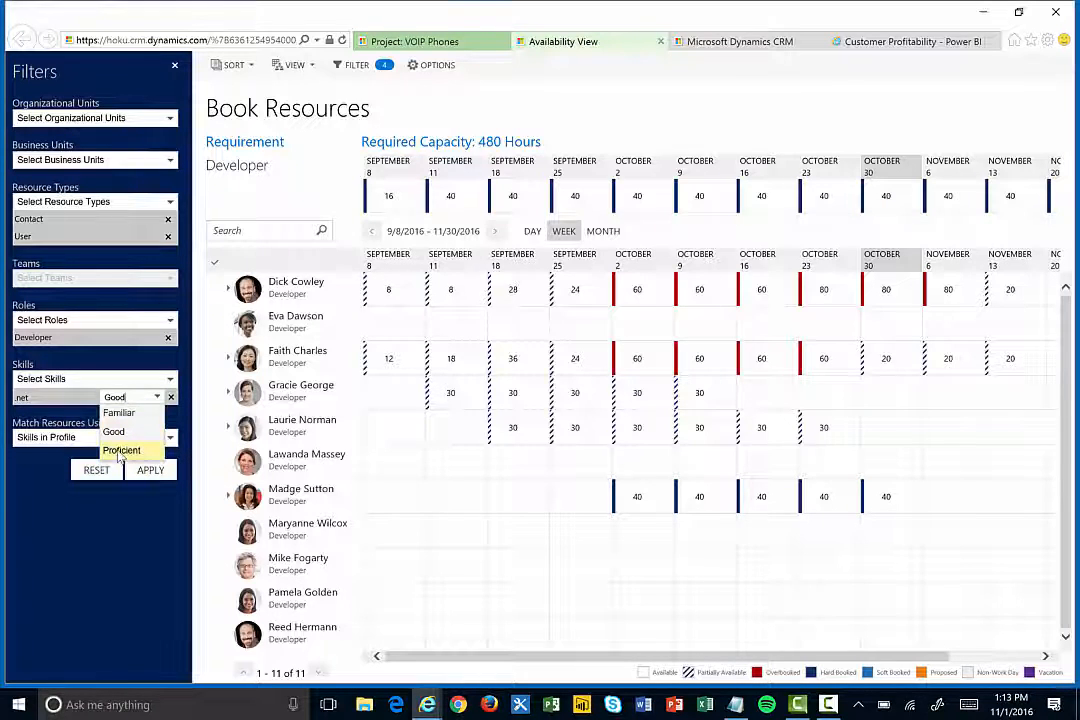
left_click(150, 470)
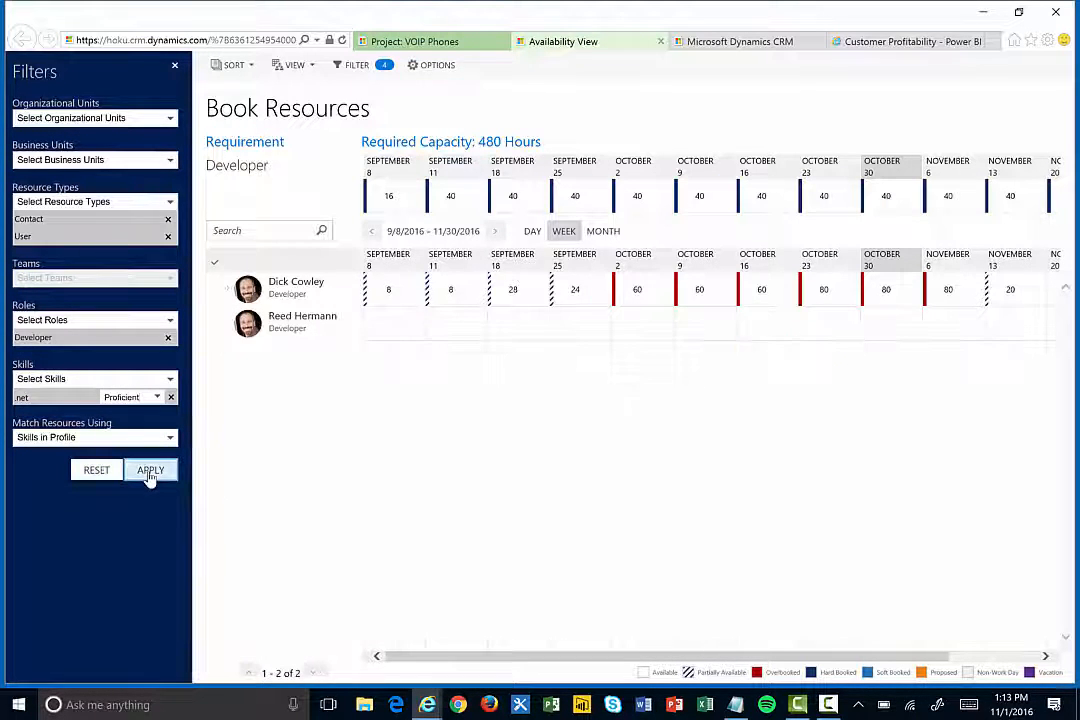
left_click(150, 468)
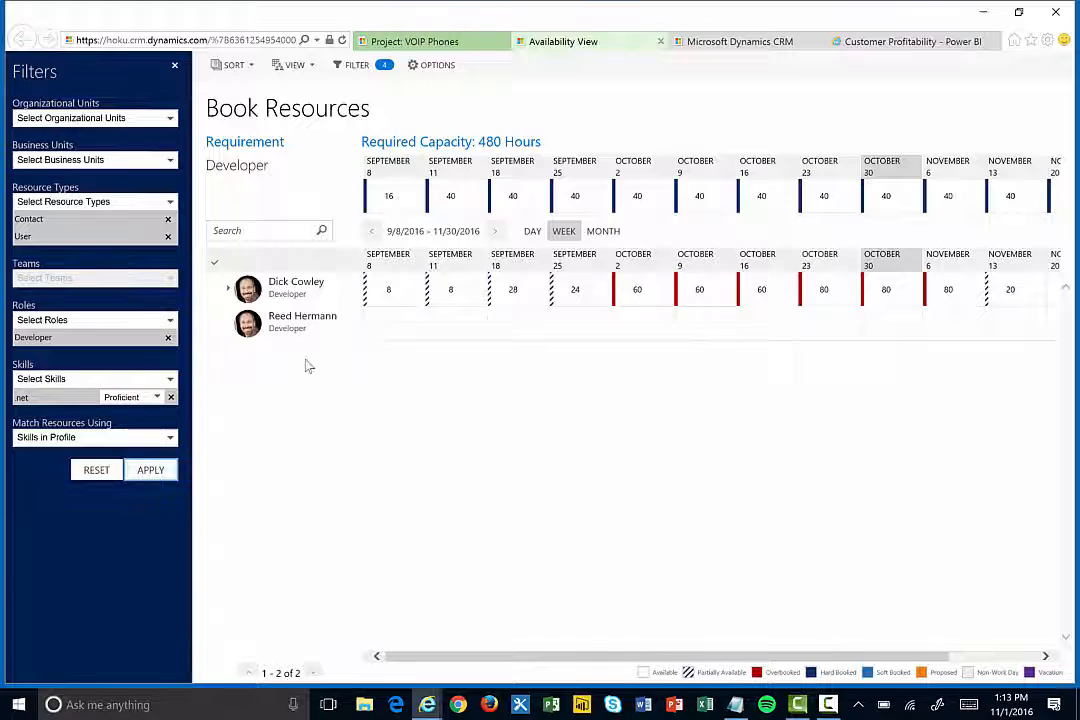
mouse_move(314, 368)
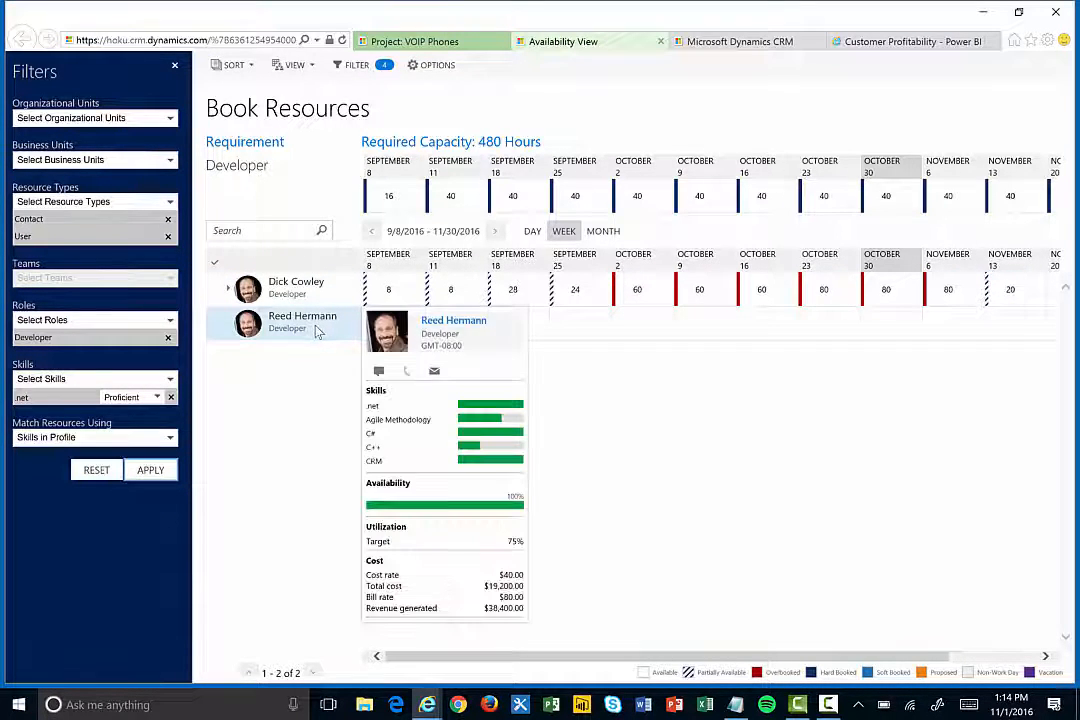
mouse_move(416, 332)
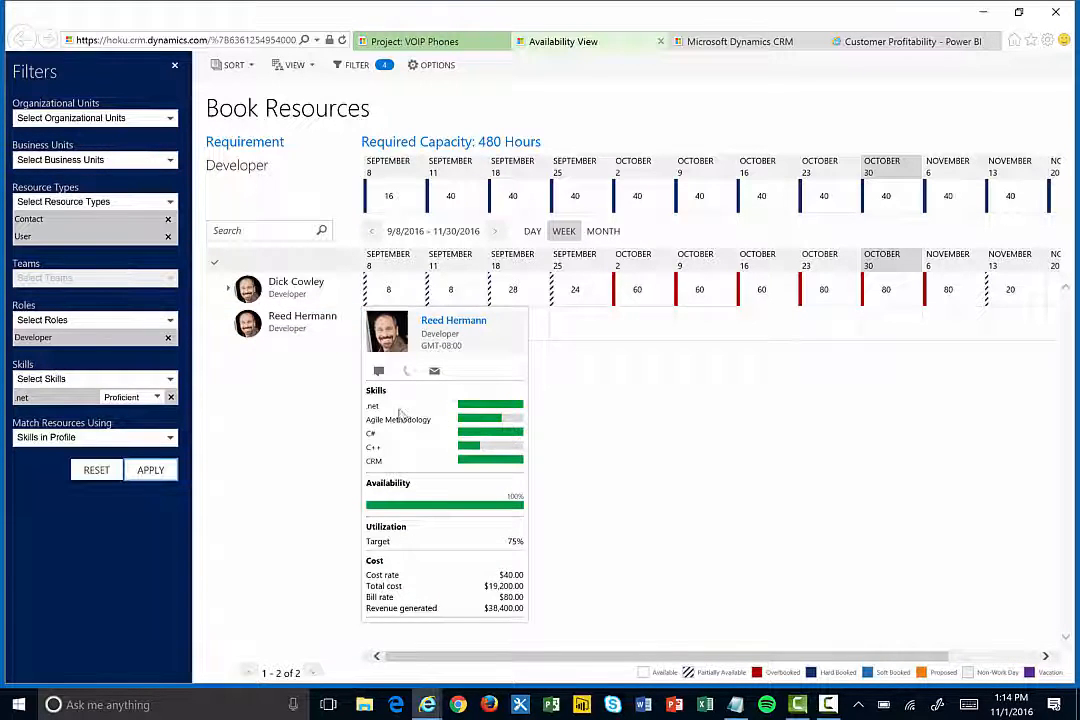
mouse_move(416, 552)
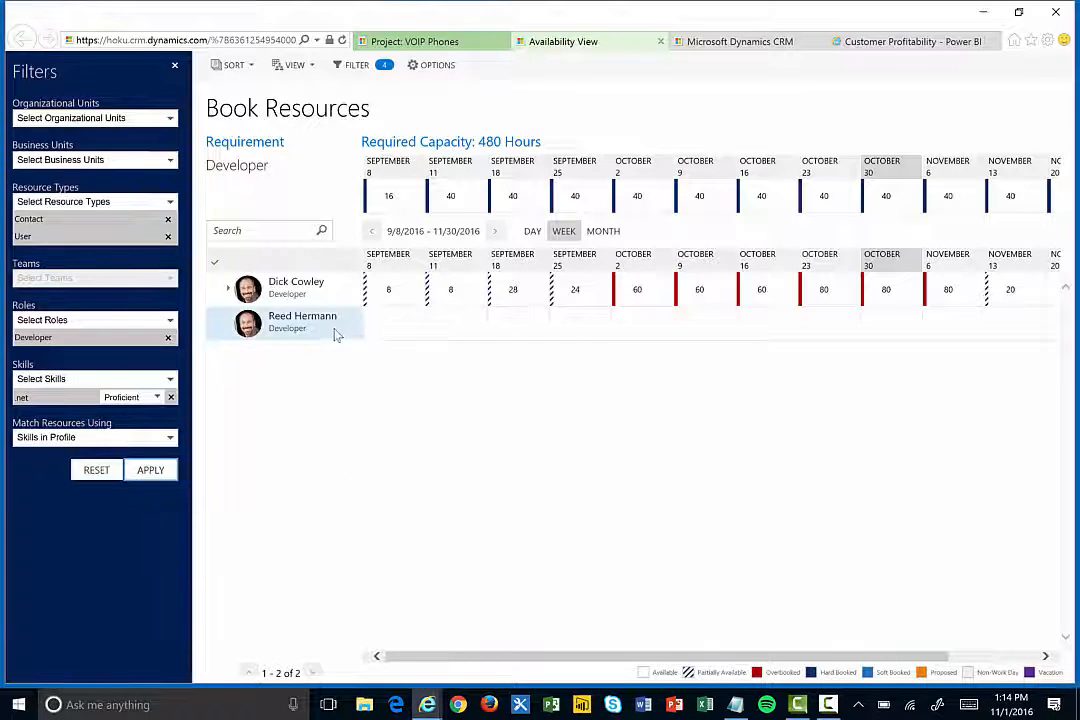
left_click(302, 320)
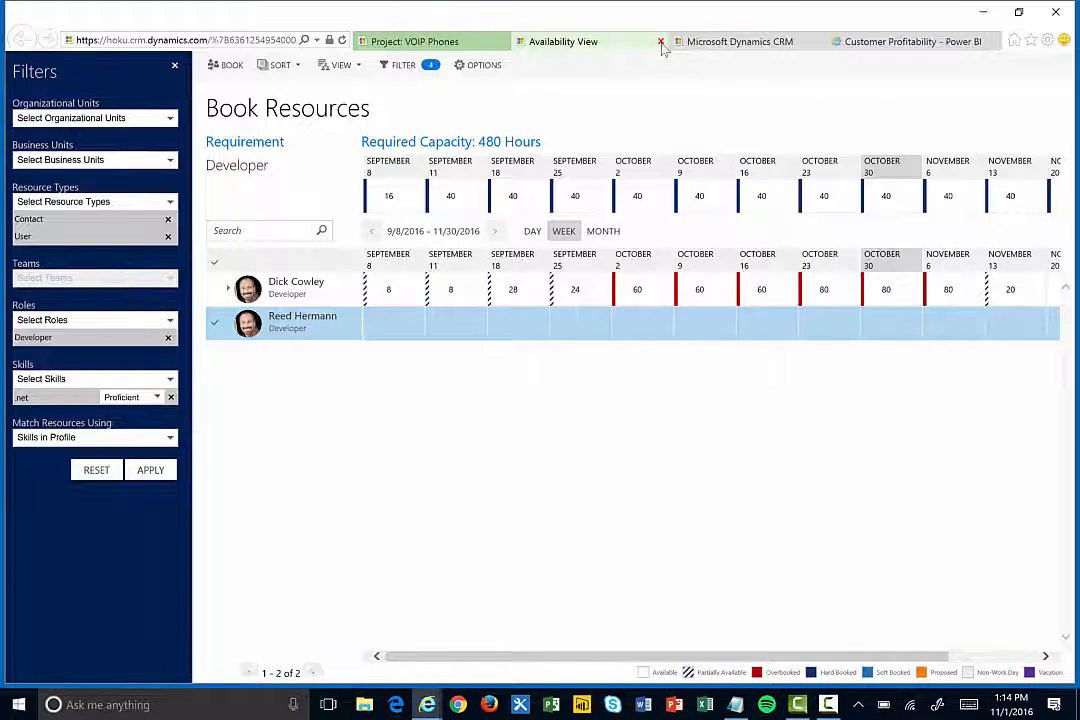
Step: Close the Availability View and show Bookings and Tasks for October 30 – November 5, 2016
left_click(656, 40)
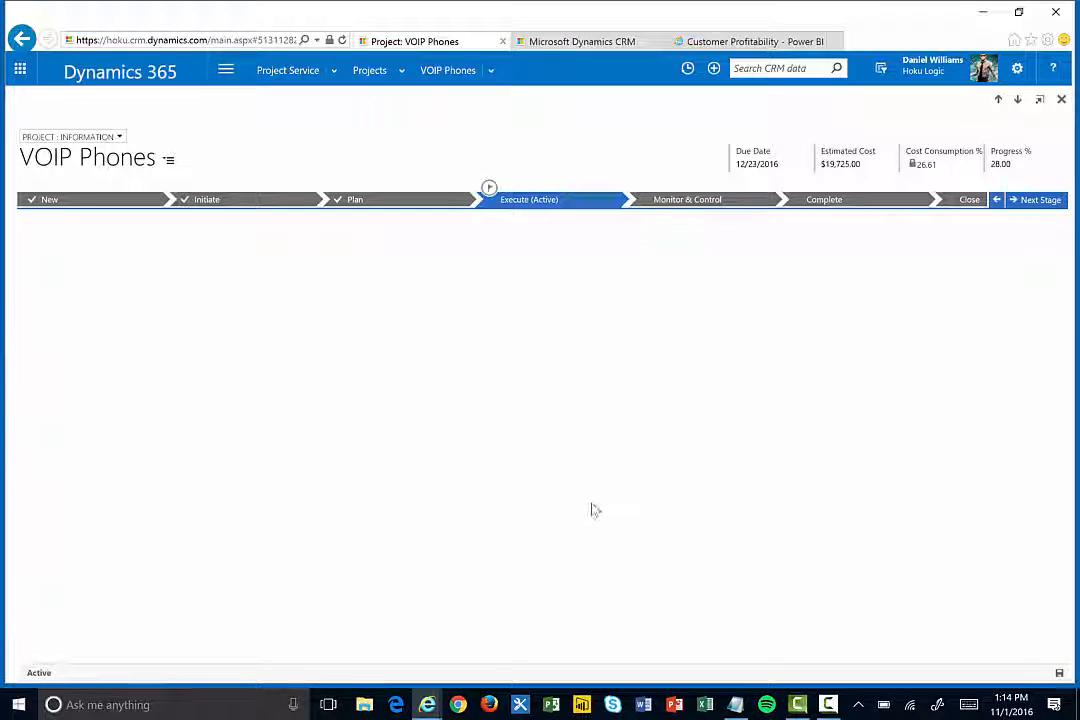
mouse_move(580, 526)
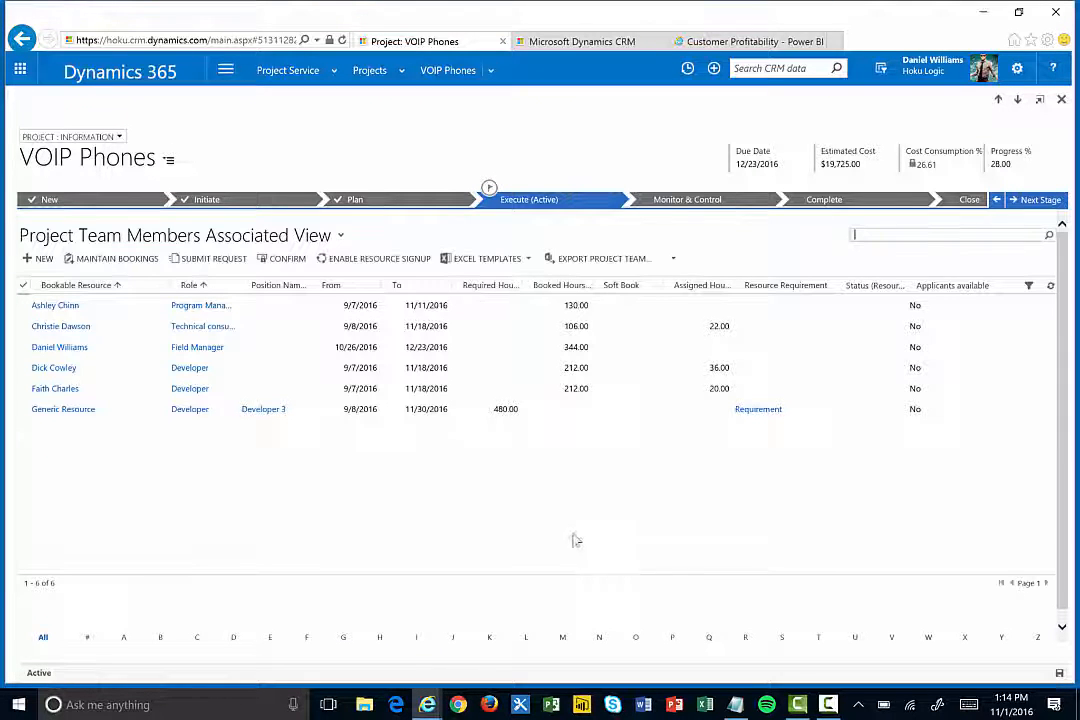
left_click(496, 72)
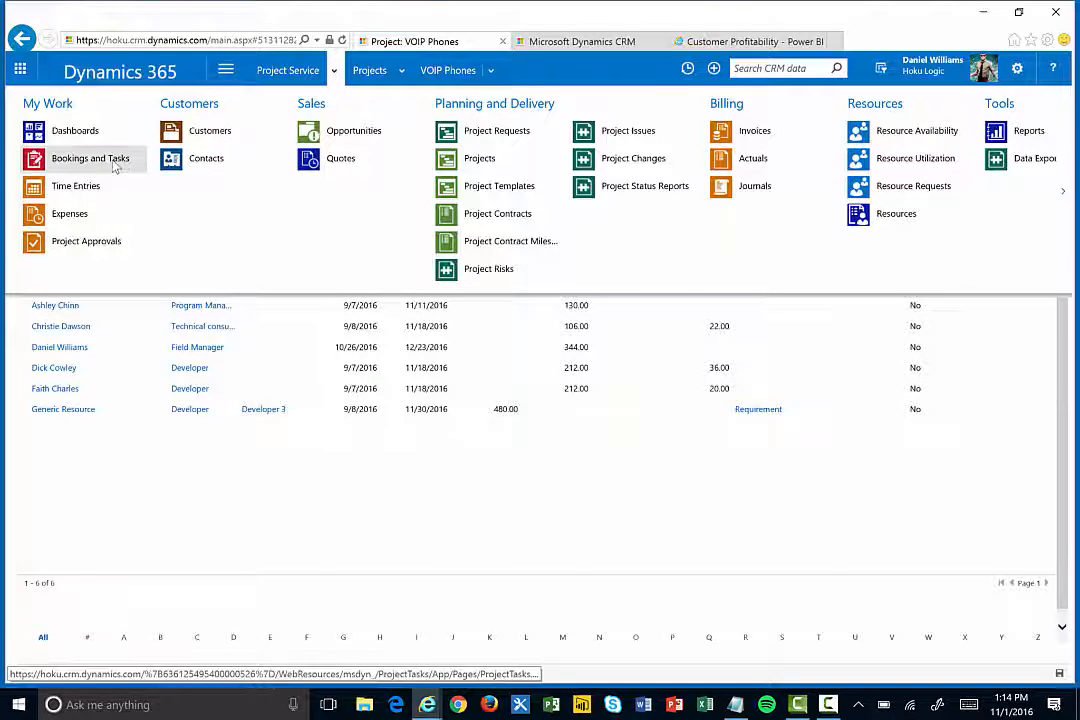
left_click(90, 158)
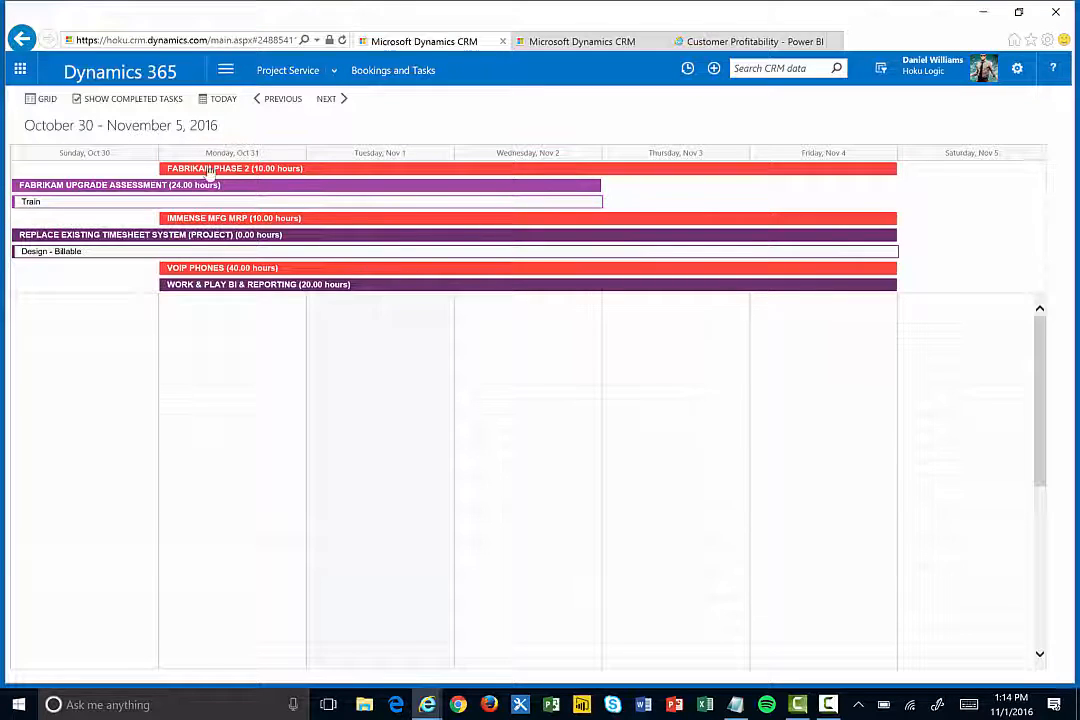
mouse_move(150, 202)
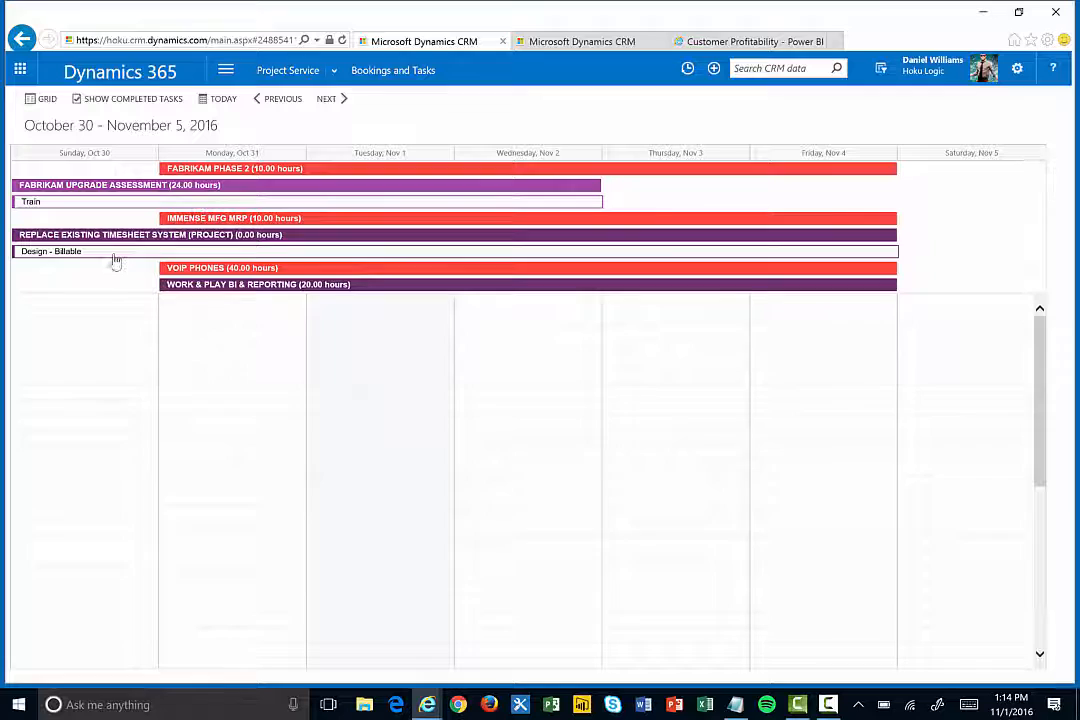
mouse_move(120, 260)
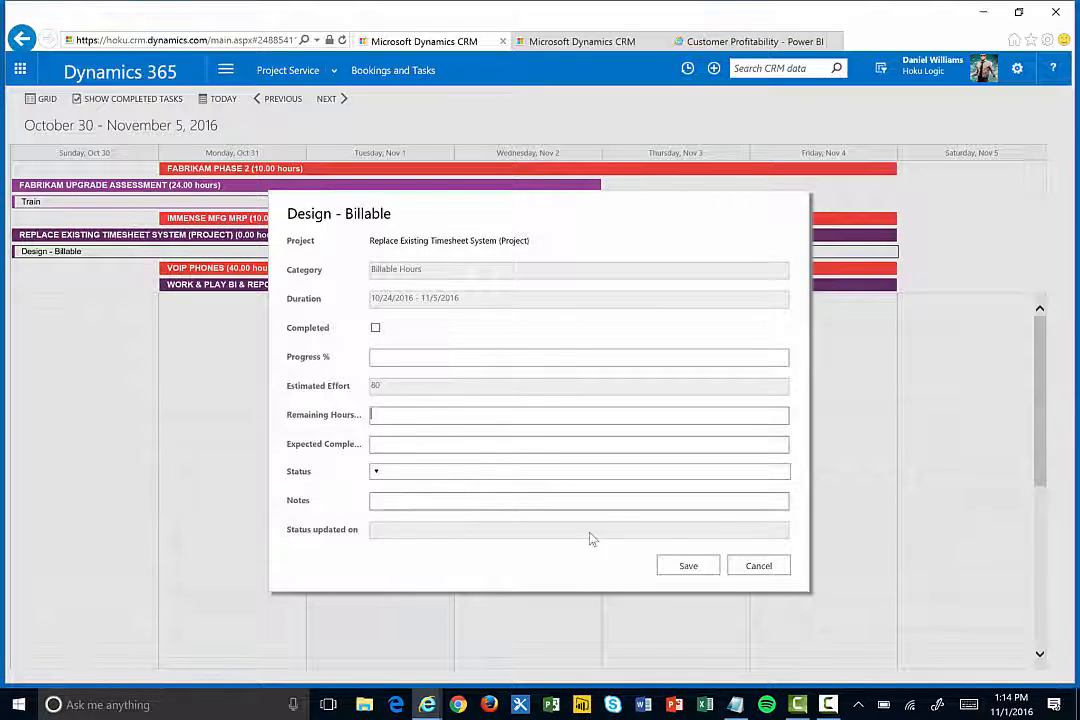
mouse_move(758, 568)
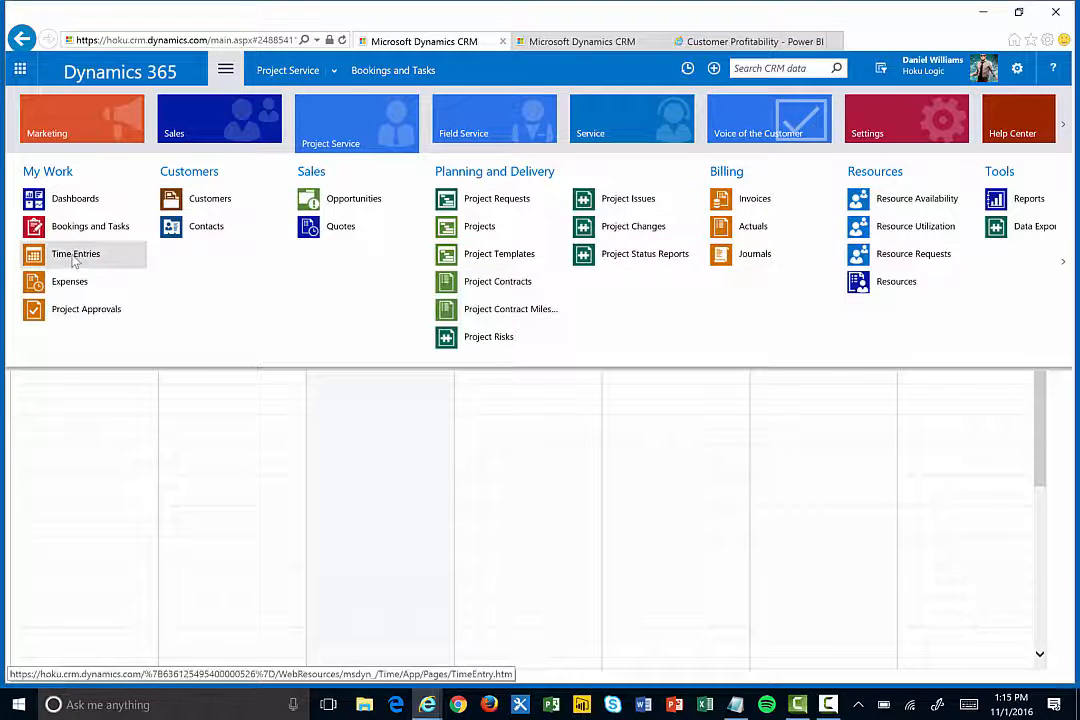
Step: View Time Entries for October 23–29, 2016, then go to Projects under Planning and Delivery
left_click(72, 252)
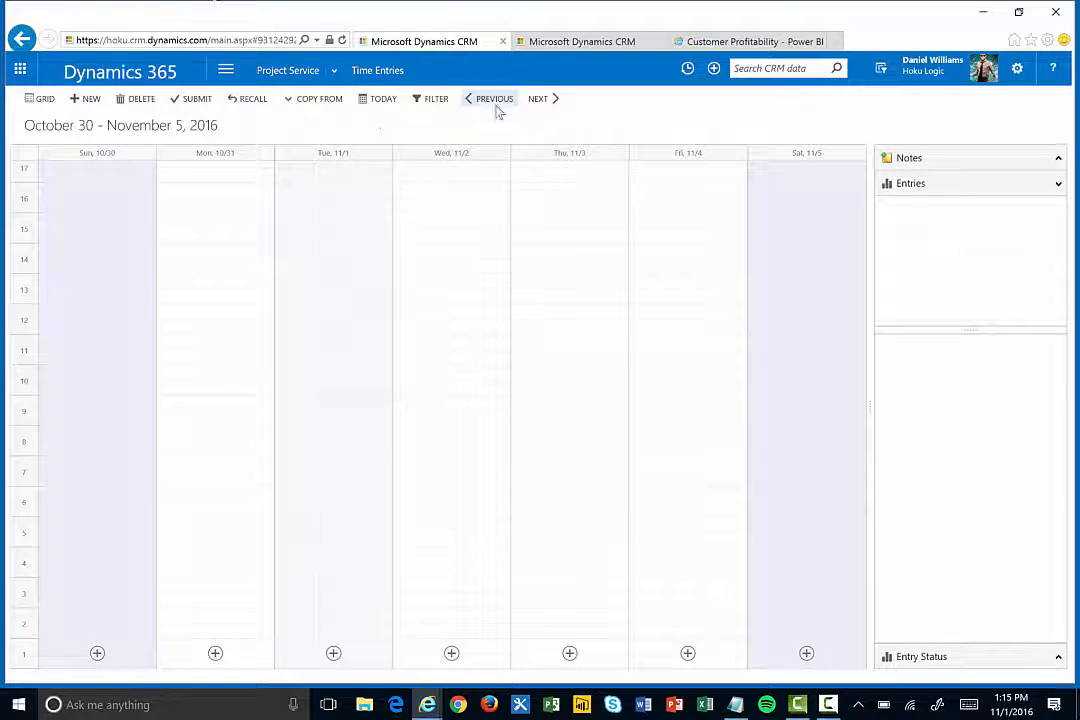
left_click(488, 98)
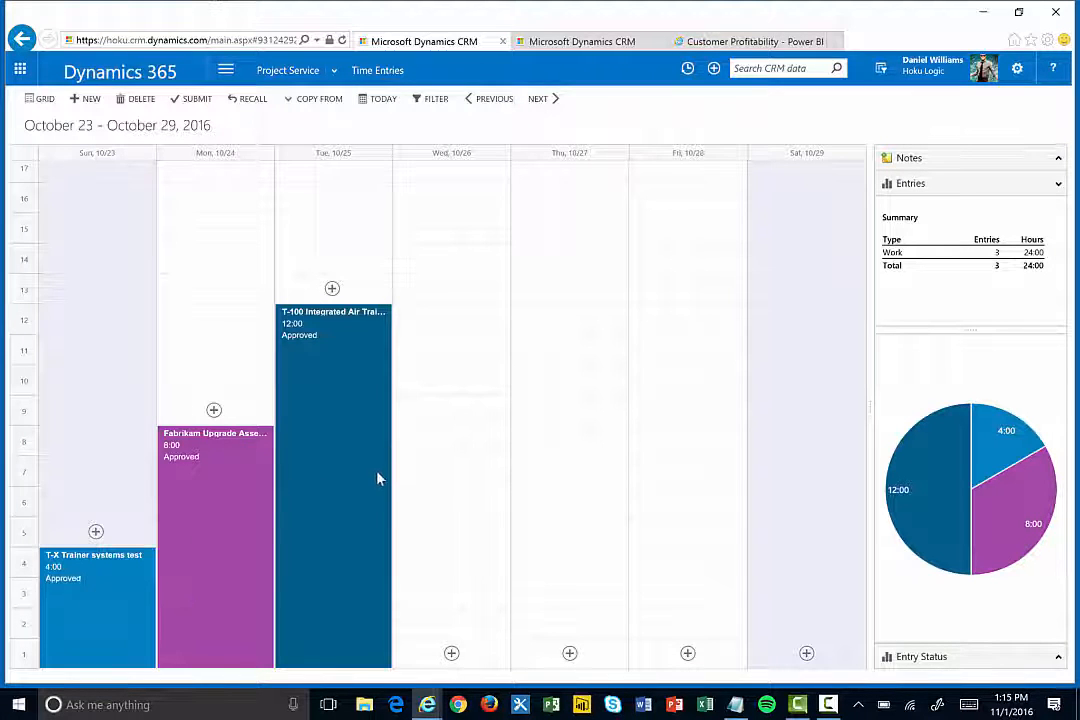
mouse_move(484, 418)
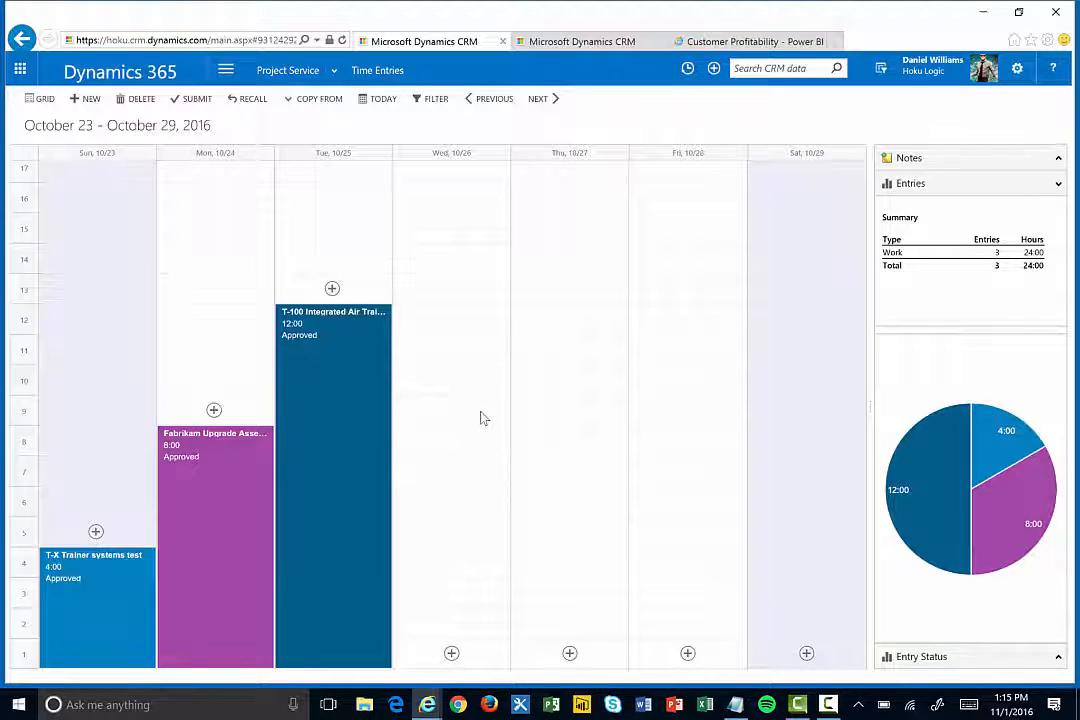
mouse_move(484, 408)
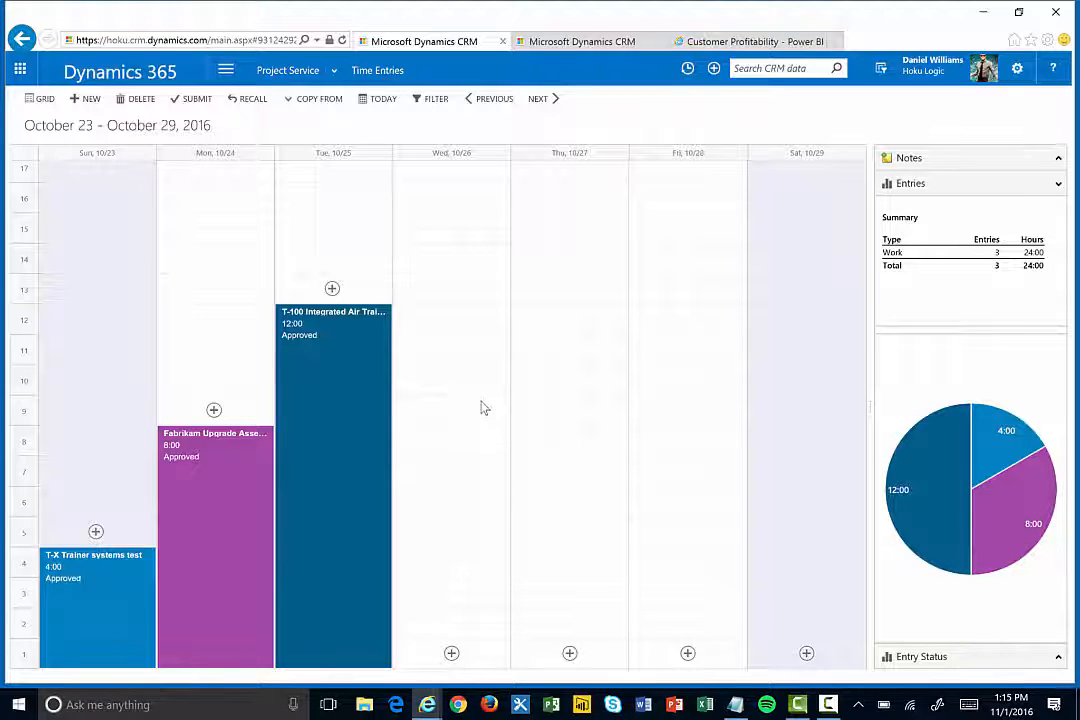
mouse_move(468, 220)
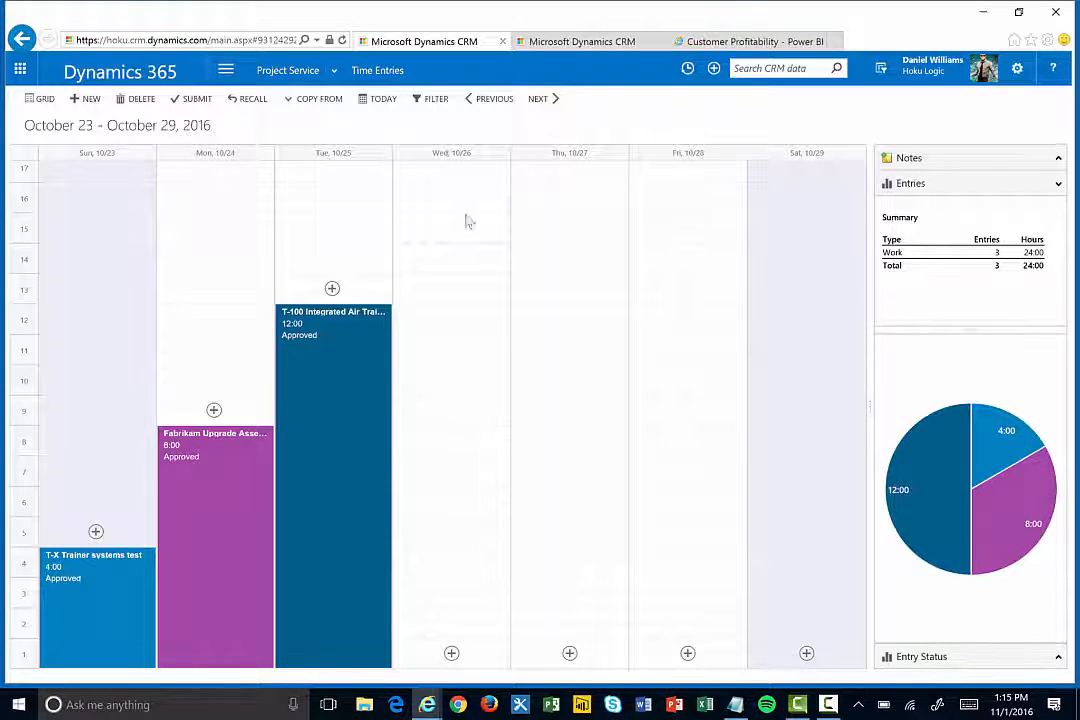
mouse_move(388, 136)
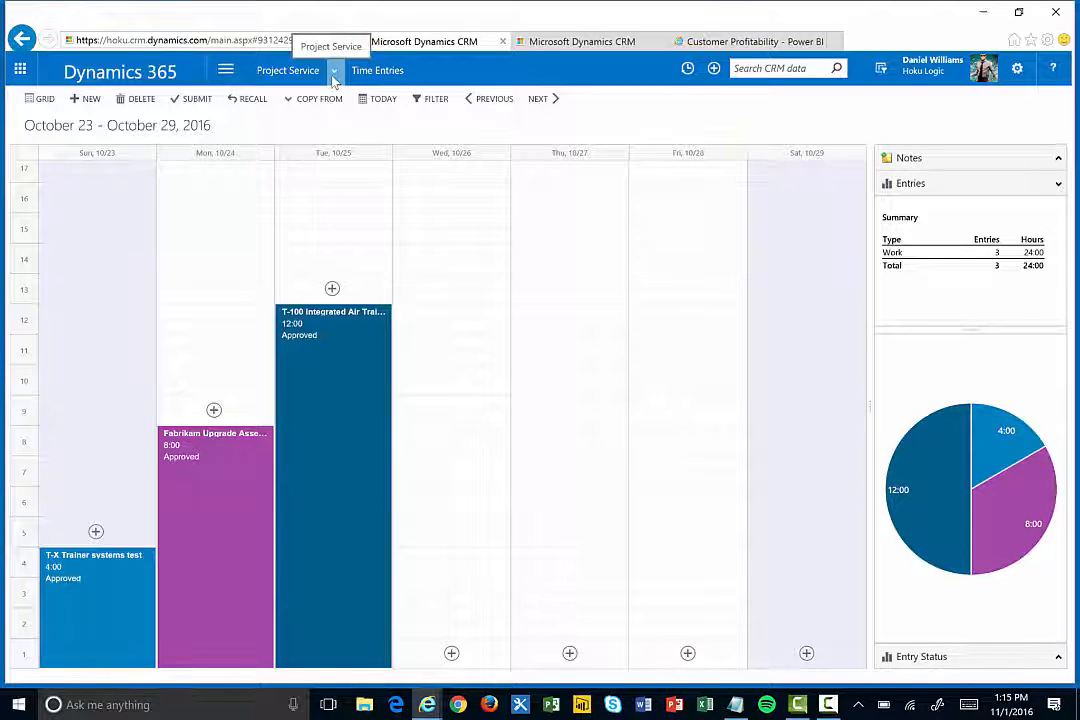
left_click(332, 70)
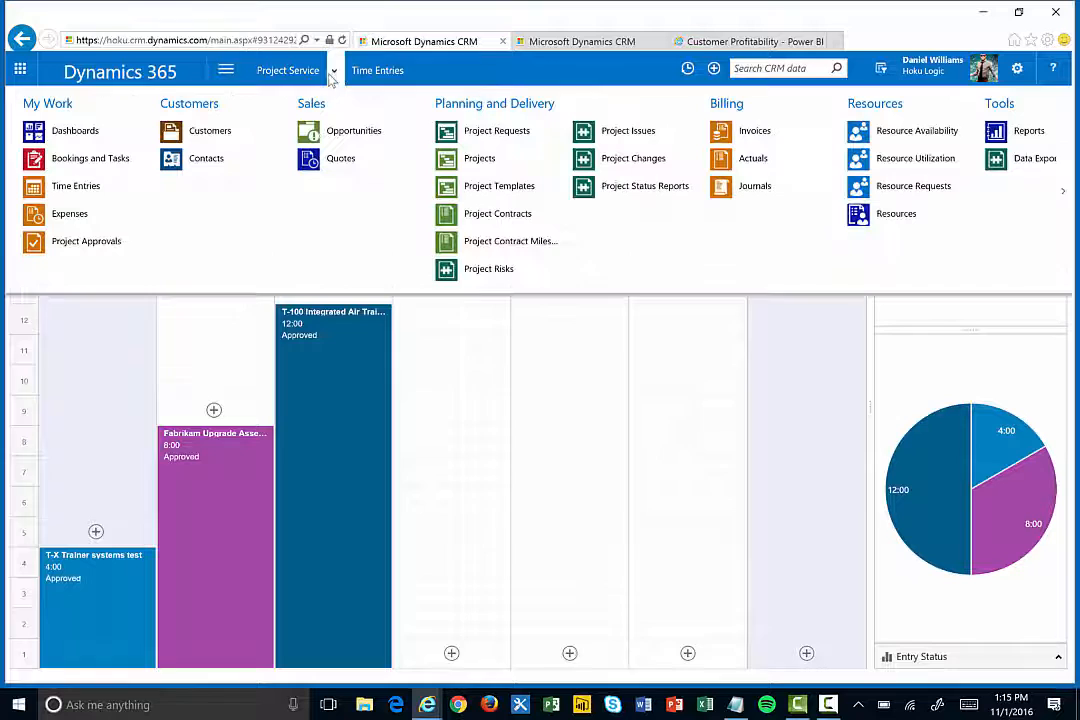
left_click(480, 158)
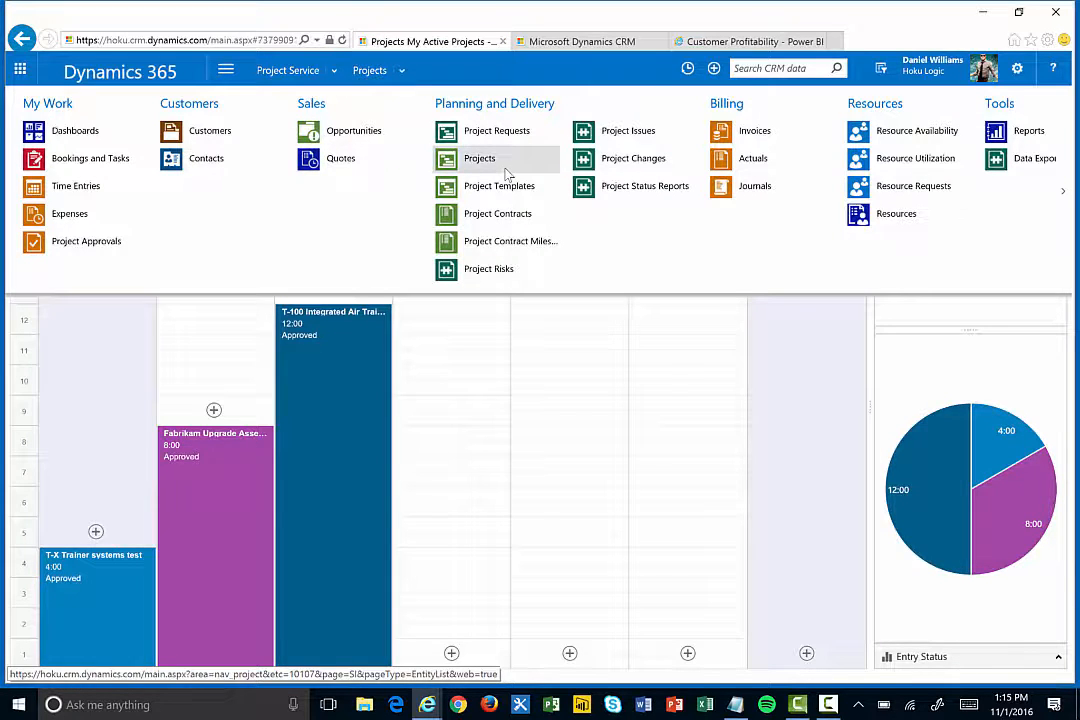
Step: Open the VOIP Phones project and scroll through its summary, progress gauges and schedule
left_click(480, 158)
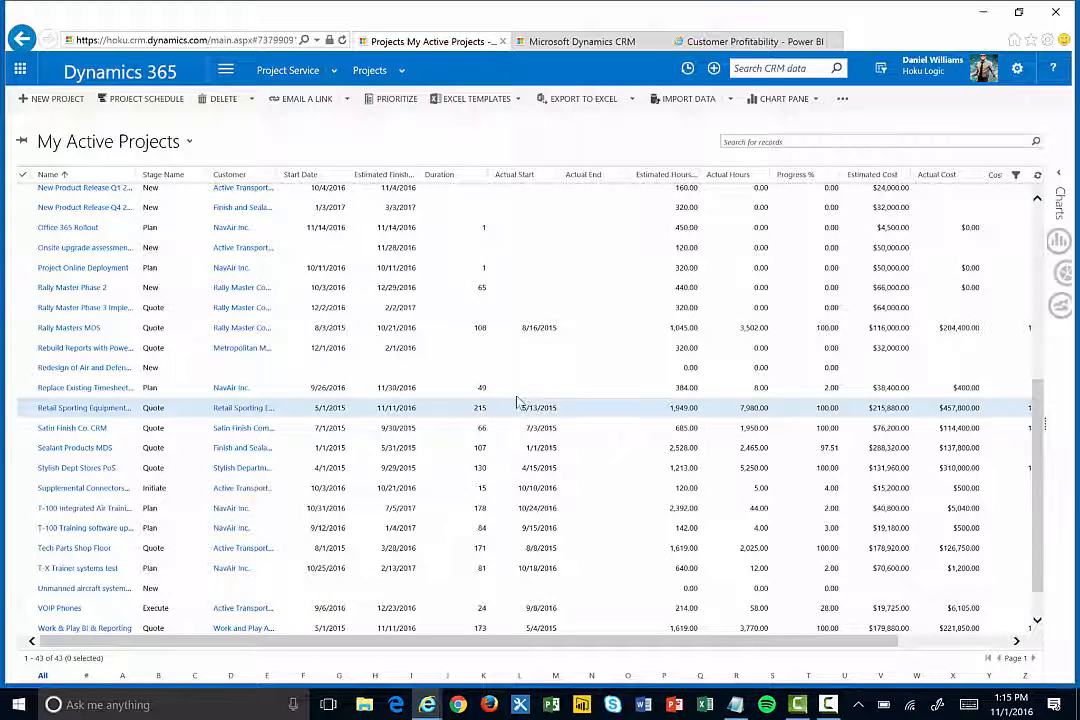
scroll("down", 3)
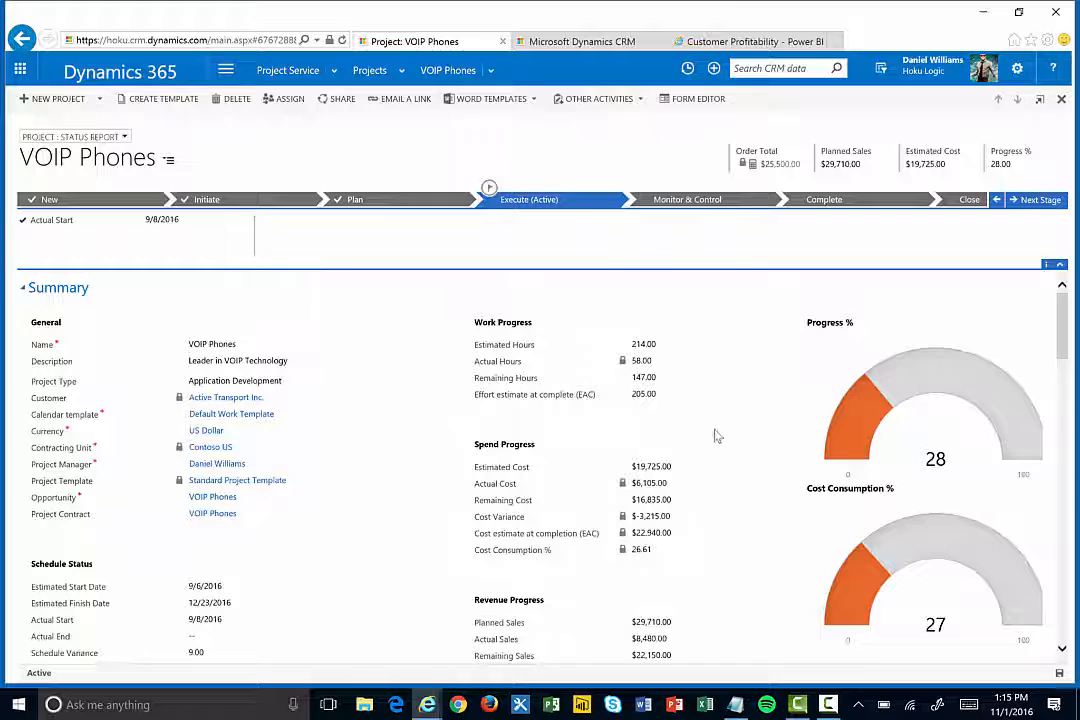
left_click(660, 394)
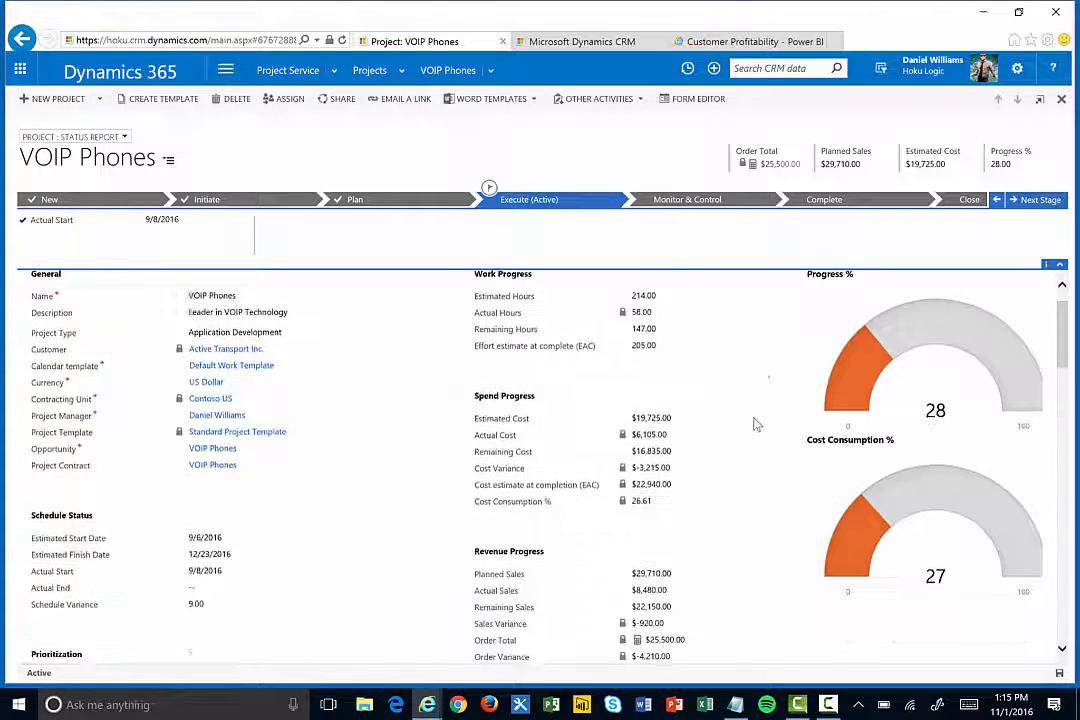
scroll("down", 3)
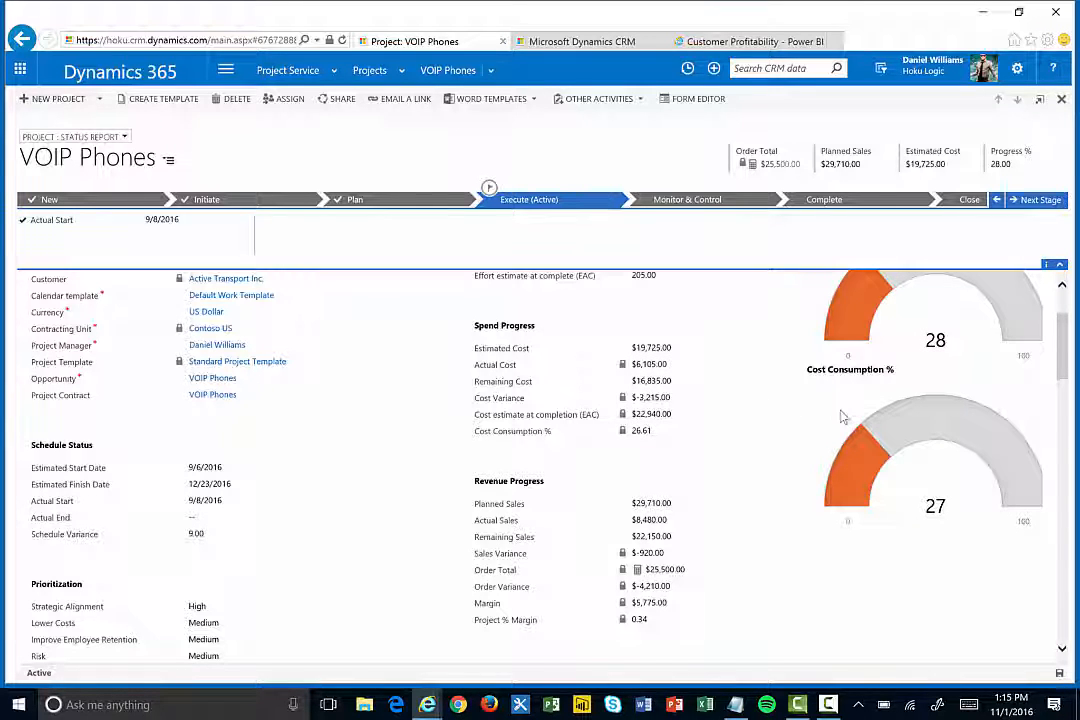
scroll("down", 3)
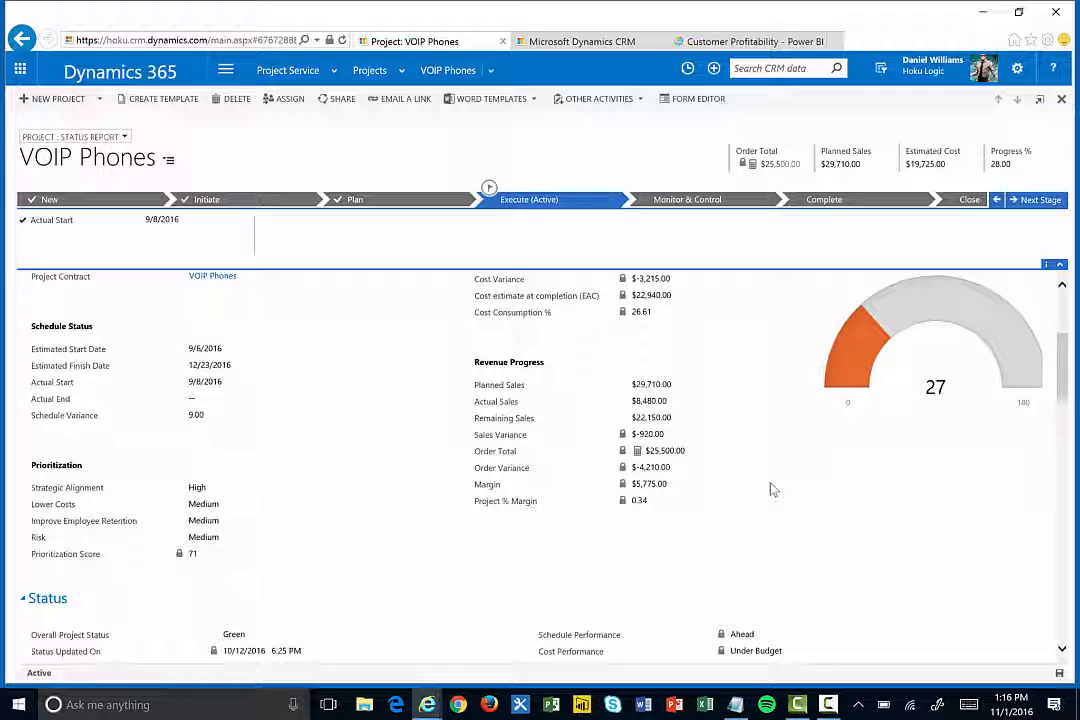
Step: Reopen the VOIP Phones record and scroll to its Status section (green, ahead of schedule, under budget)
left_click(652, 400)
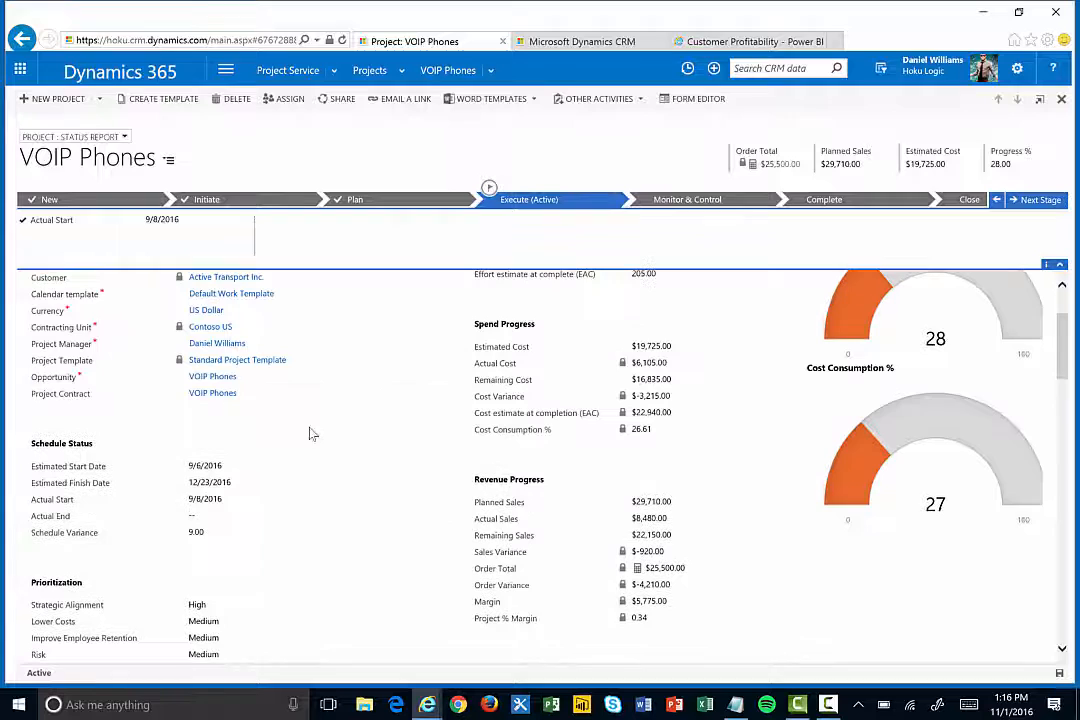
scroll("down", 3)
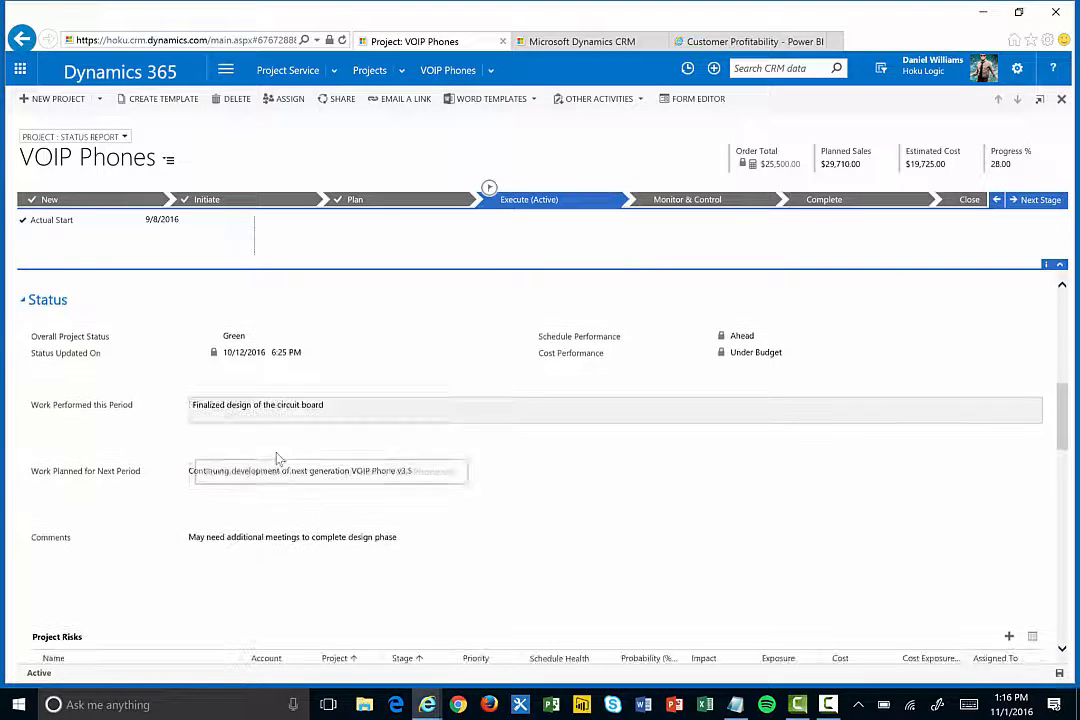
left_click(446, 556)
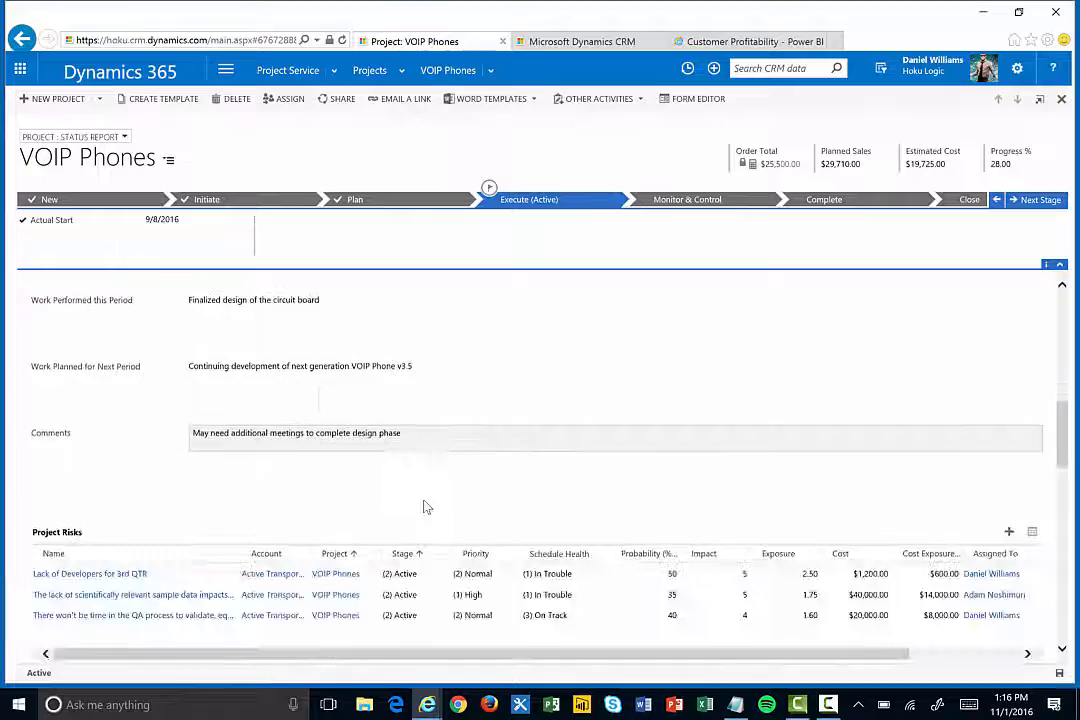
scroll("down", 3)
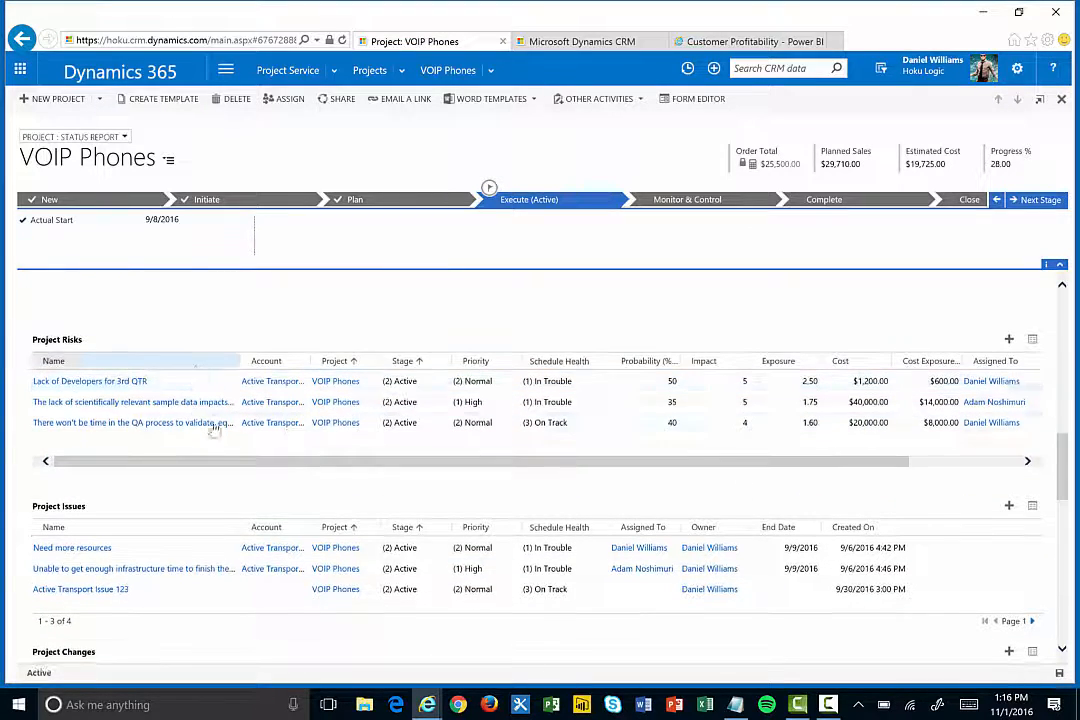
scroll("down", 3)
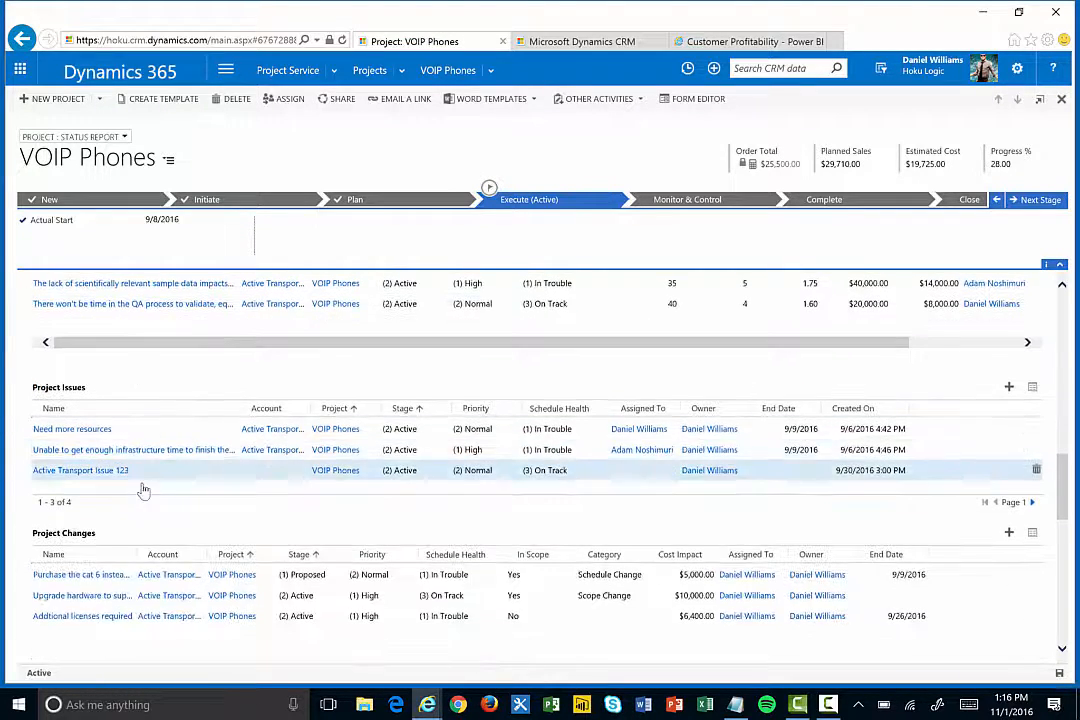
scroll("down", 3)
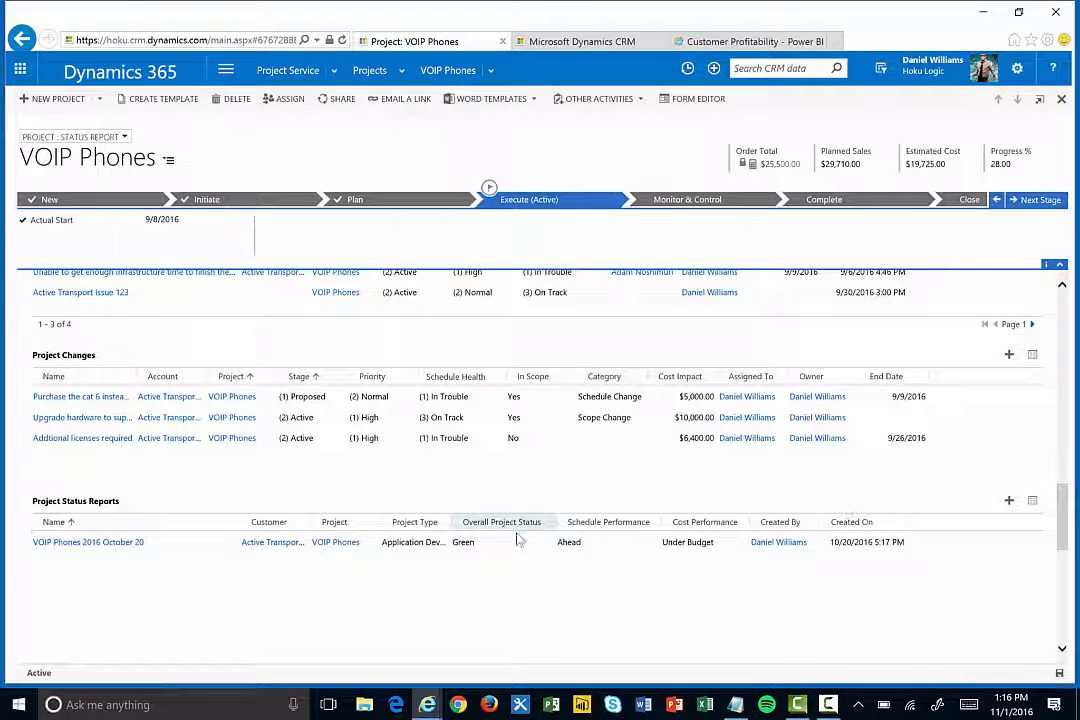
mouse_move(184, 610)
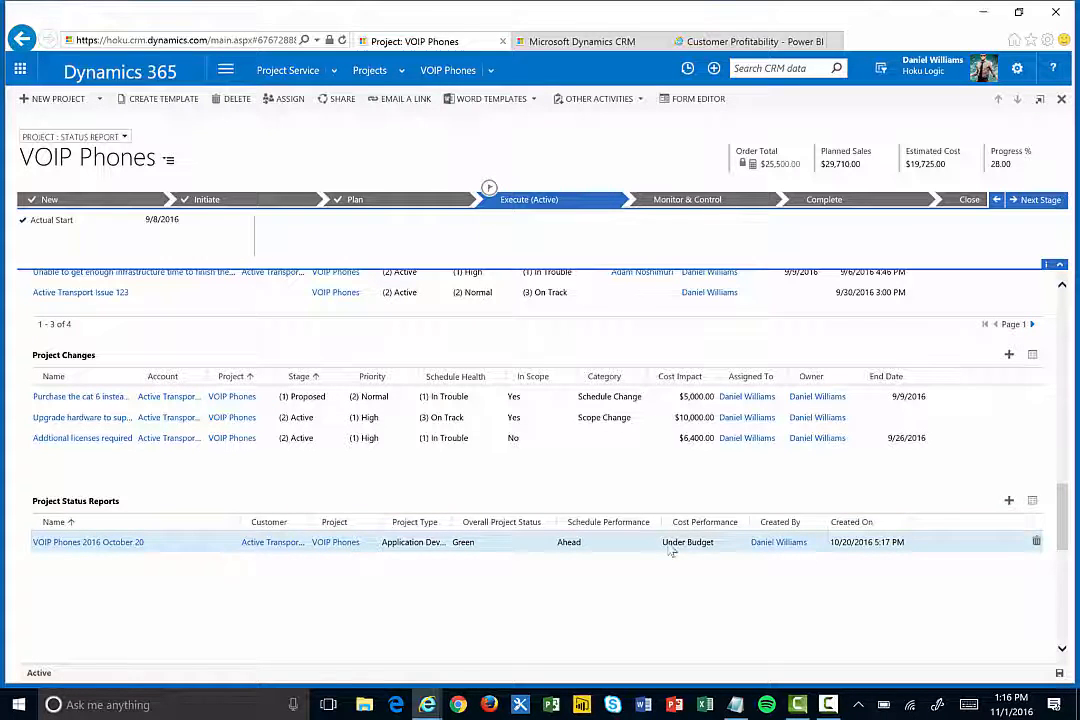
scroll("down", 3)
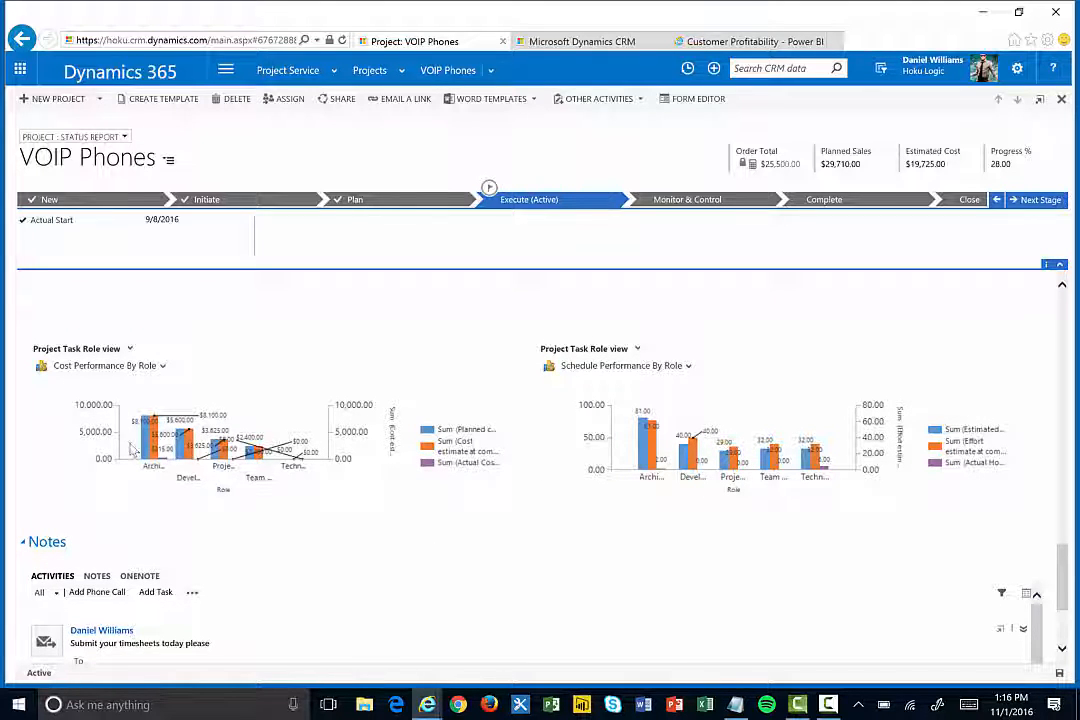
mouse_move(314, 468)
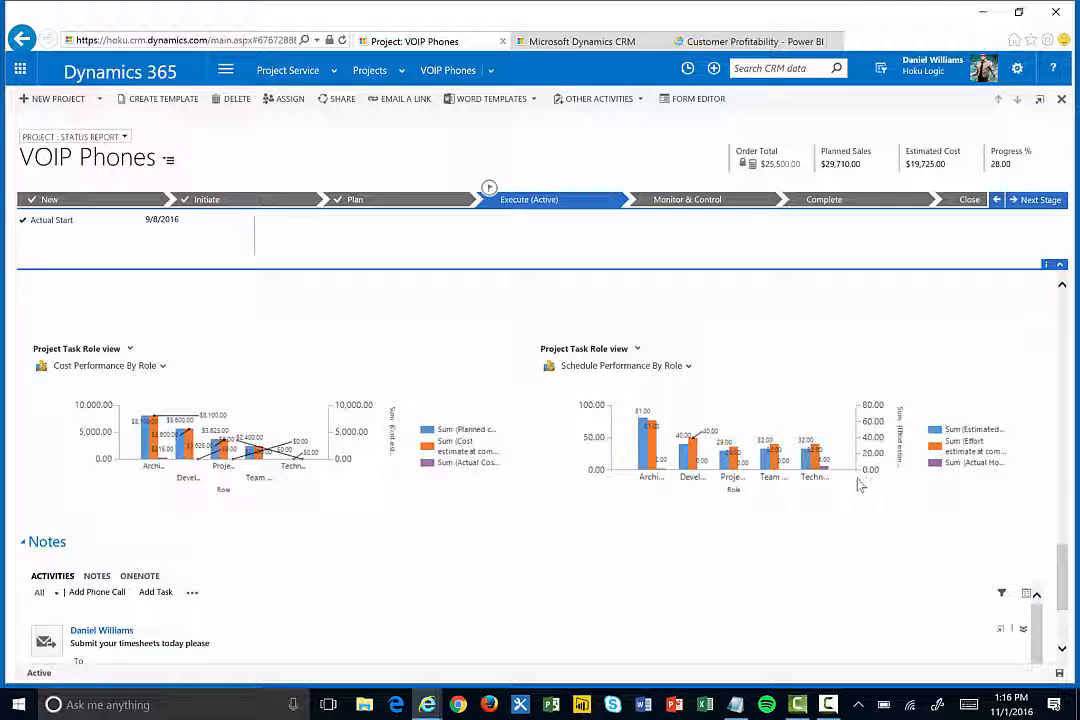
mouse_move(896, 534)
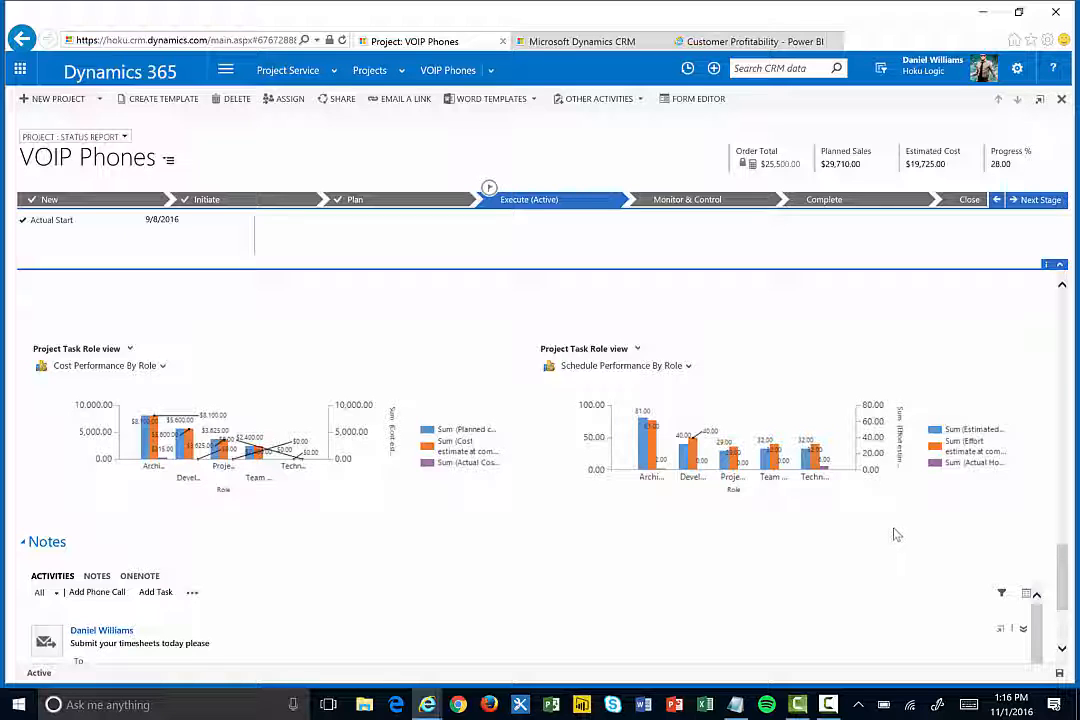
mouse_move(560, 90)
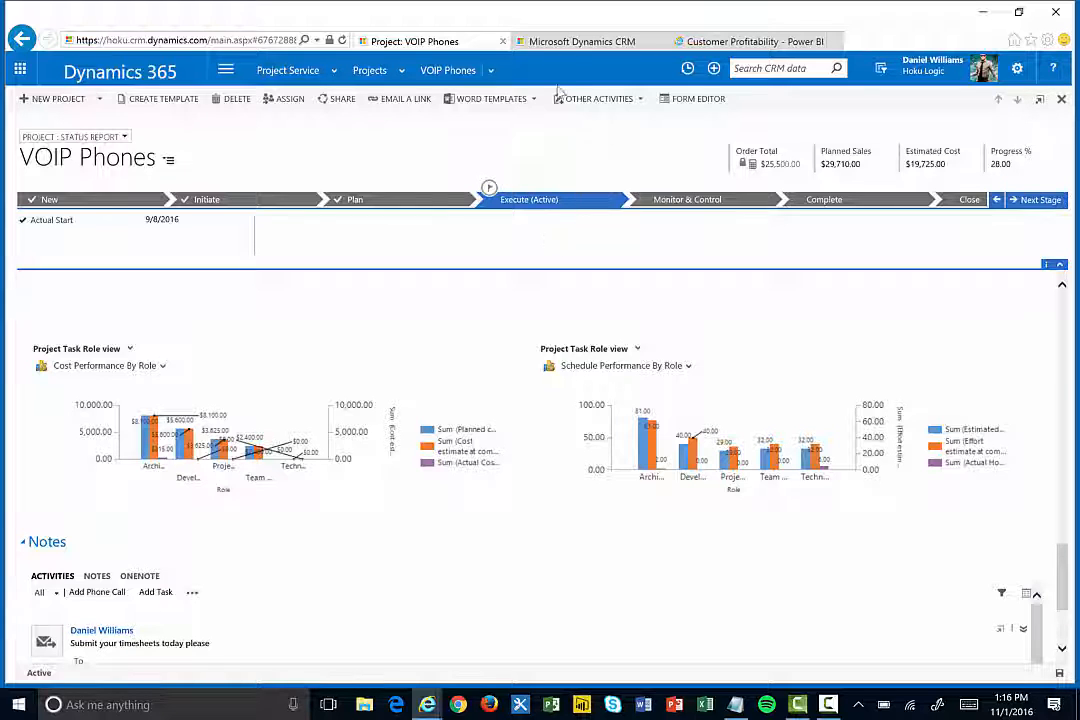
mouse_move(578, 40)
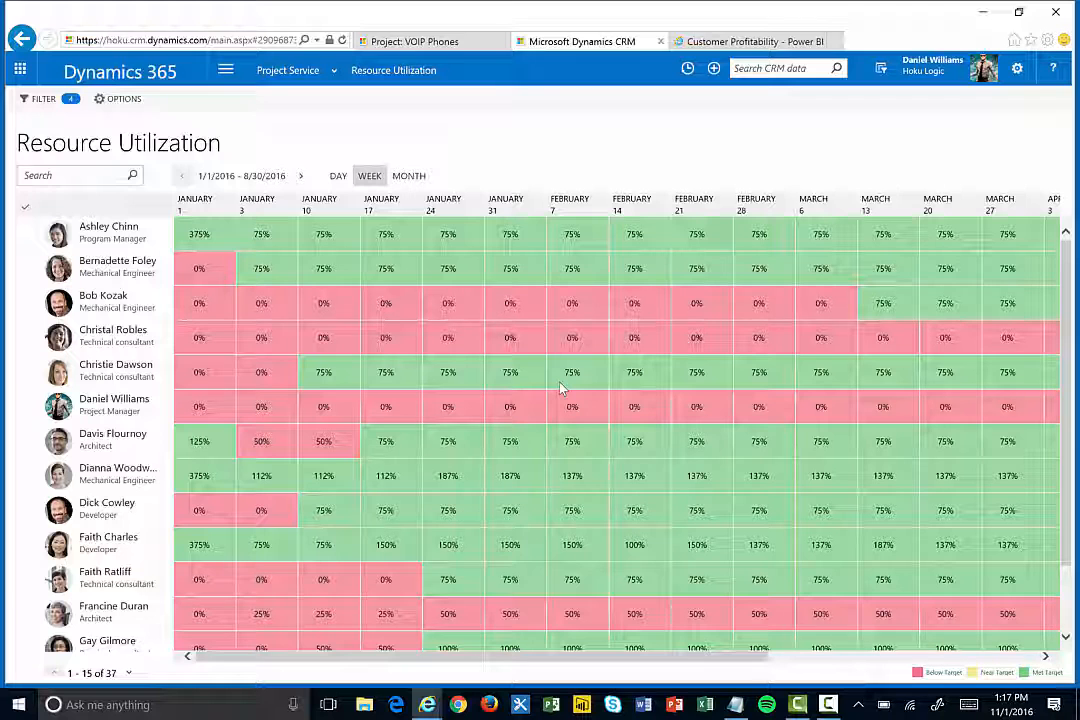
mouse_move(132, 344)
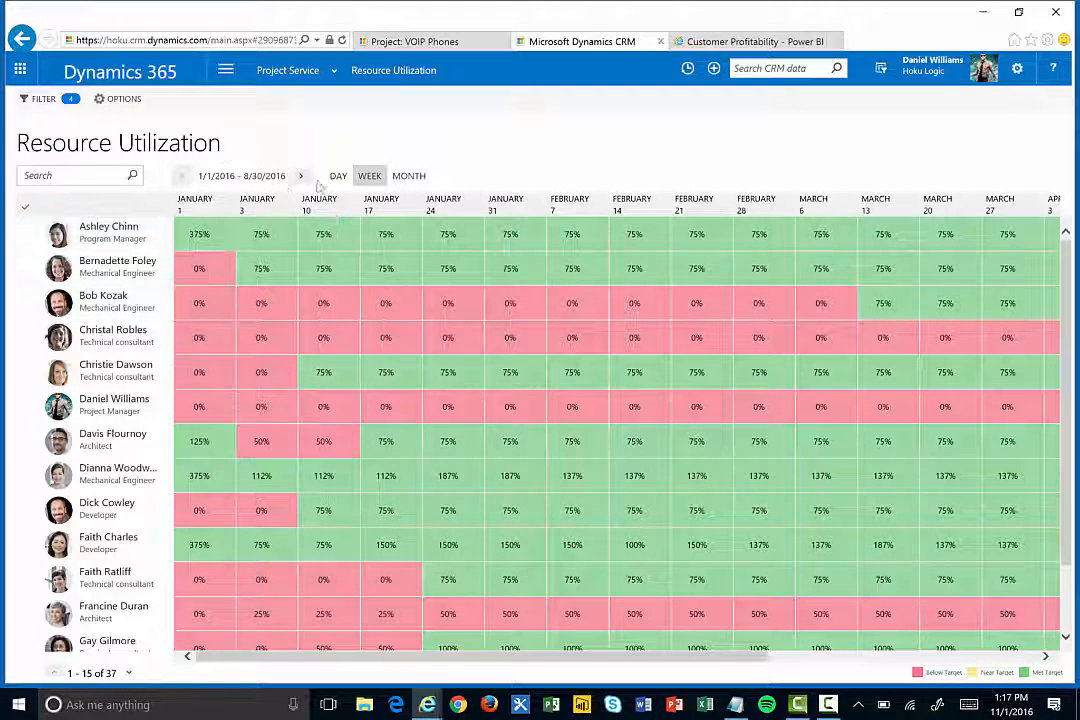
Step: Show the filter pane of organizational units, resource types, roles and skills for Resource Utilization
left_click(30, 100)
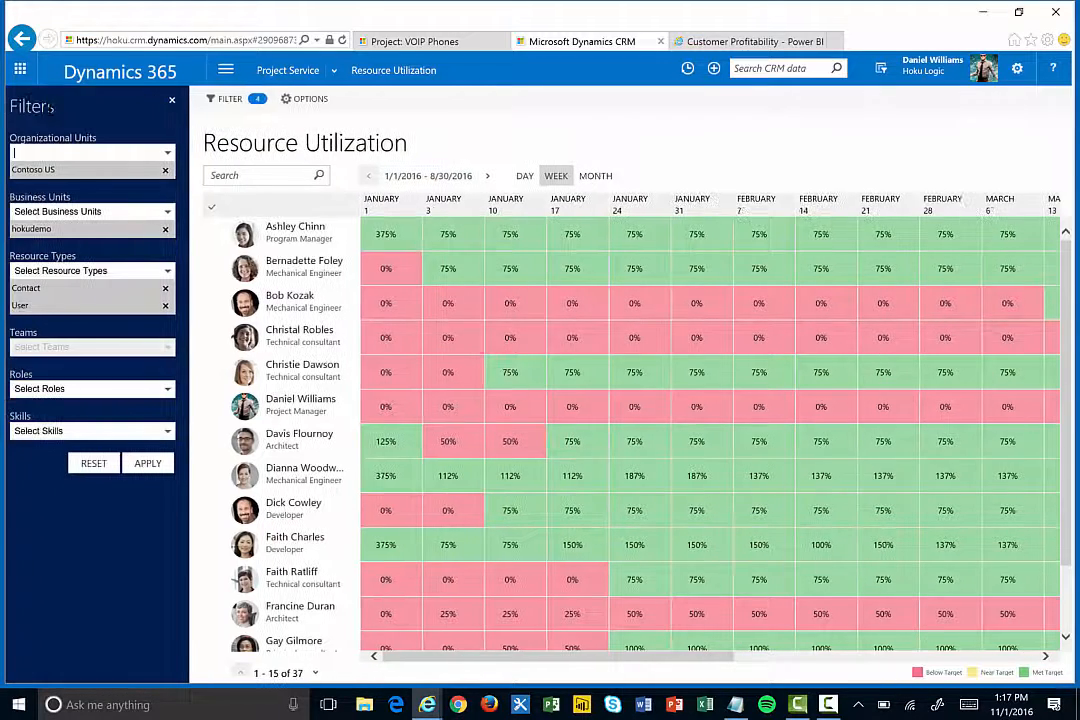
mouse_move(180, 160)
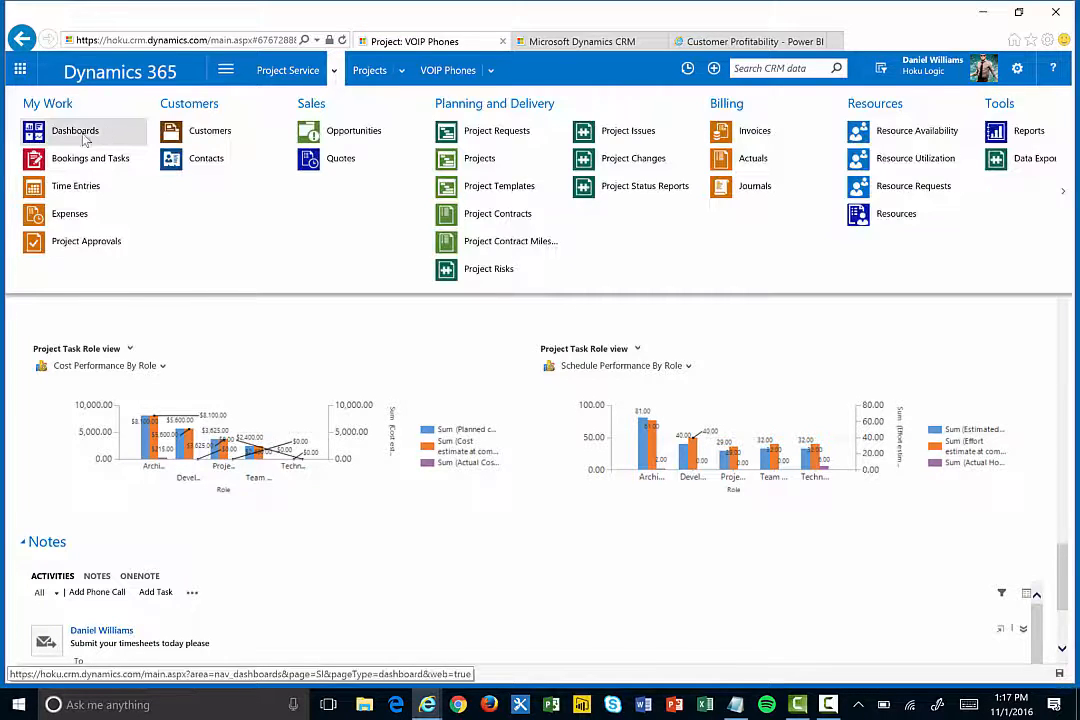
Step: Navigate to Dashboards and switch to the Project Portfolio Status dashboard
left_click(74, 130)
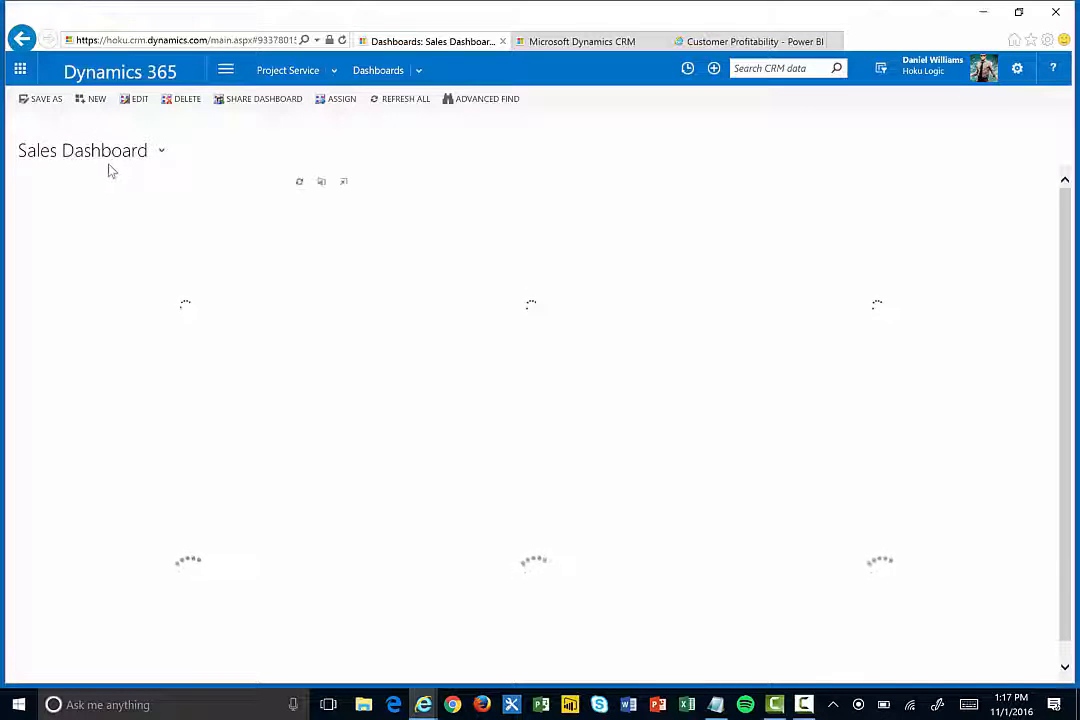
left_click(160, 150)
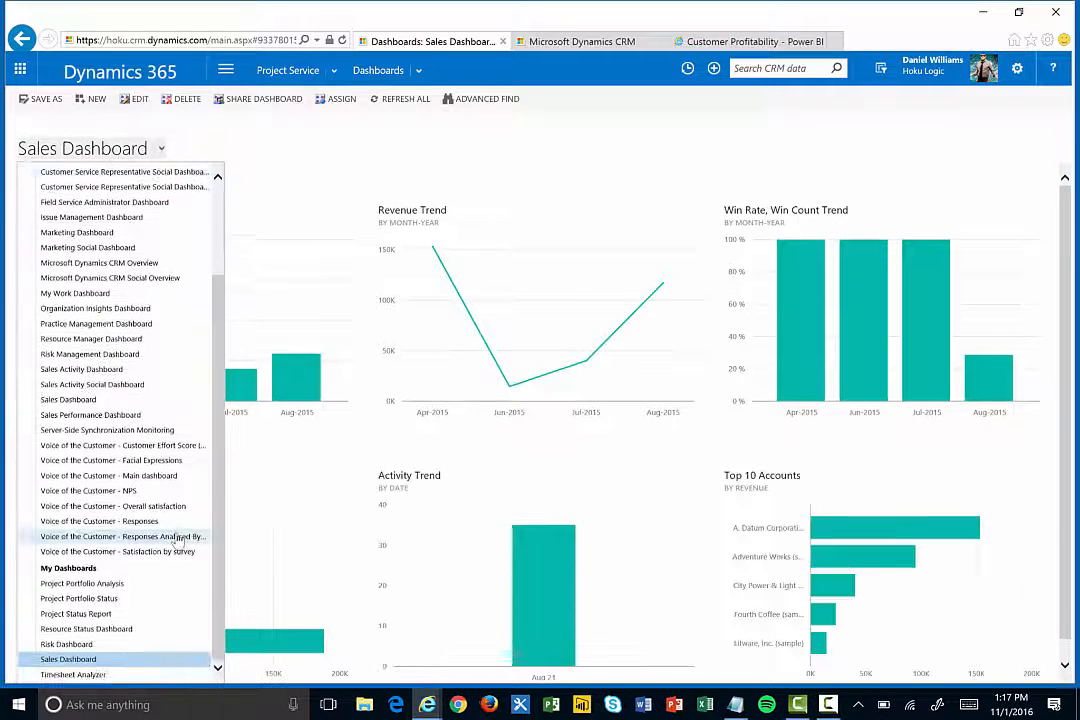
mouse_move(148, 604)
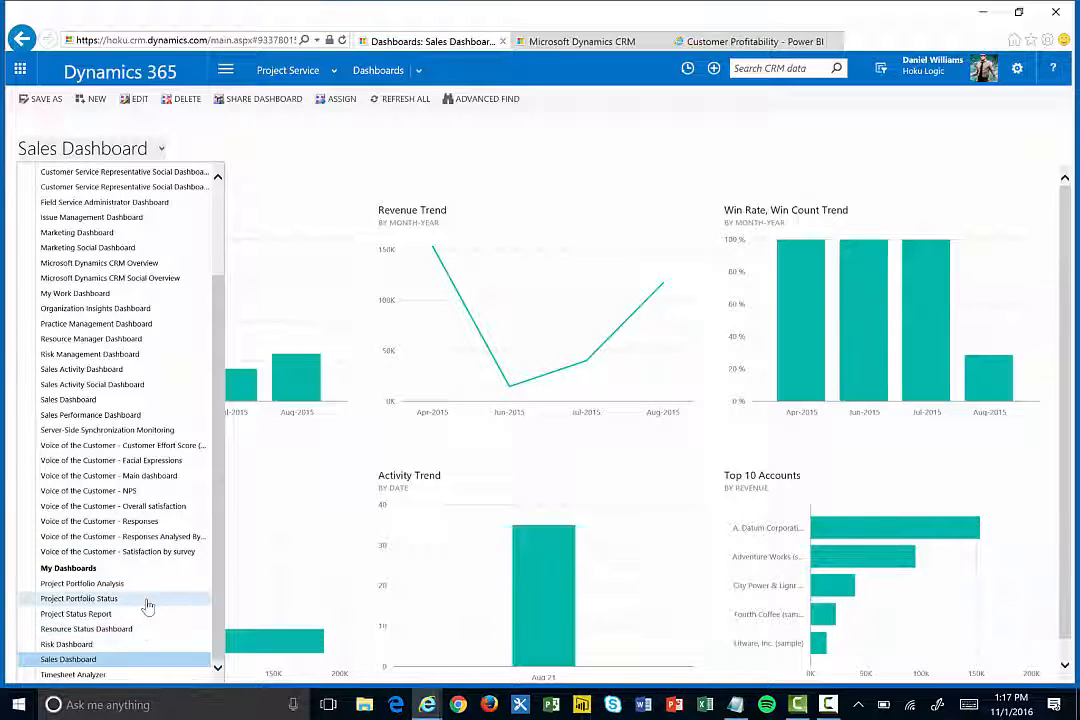
left_click(78, 600)
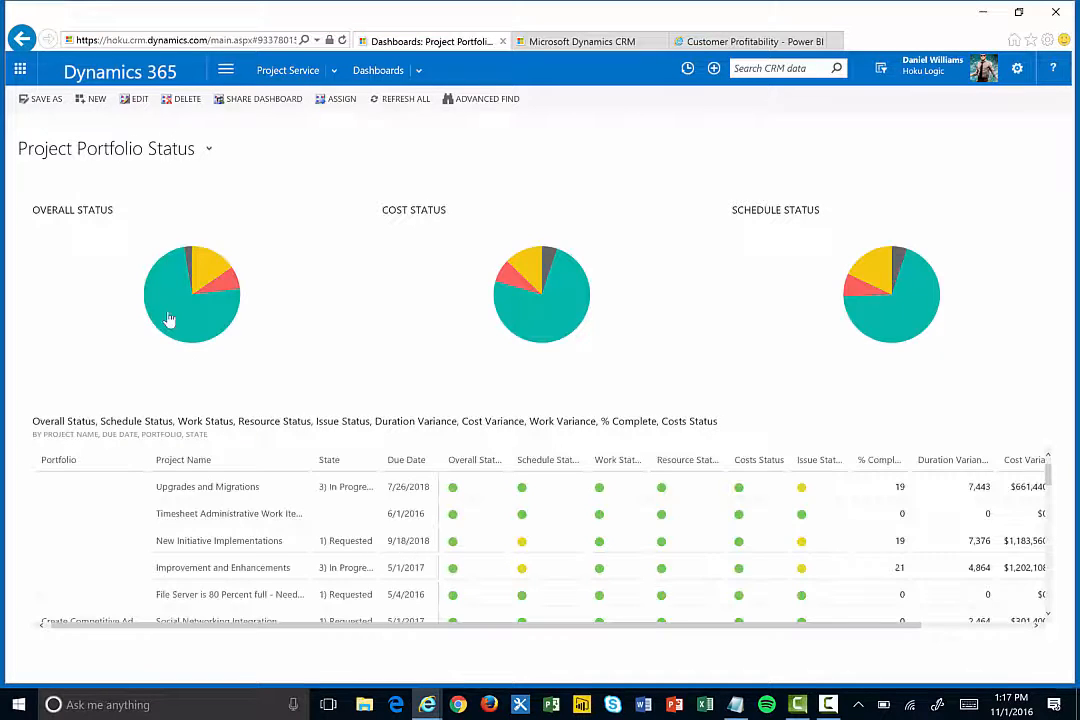
mouse_move(170, 296)
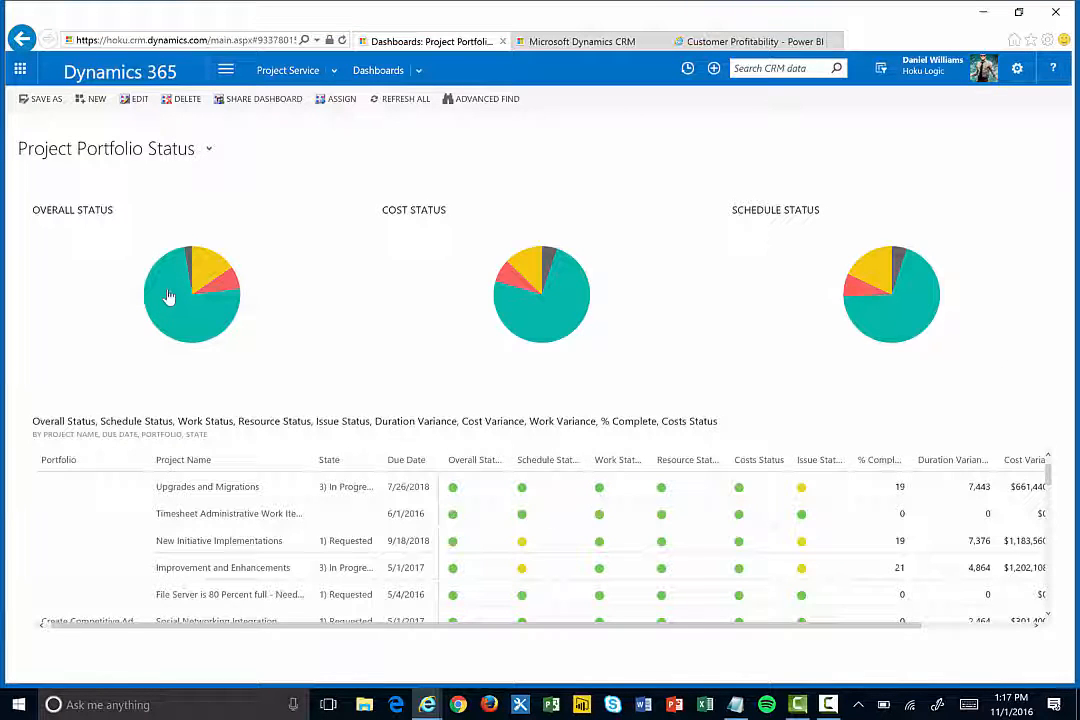
mouse_move(180, 296)
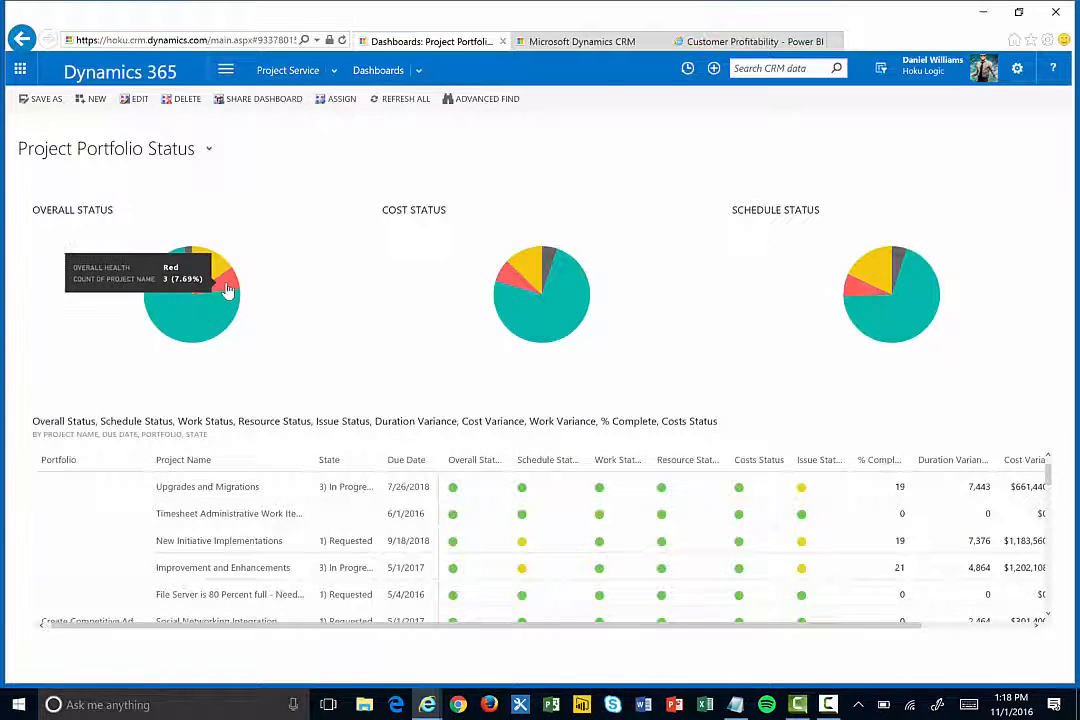
mouse_move(218, 272)
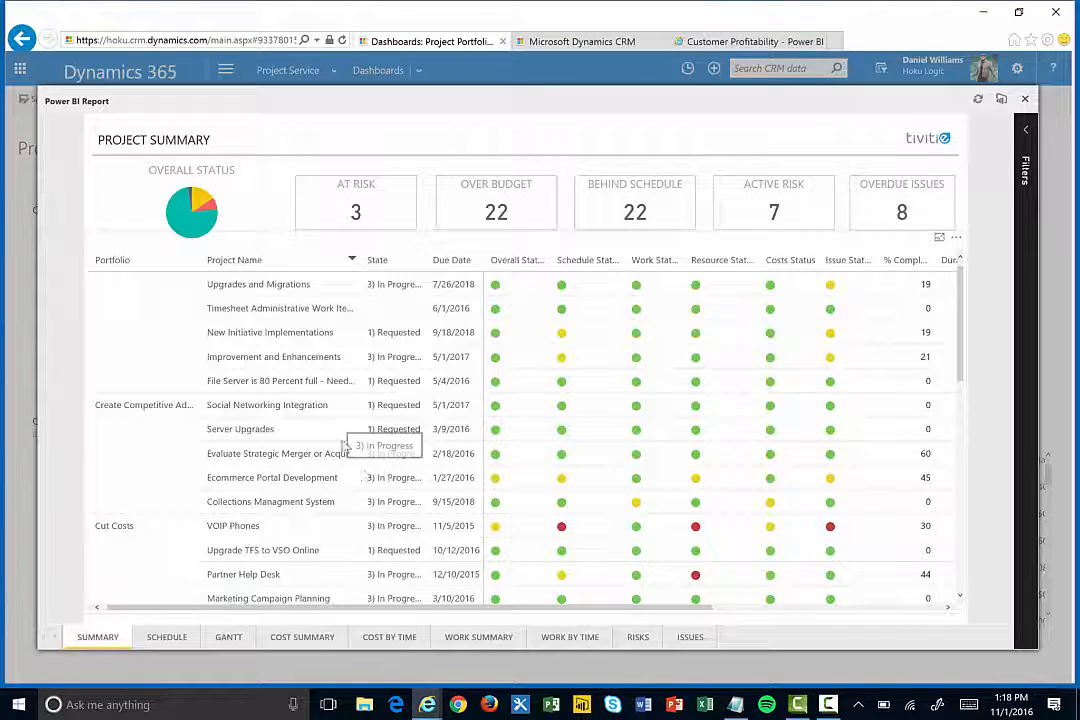
mouse_move(146, 412)
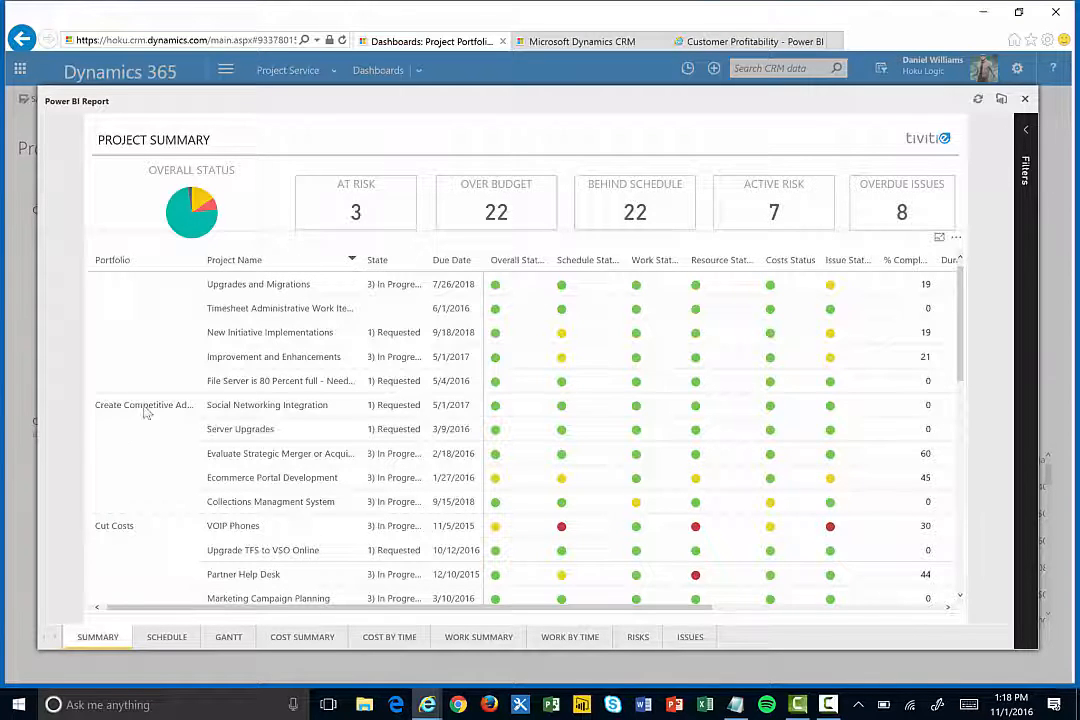
mouse_move(640, 432)
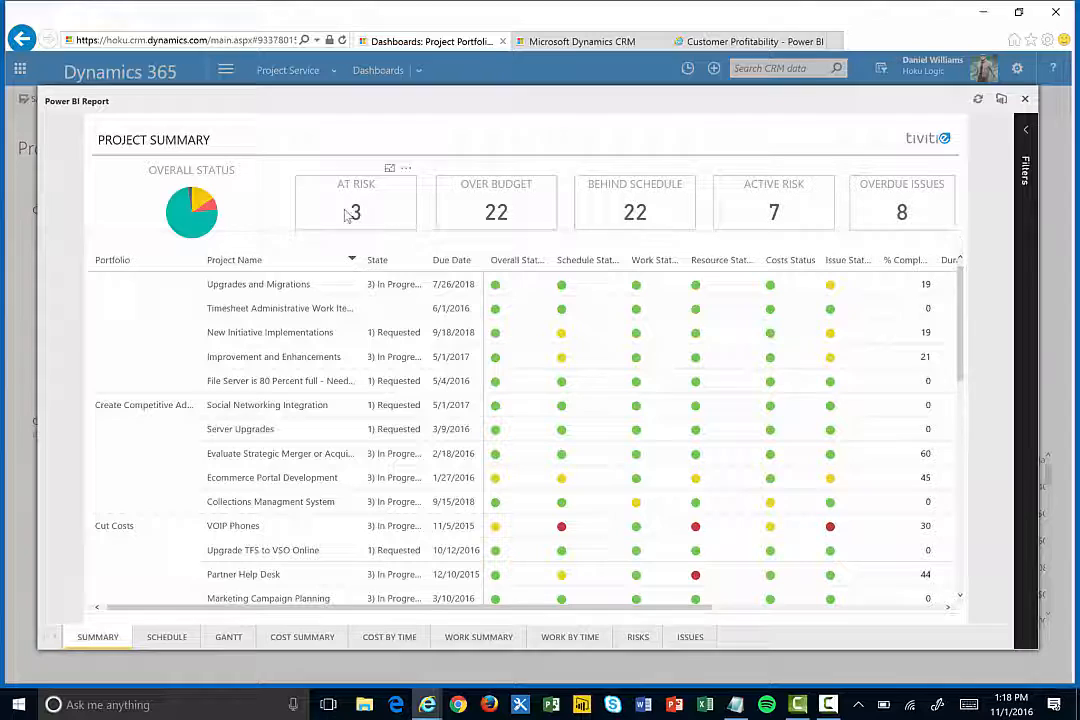
mouse_move(520, 228)
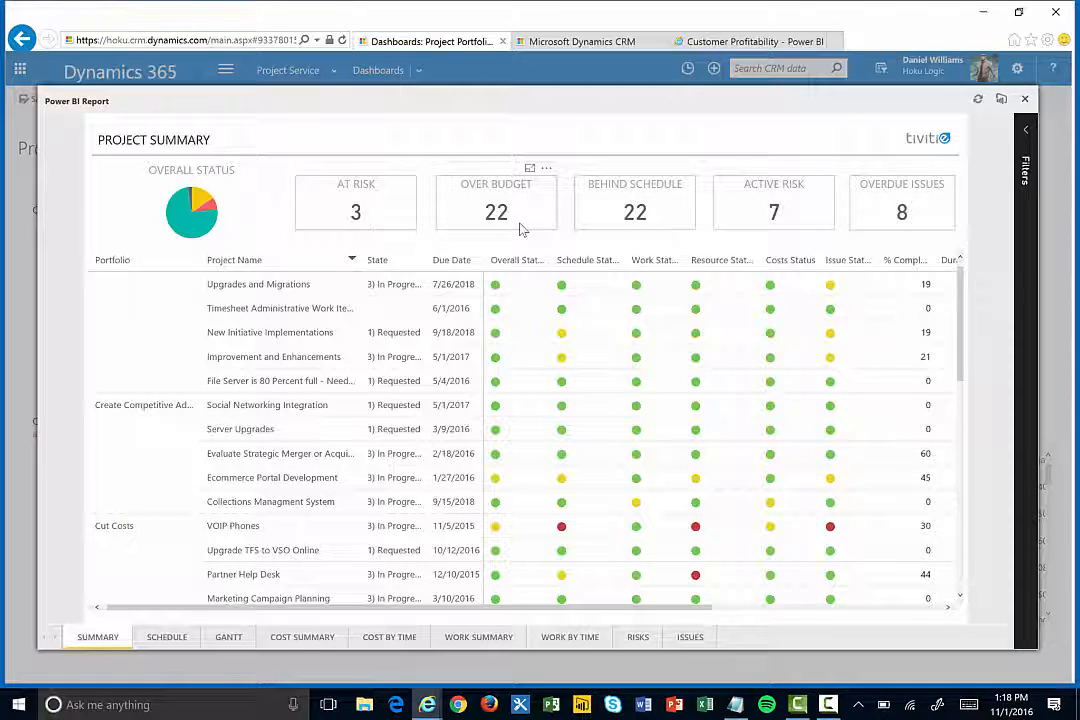
mouse_move(662, 240)
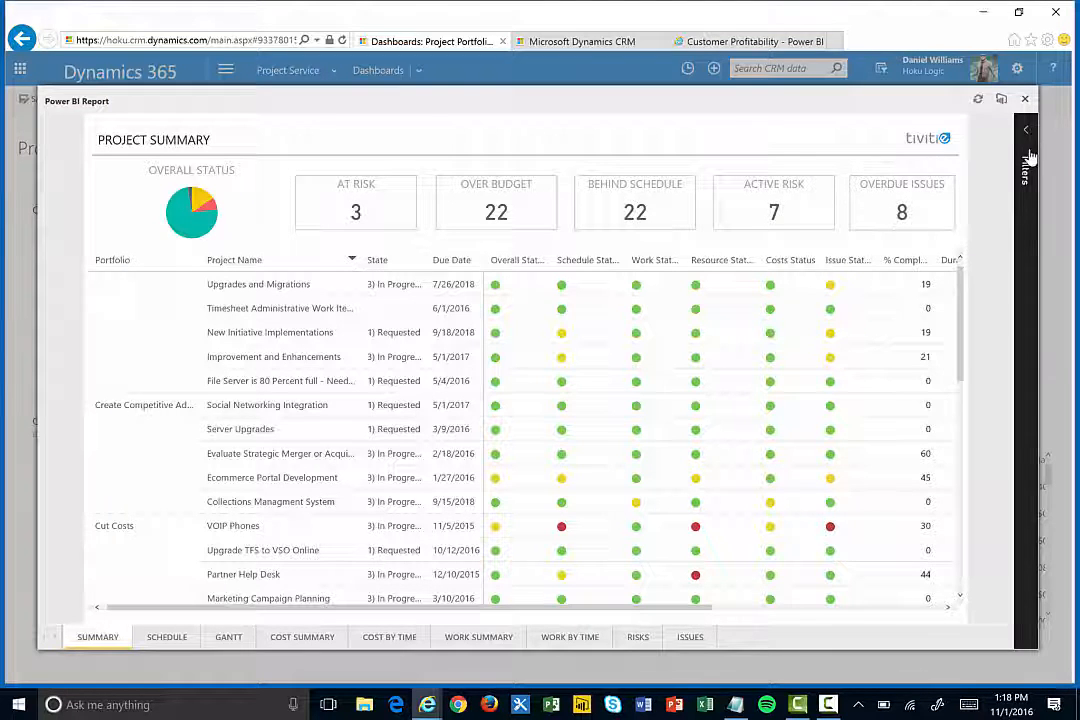
Step: Filter the Project Summary report to Red and Yellow overall health, then hide the filters pane
left_click(1028, 150)
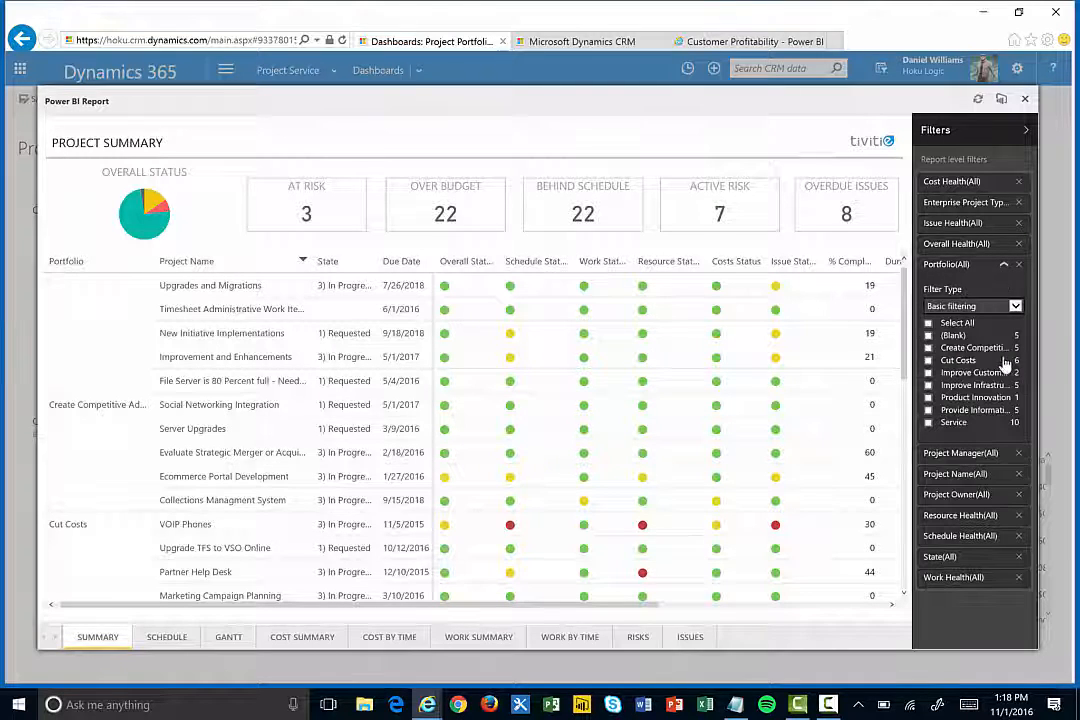
left_click(928, 360)
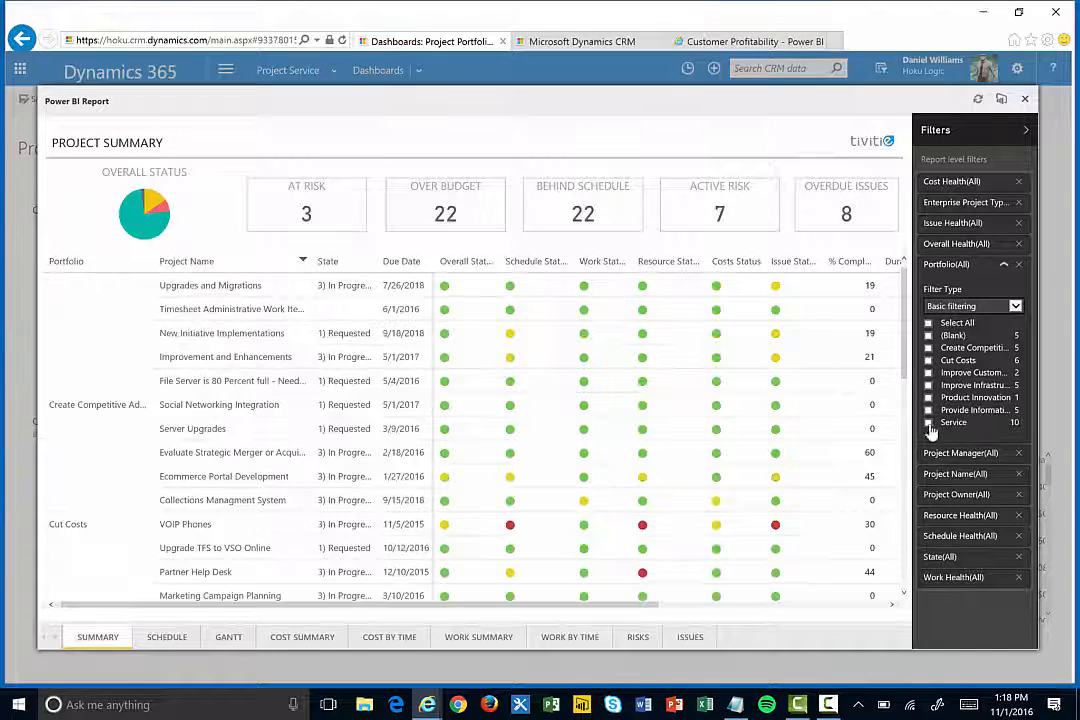
left_click(928, 422)
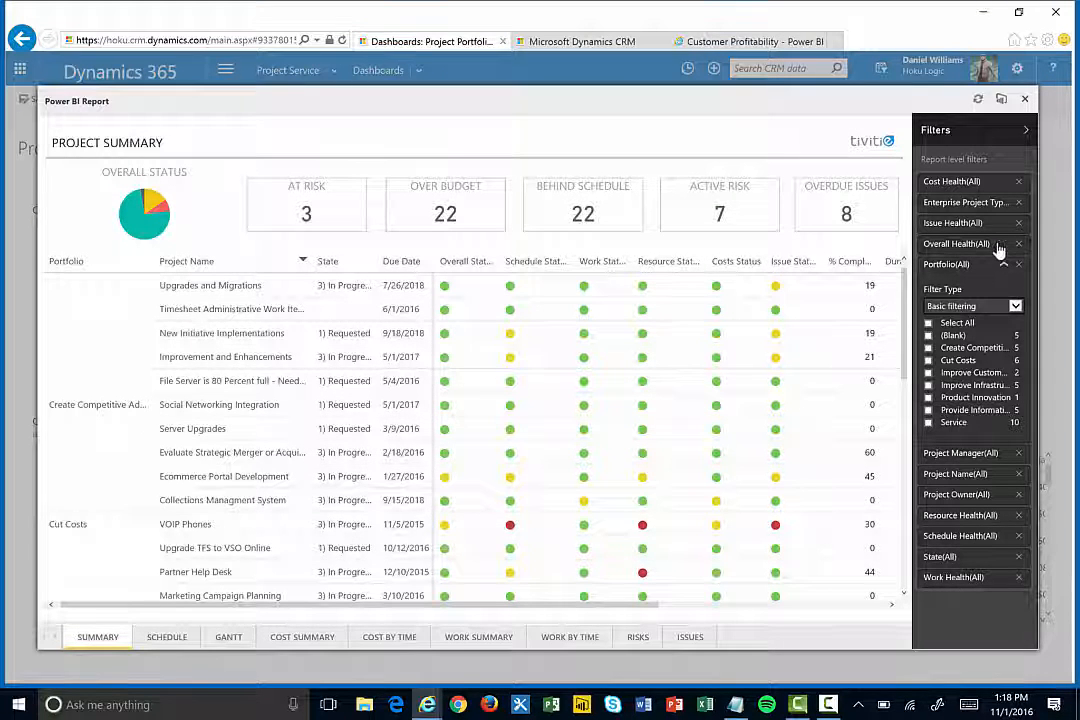
left_click(1004, 244)
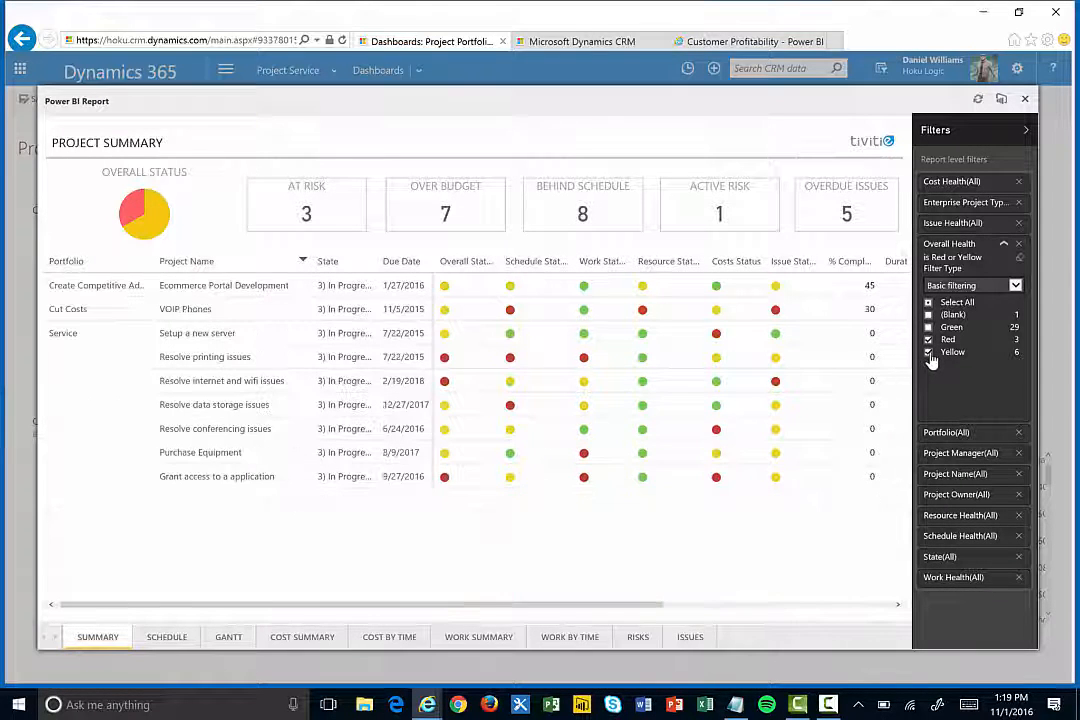
left_click(1032, 130)
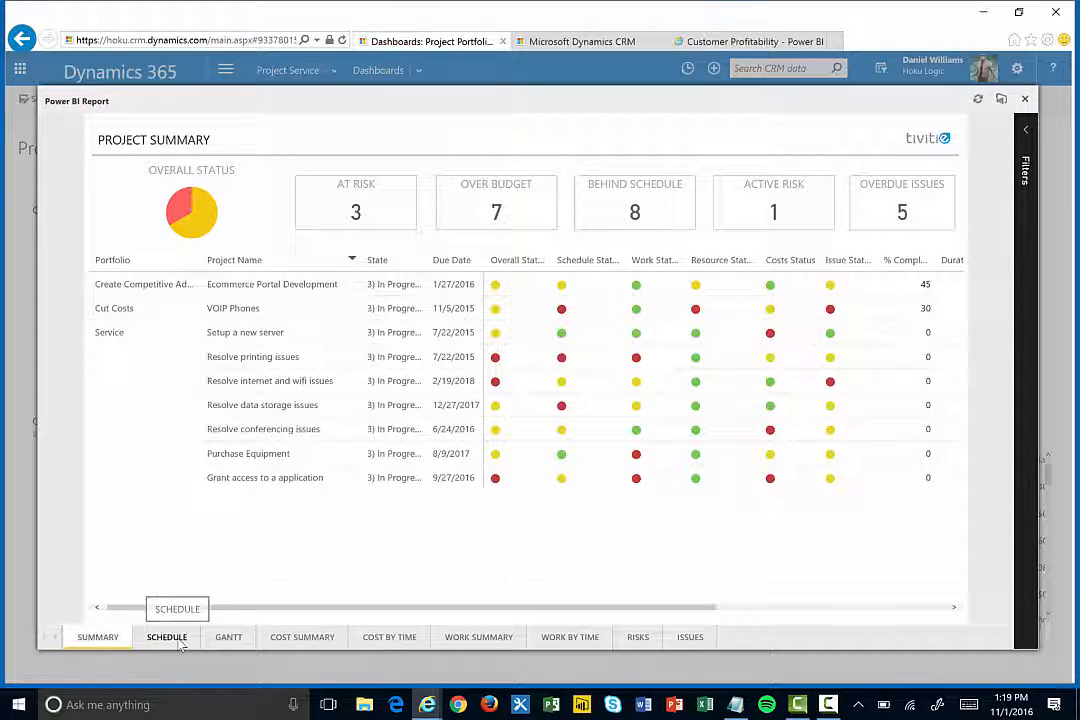
Step: Step through the Schedule and Gantt report pages, ending on the Project Cost Summary page
left_click(166, 636)
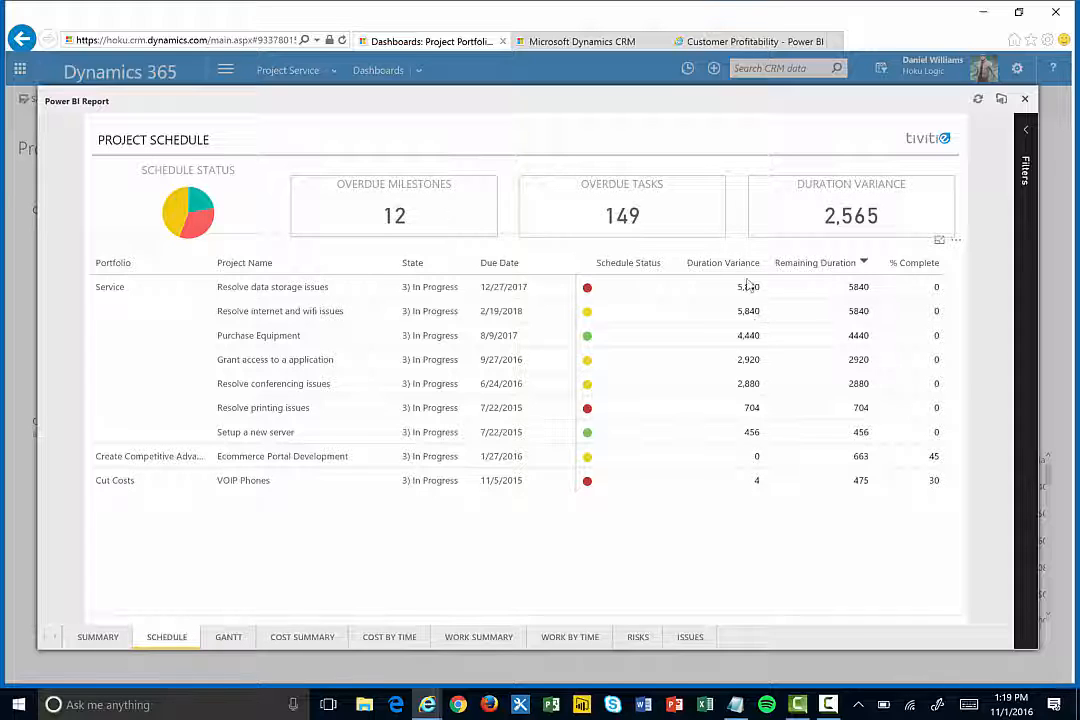
mouse_move(730, 456)
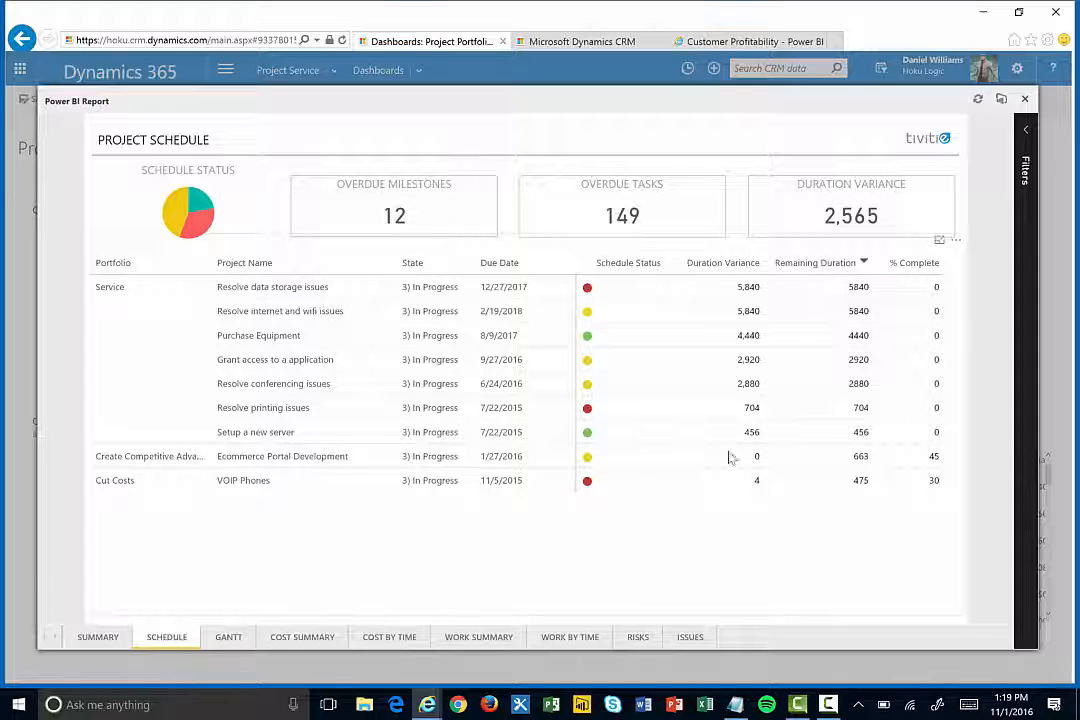
left_click(228, 636)
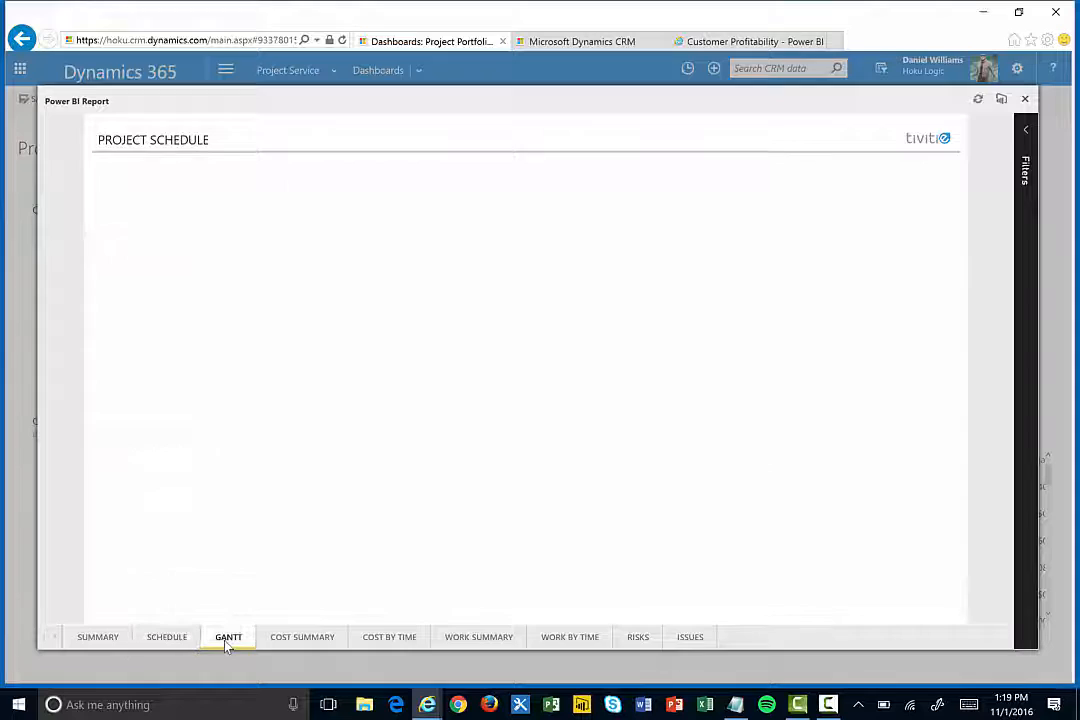
left_click(228, 636)
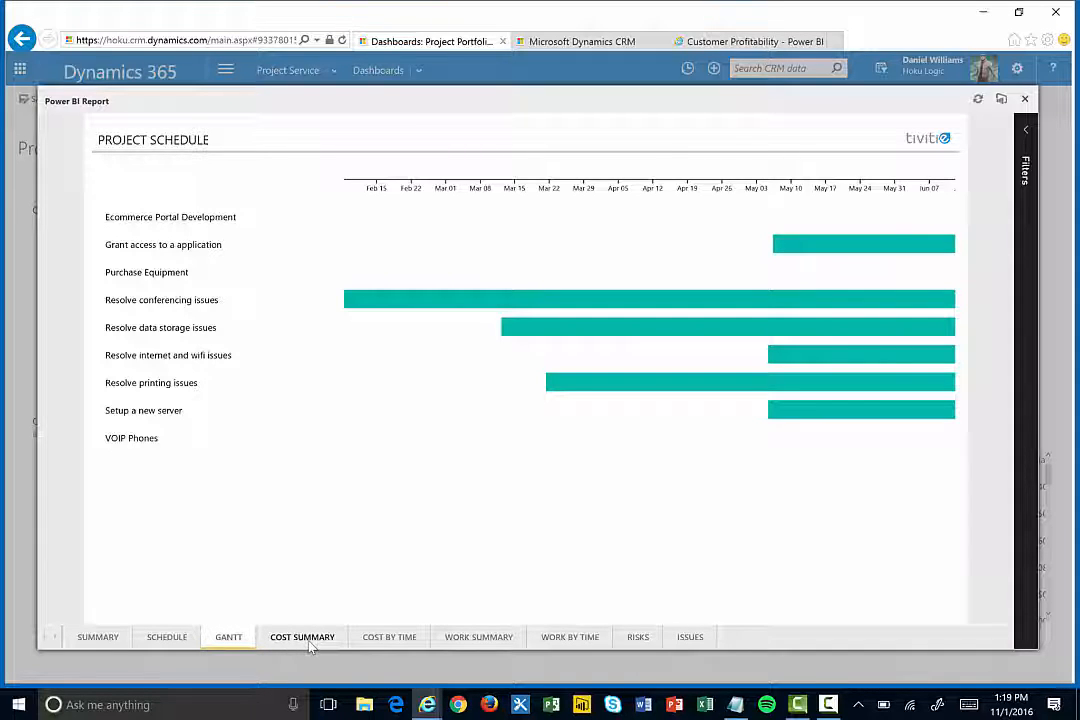
left_click(302, 636)
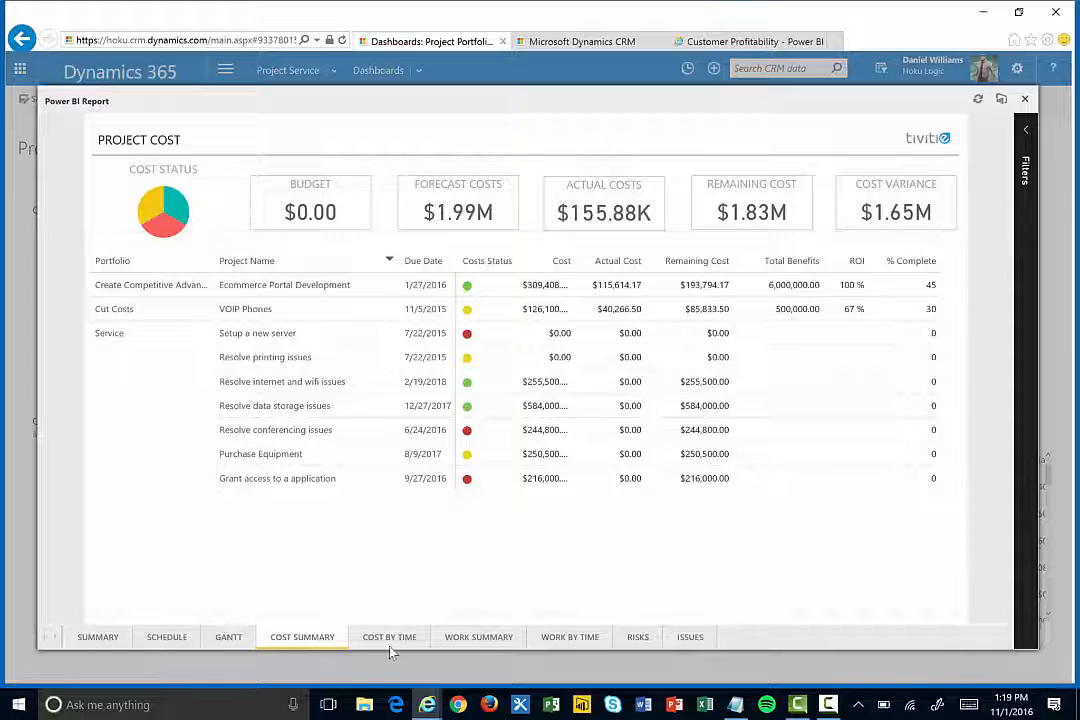
Step: View Cost by Time, drill the cost chart from quarters into months and back to quarters
left_click(388, 636)
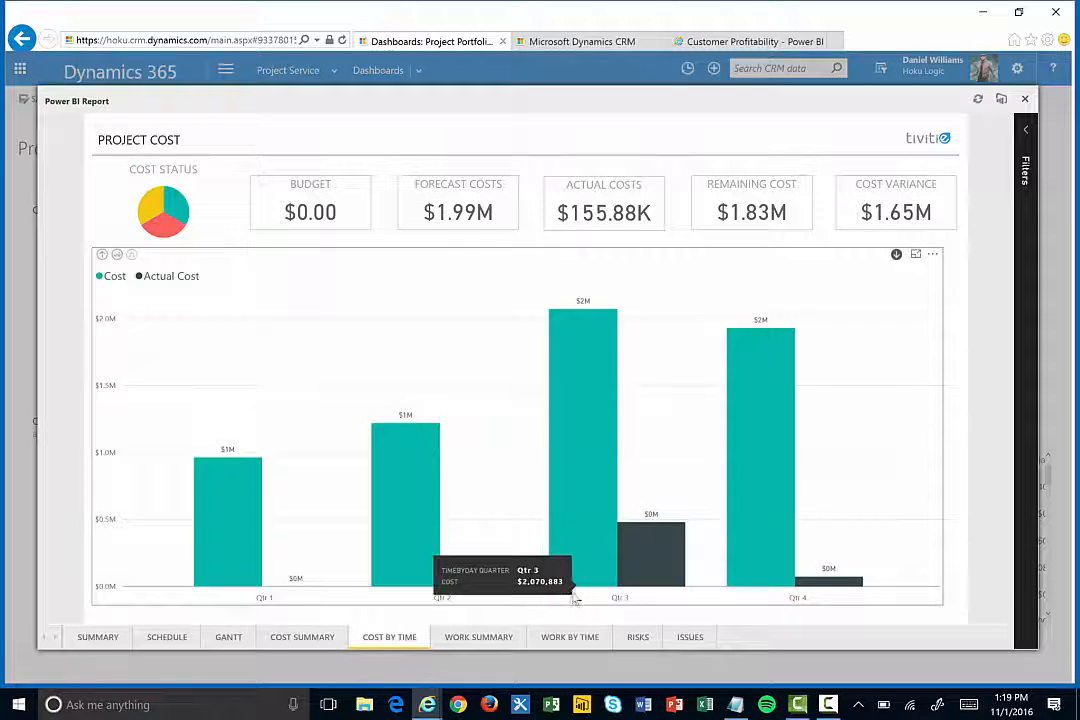
mouse_move(656, 556)
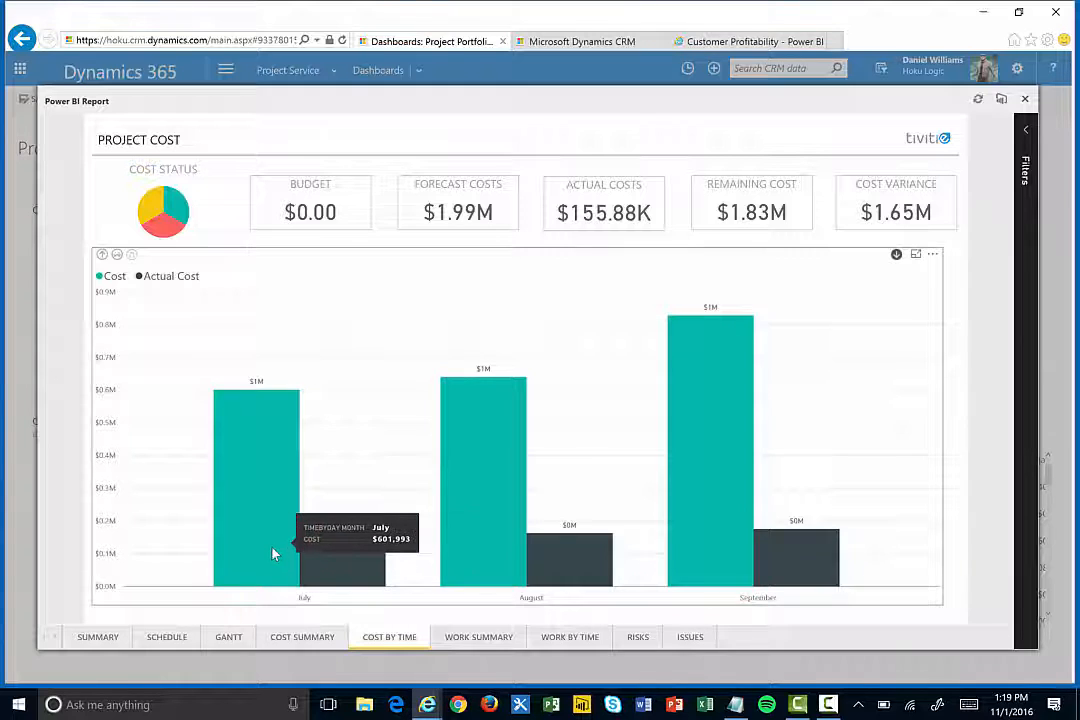
left_click(102, 254)
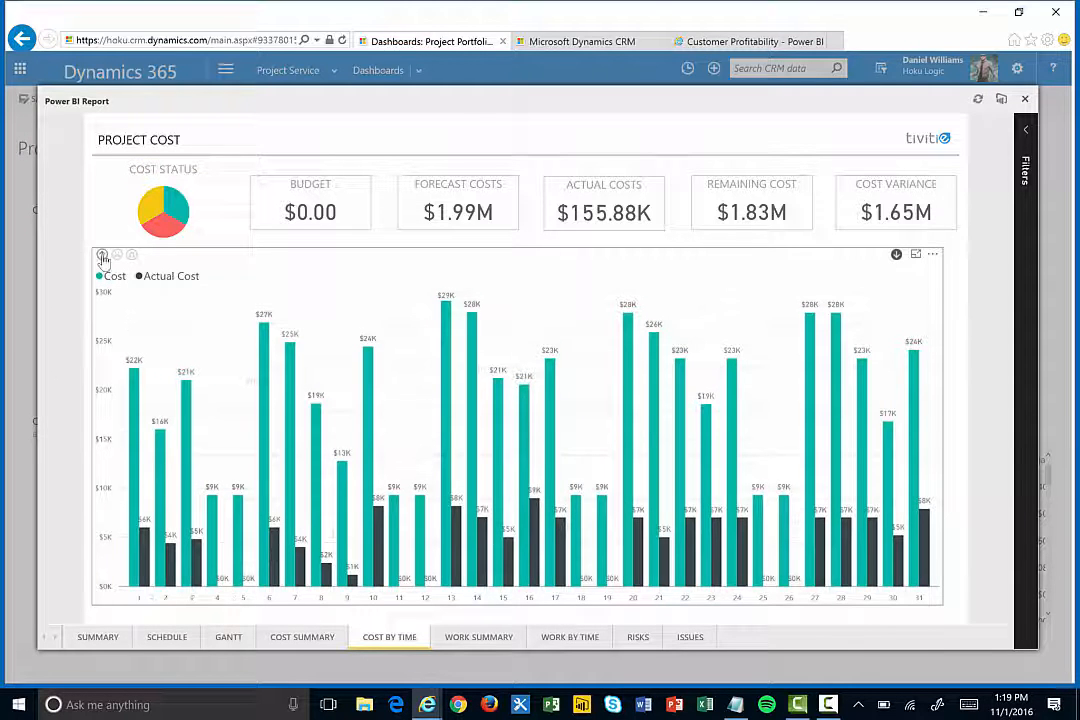
left_click(100, 256)
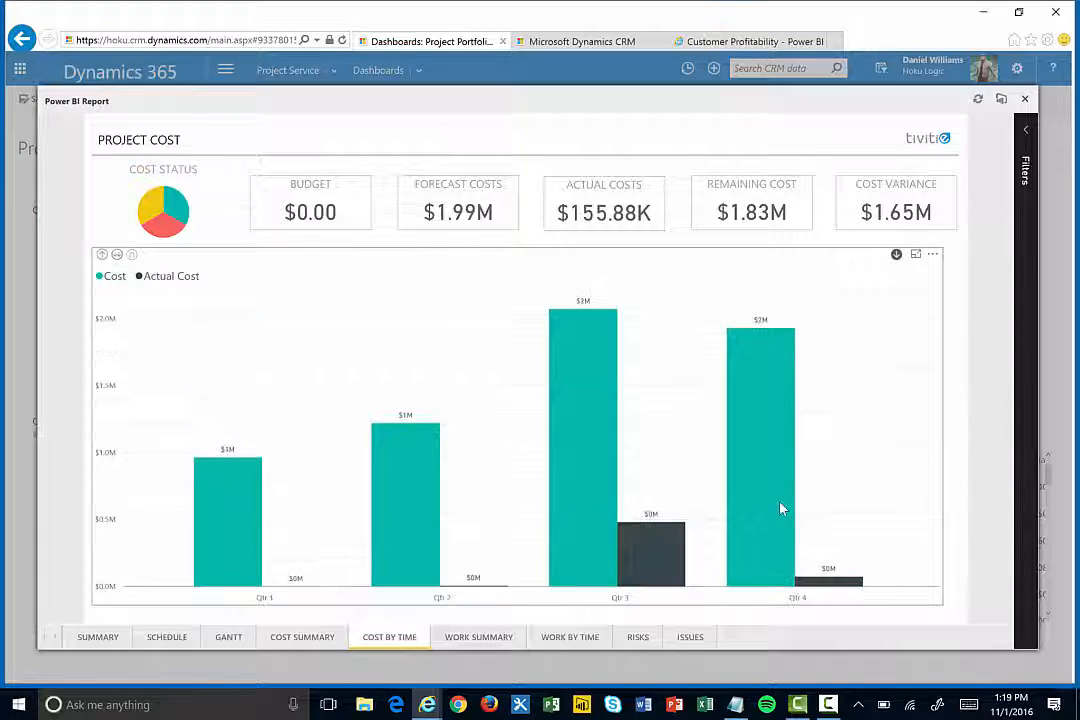
mouse_move(1016, 480)
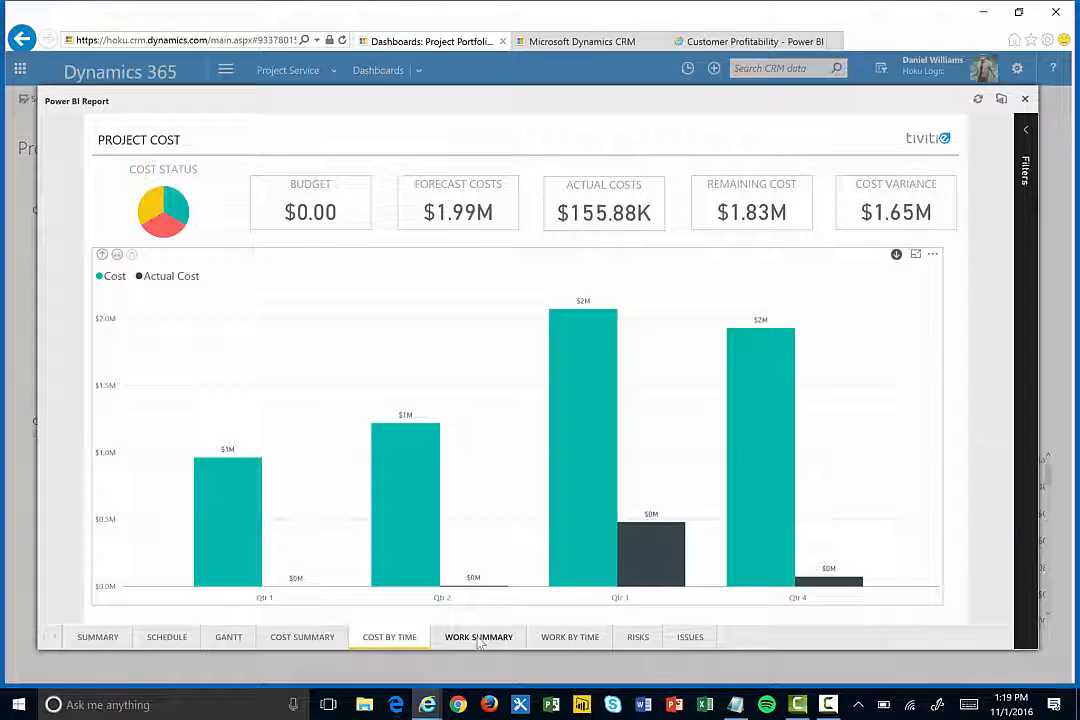
mouse_move(476, 642)
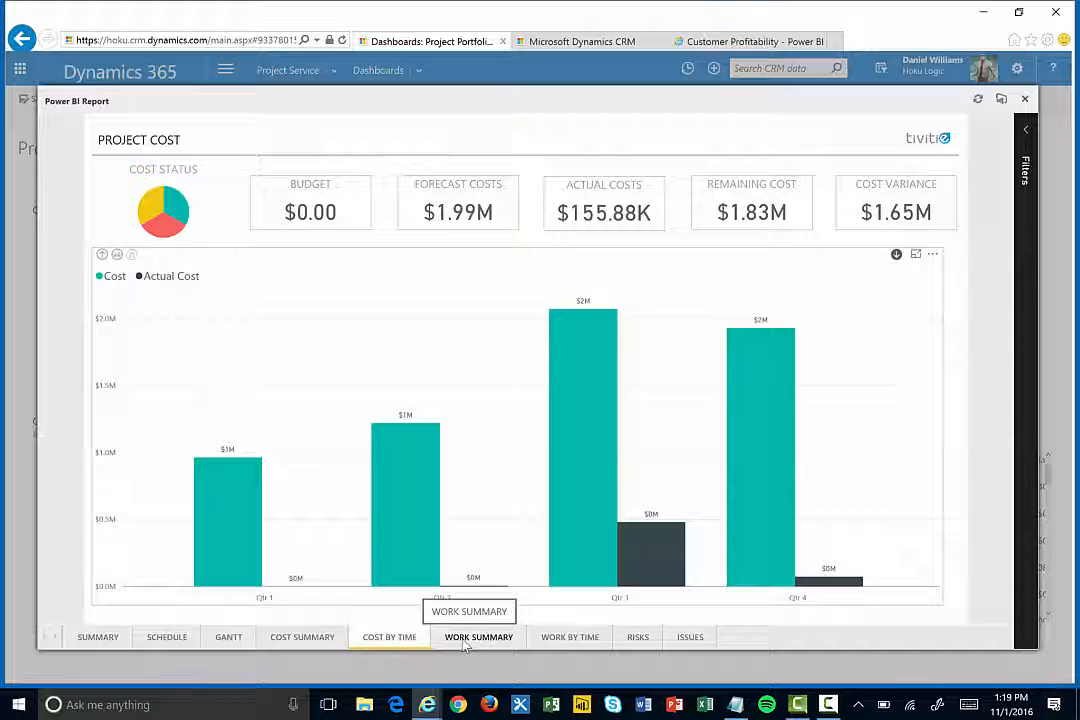
Step: Step through the Work Summary, Work over Time, Risks and Issues pages, then close the report
left_click(476, 636)
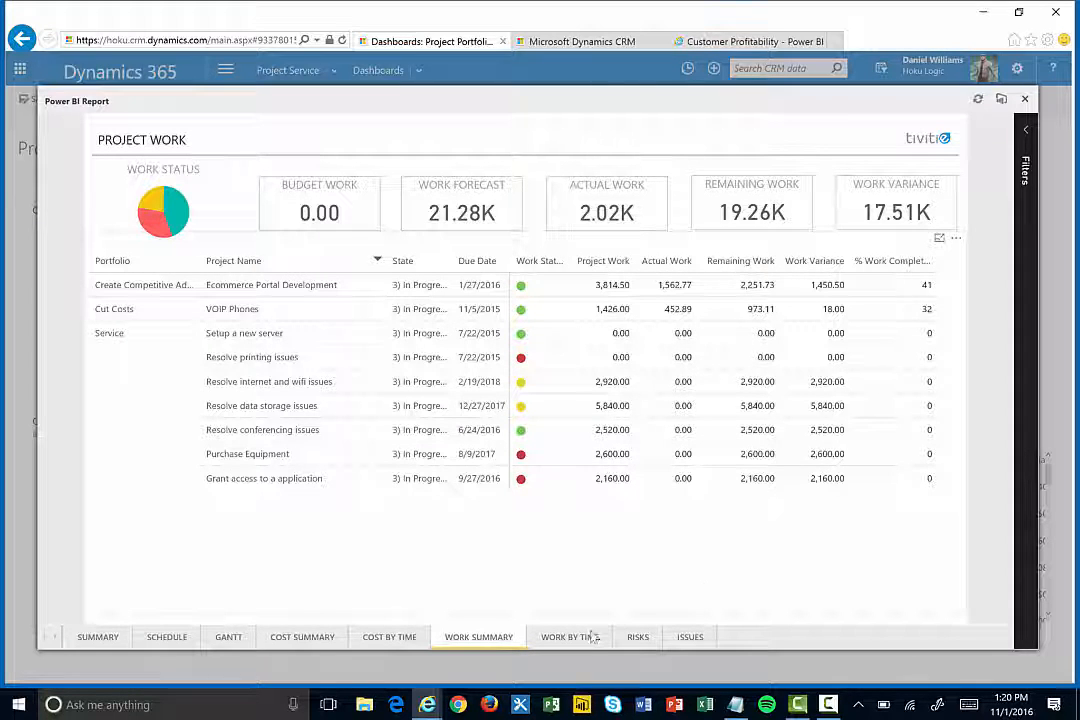
left_click(568, 636)
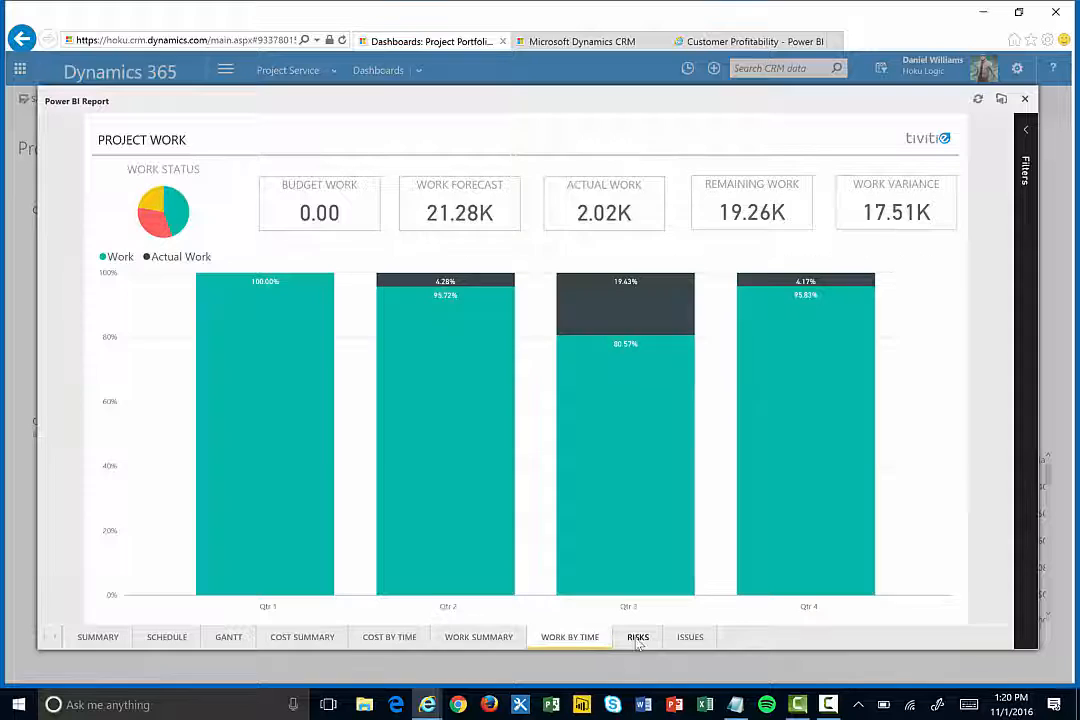
left_click(636, 636)
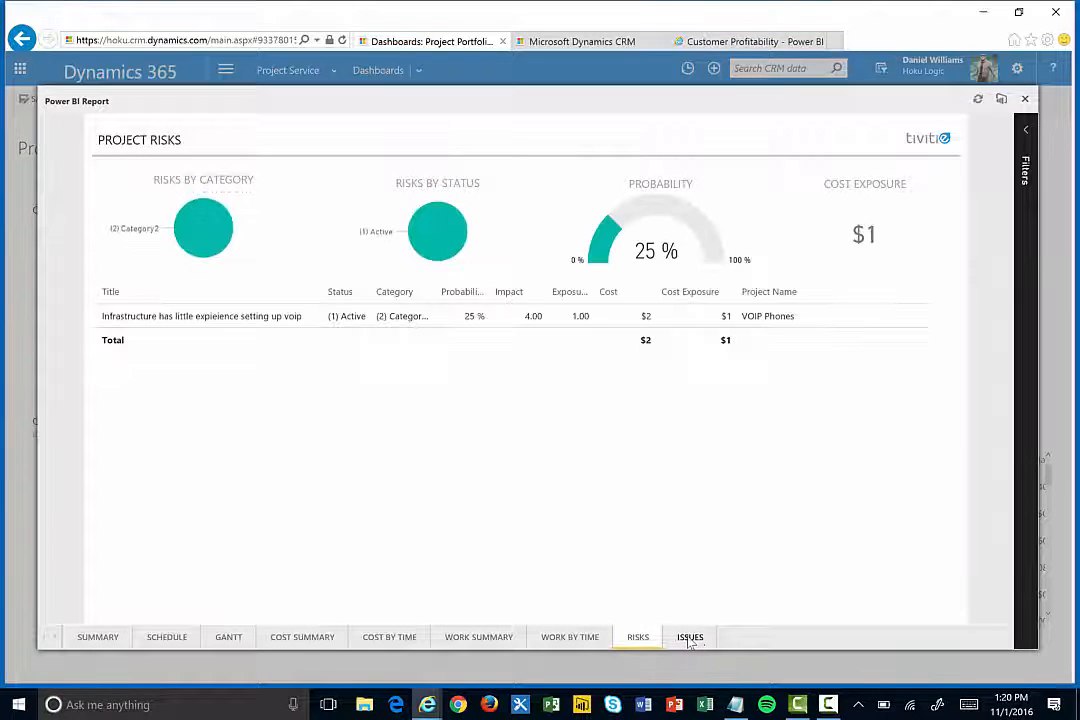
left_click(688, 636)
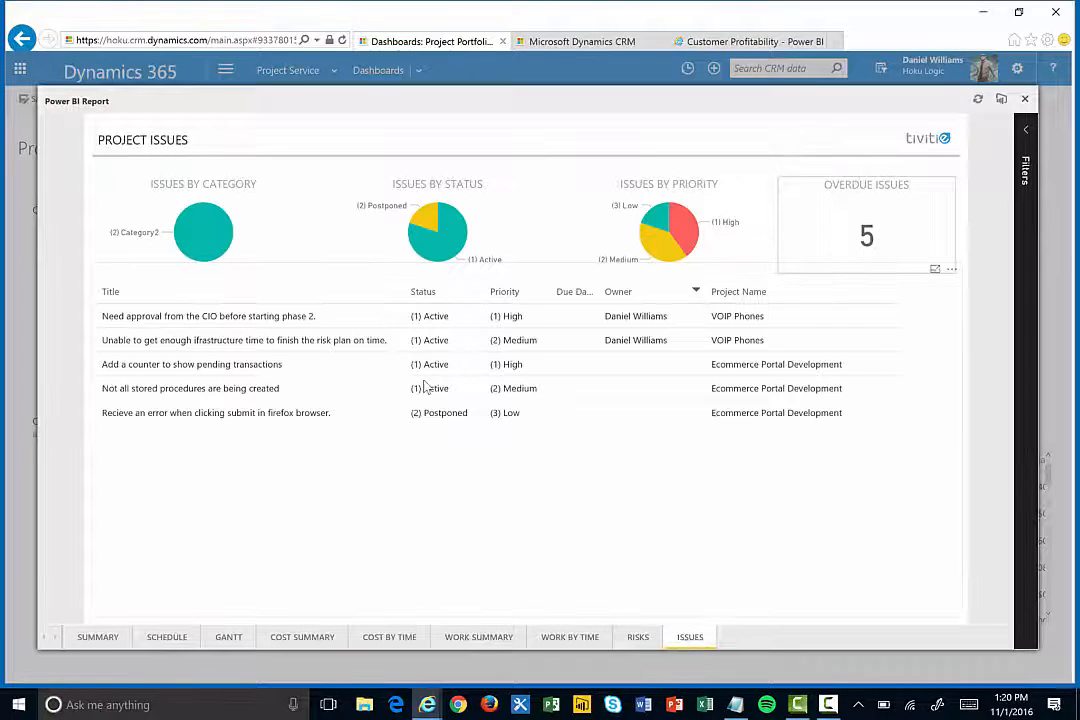
mouse_move(520, 428)
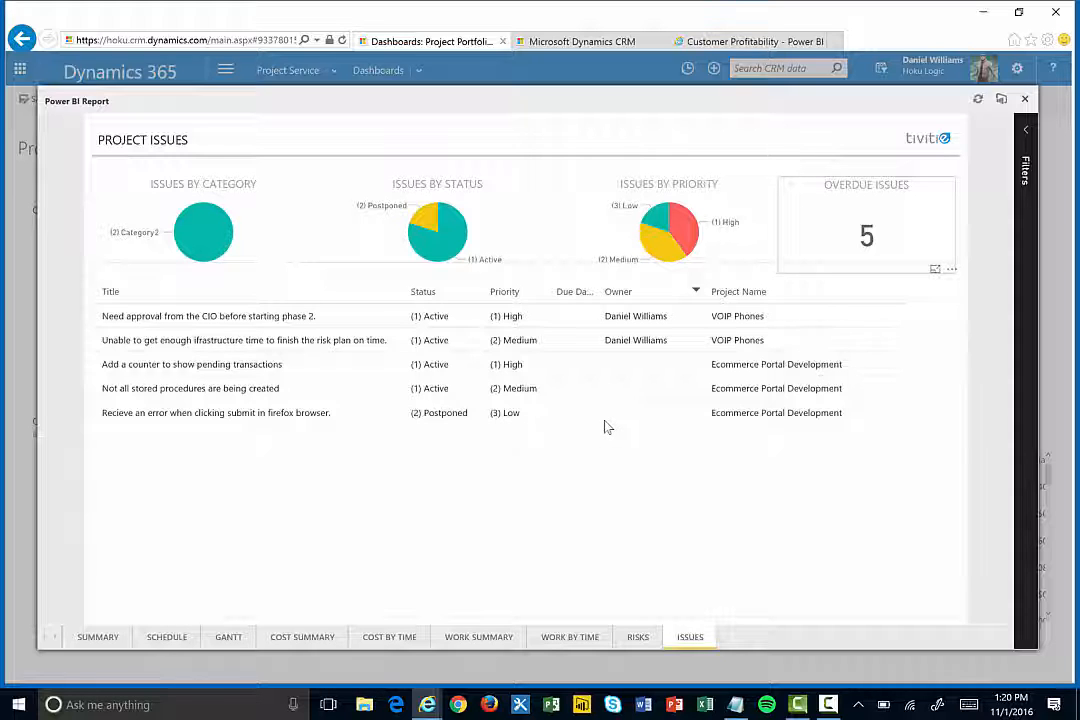
mouse_move(1016, 238)
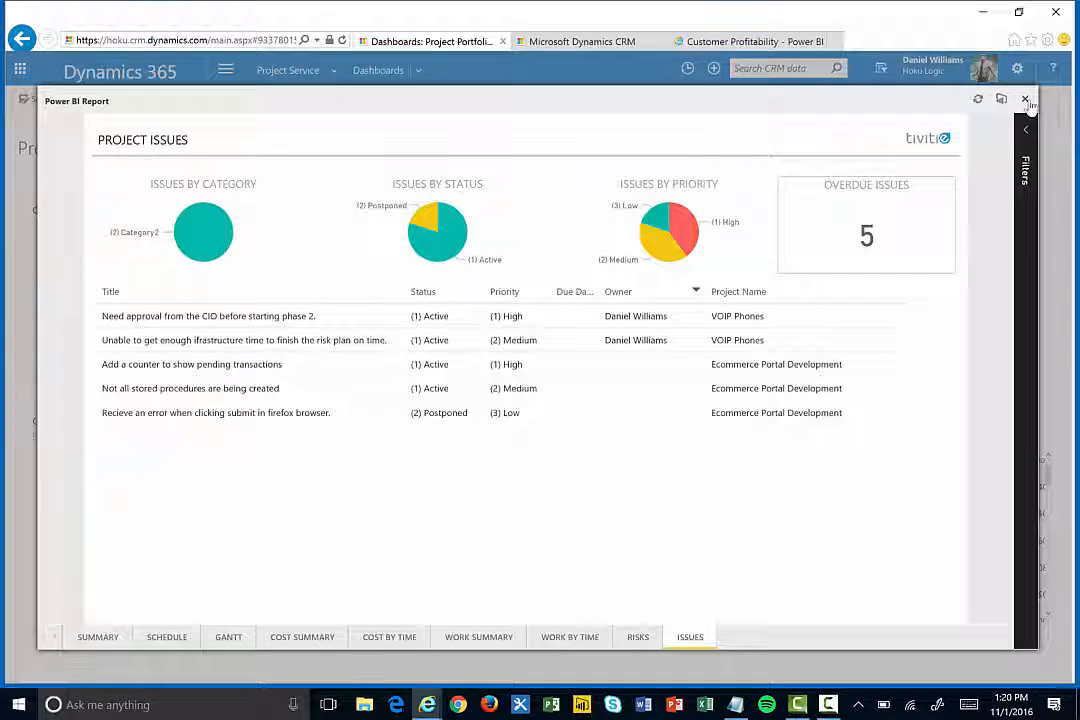
left_click(1048, 100)
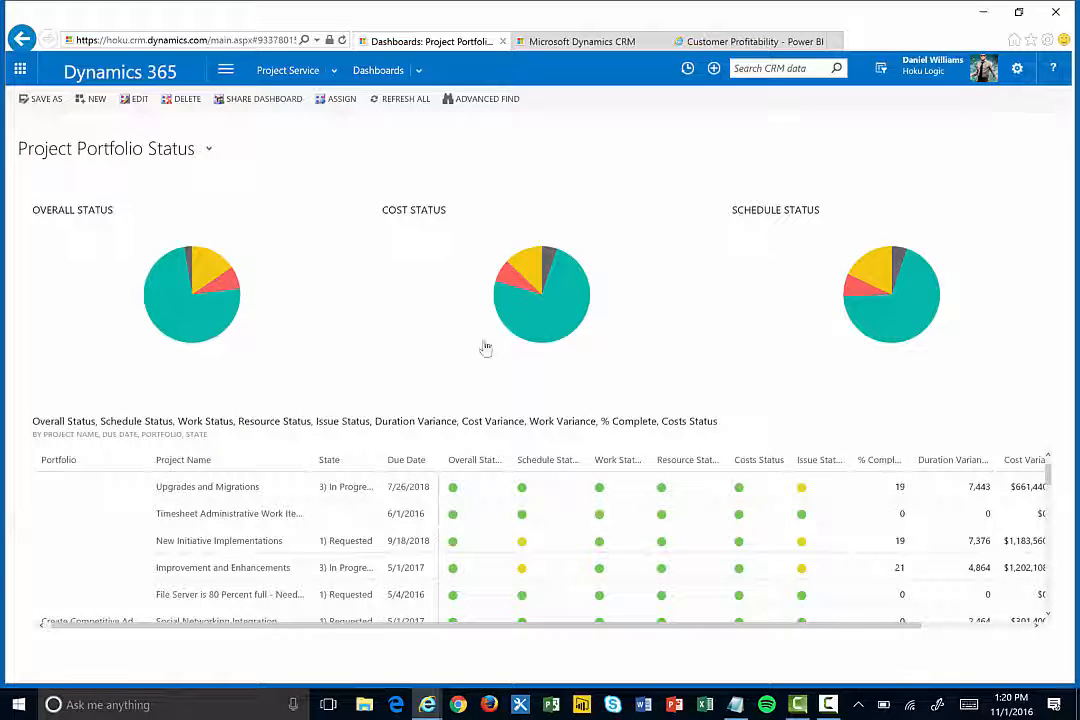
Step: Switch to the Resource Status Dashboard, then move to the Customer Profitability dashboard
left_click(208, 148)
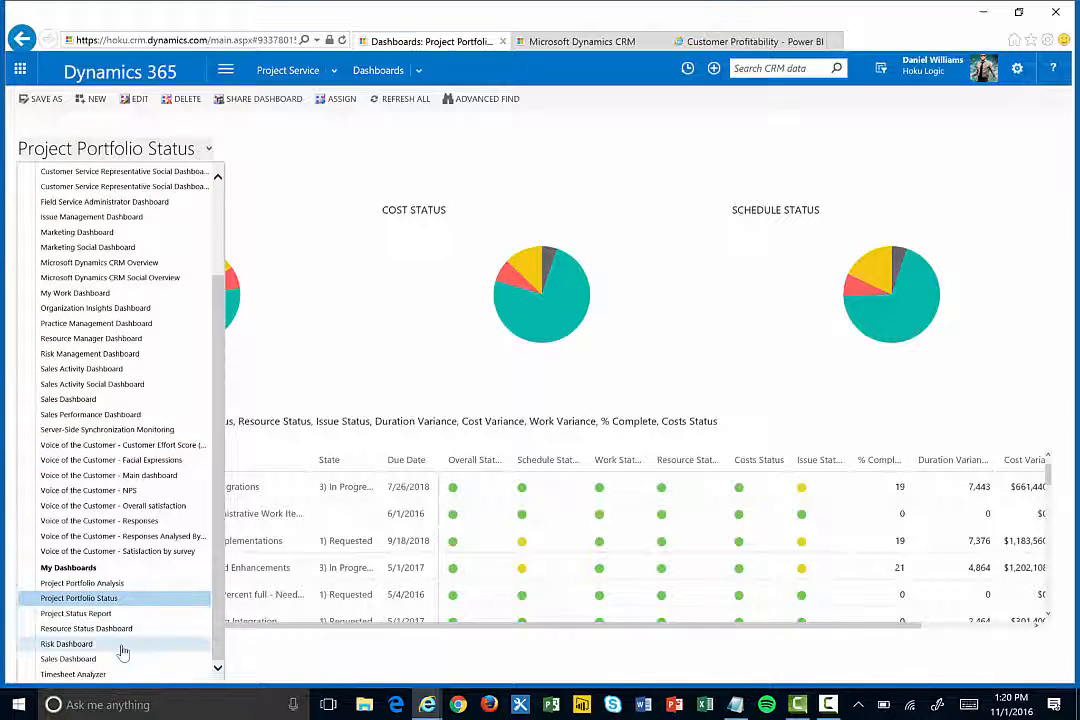
left_click(86, 628)
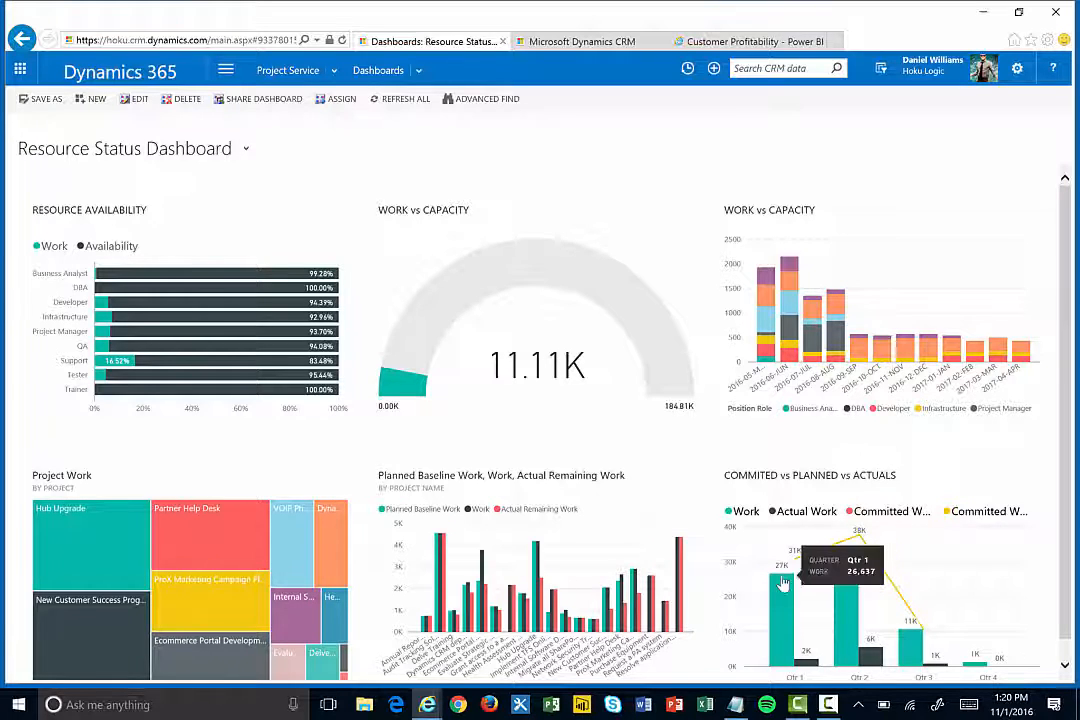
mouse_move(776, 590)
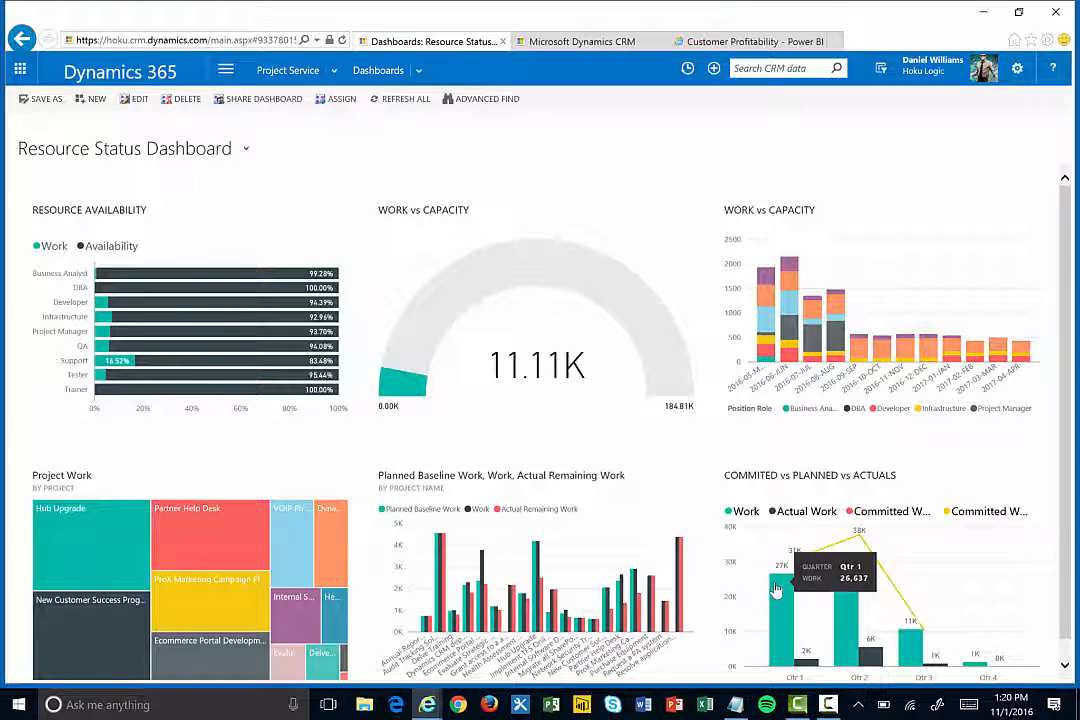
mouse_move(682, 512)
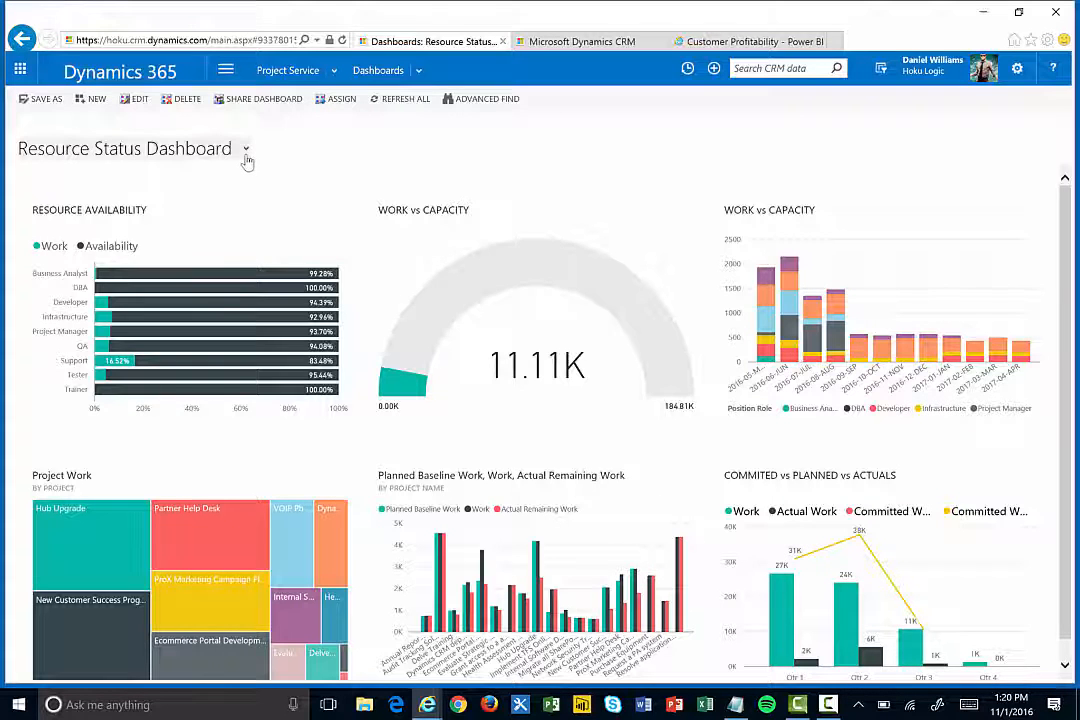
left_click(244, 148)
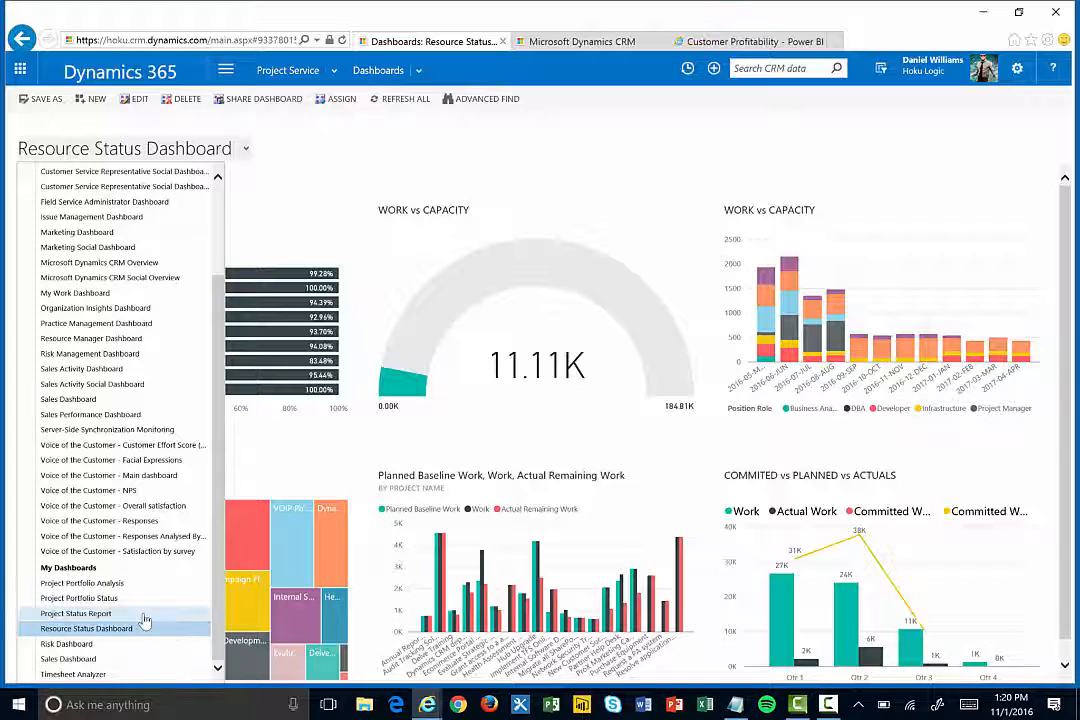
mouse_move(128, 648)
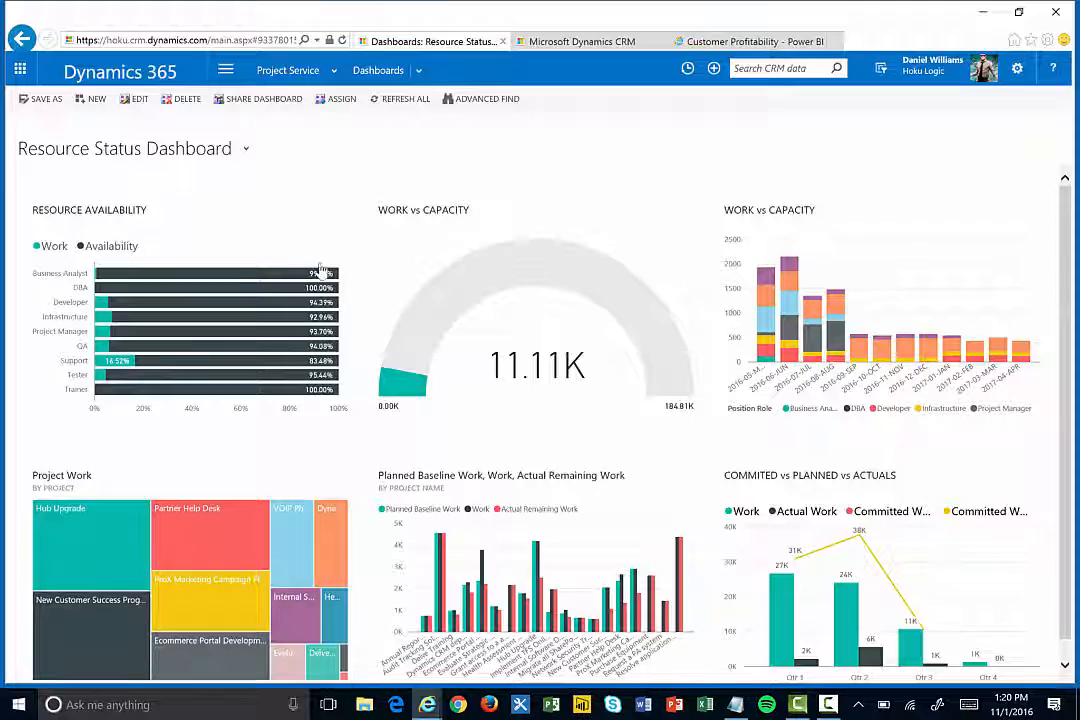
mouse_move(750, 144)
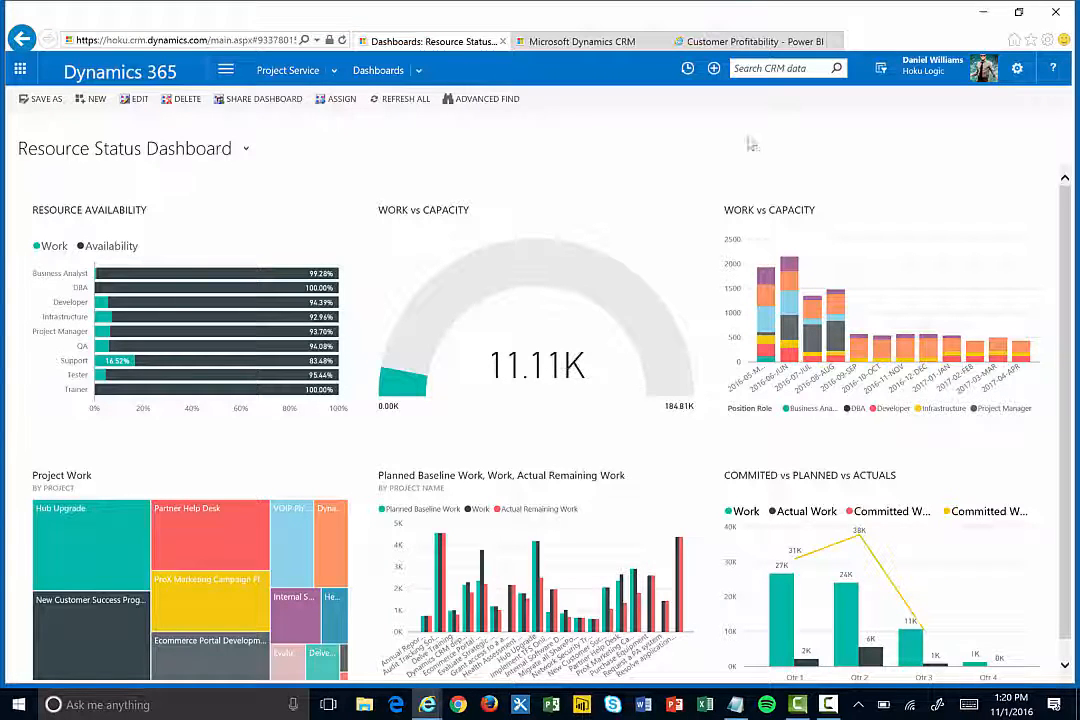
left_click(748, 40)
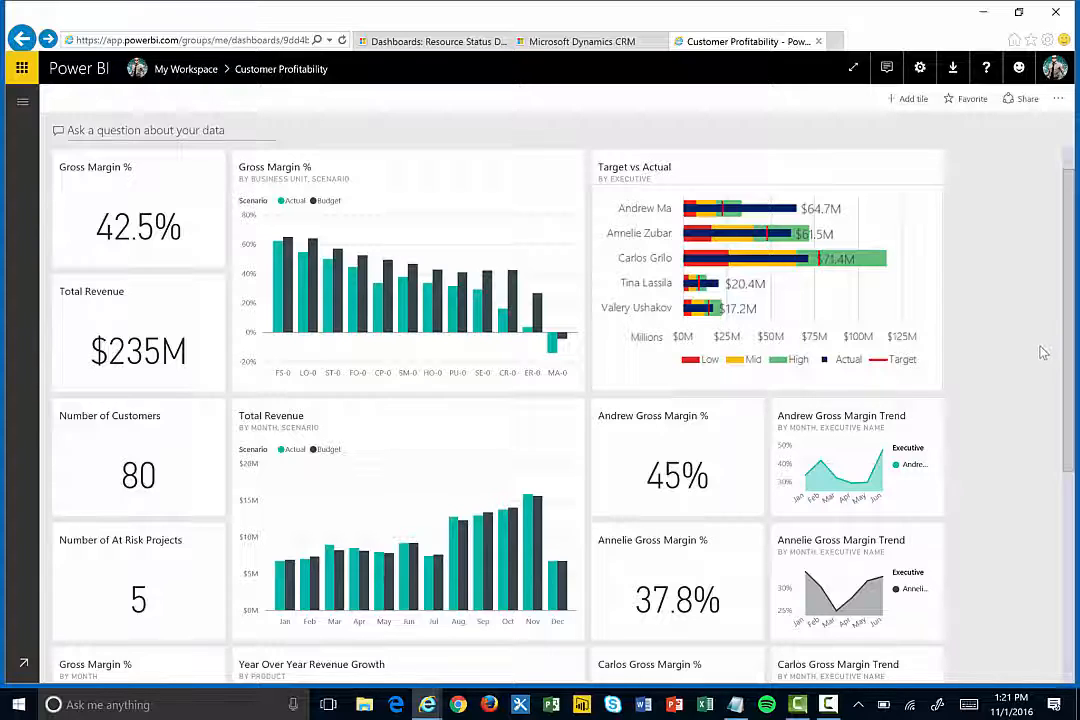
mouse_move(1030, 360)
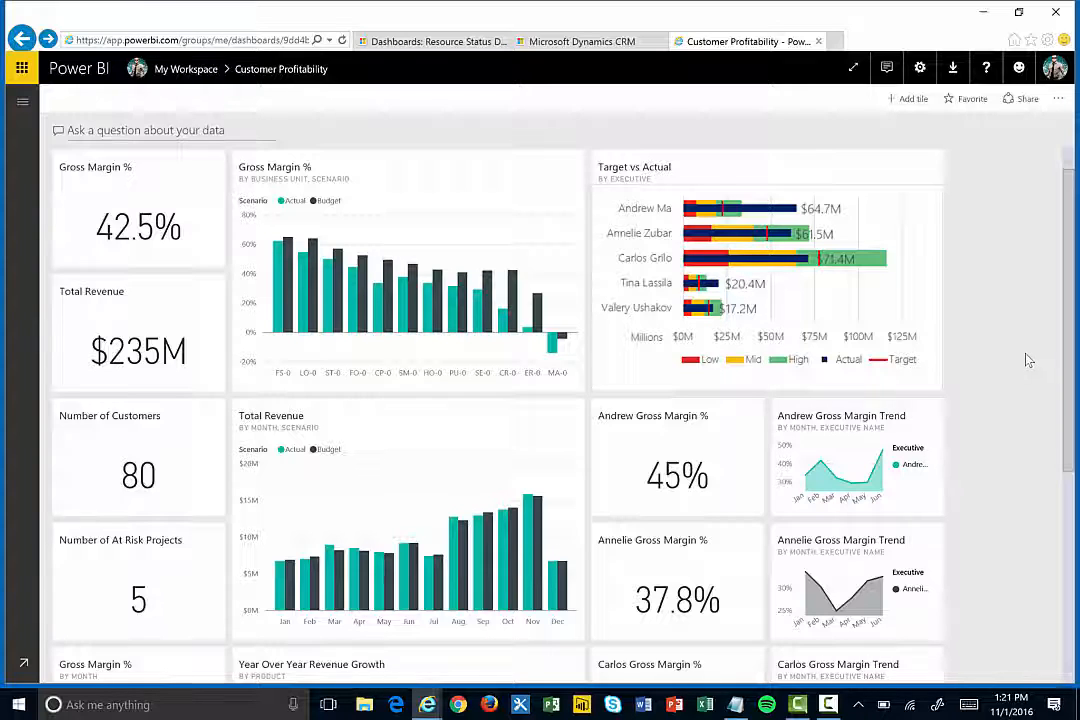
mouse_move(1064, 312)
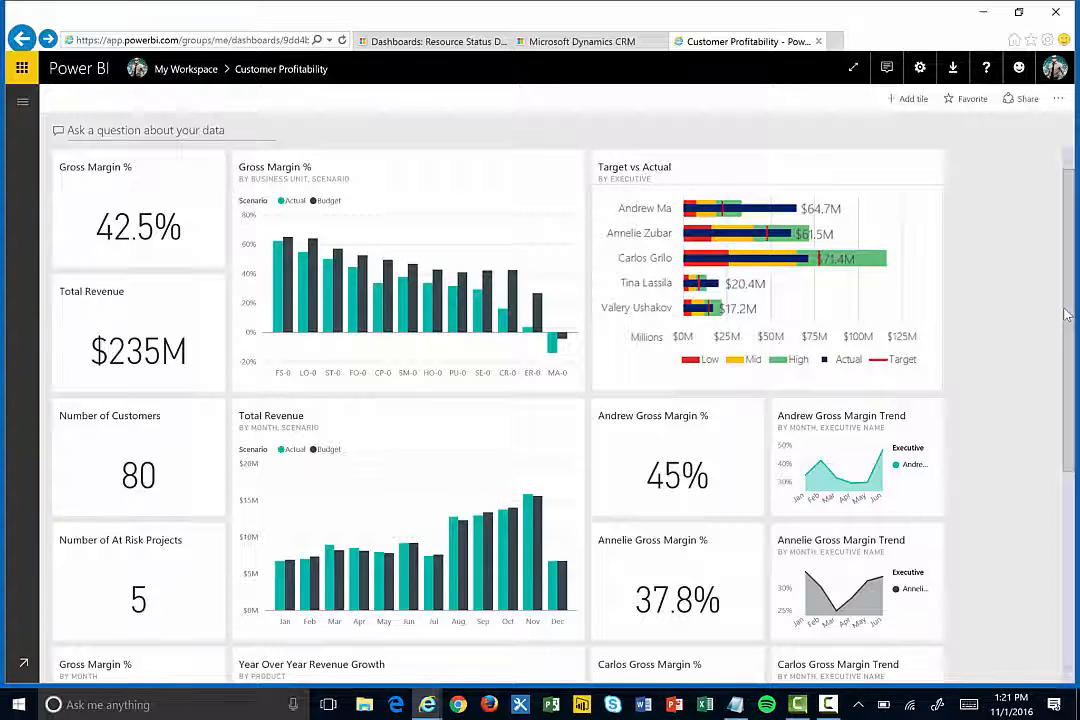
mouse_move(1046, 312)
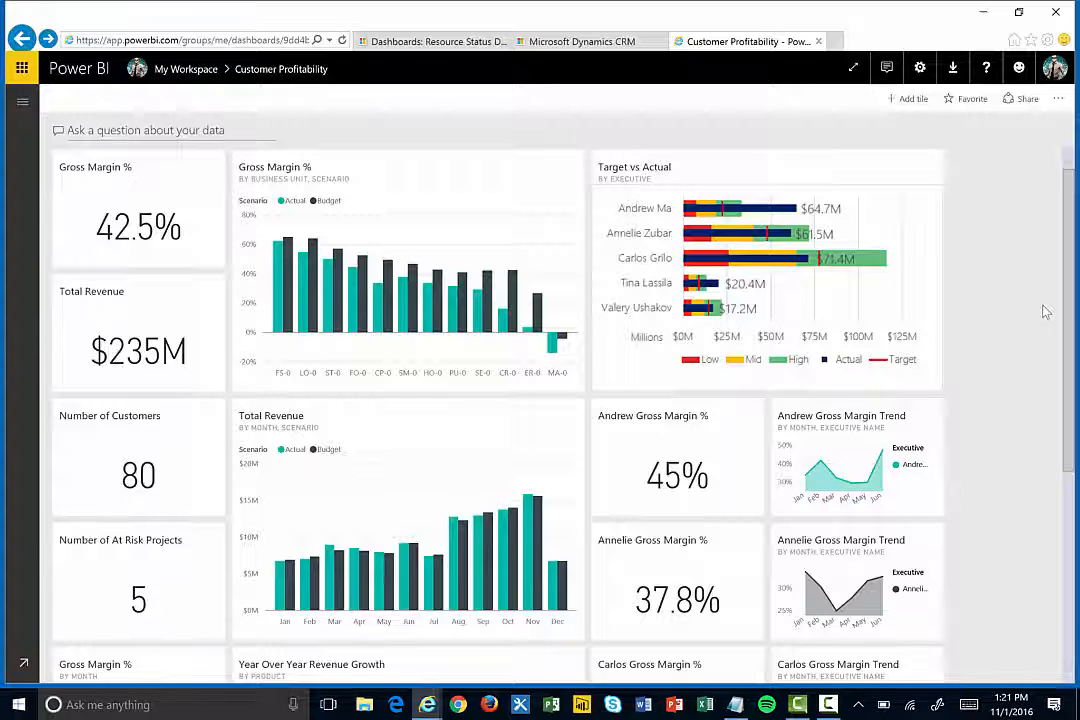
mouse_move(358, 356)
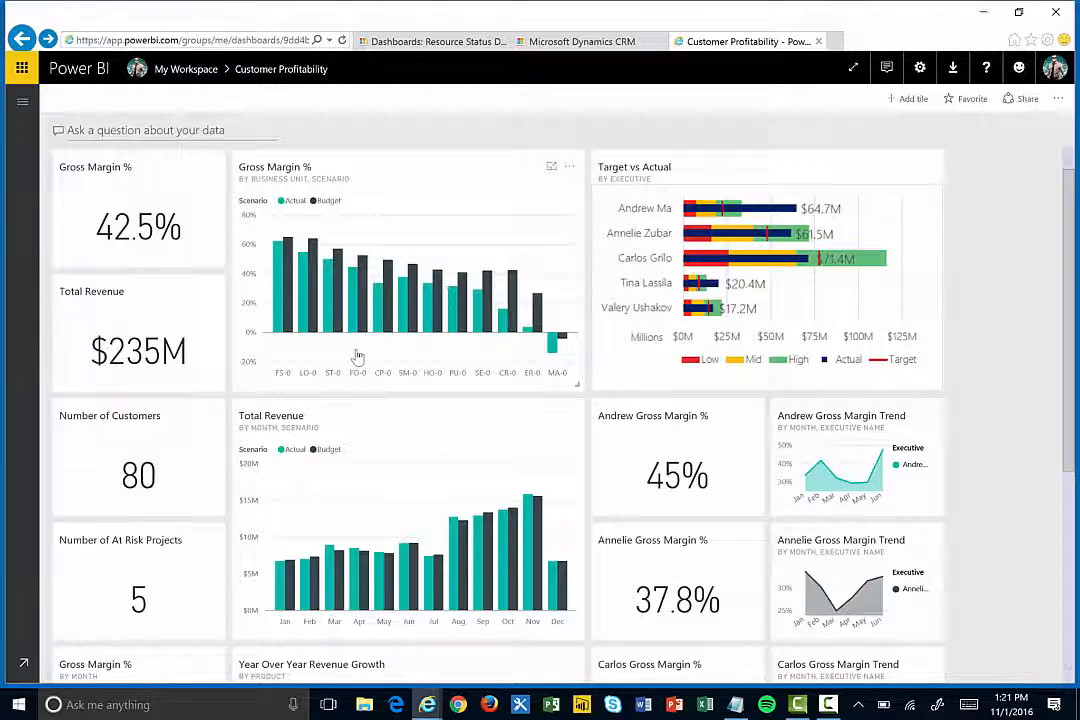
mouse_move(152, 568)
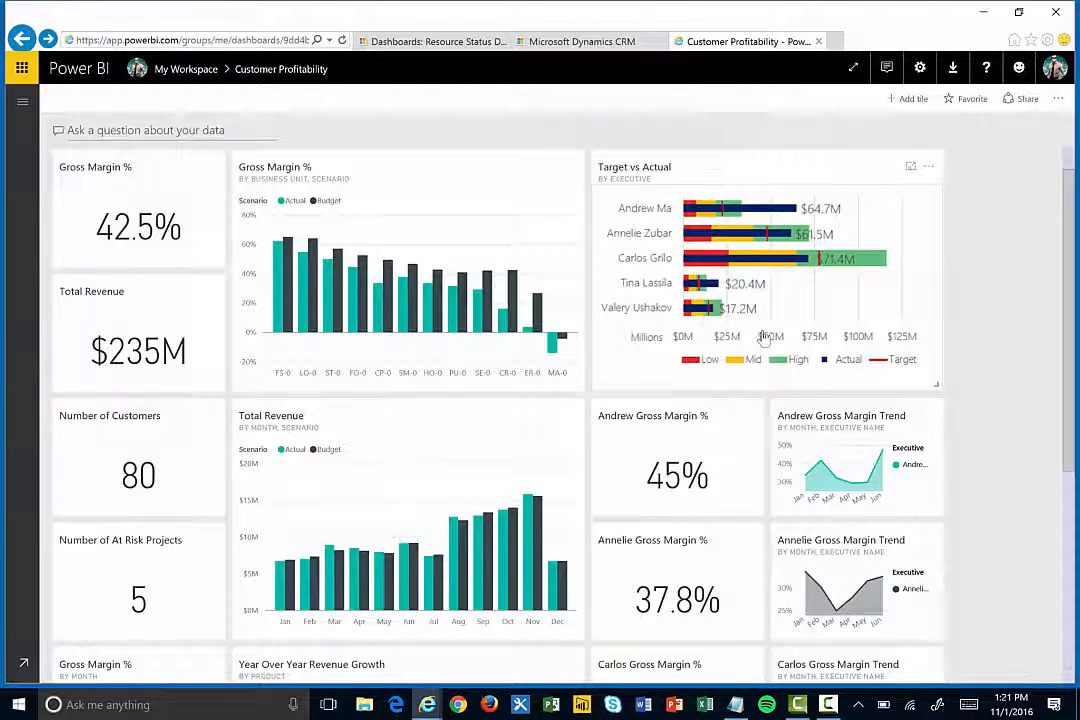
Step: Review the Customer Profitability dashboard tiles and start a Q&A question about the data
scroll("down", 3)
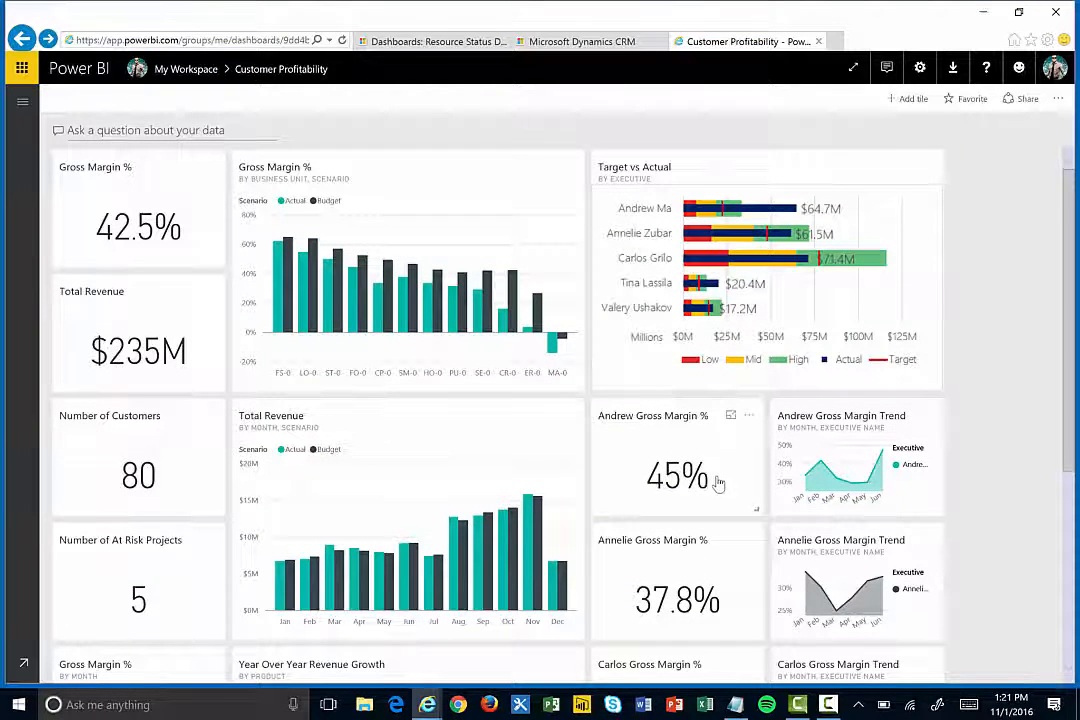
mouse_move(562, 464)
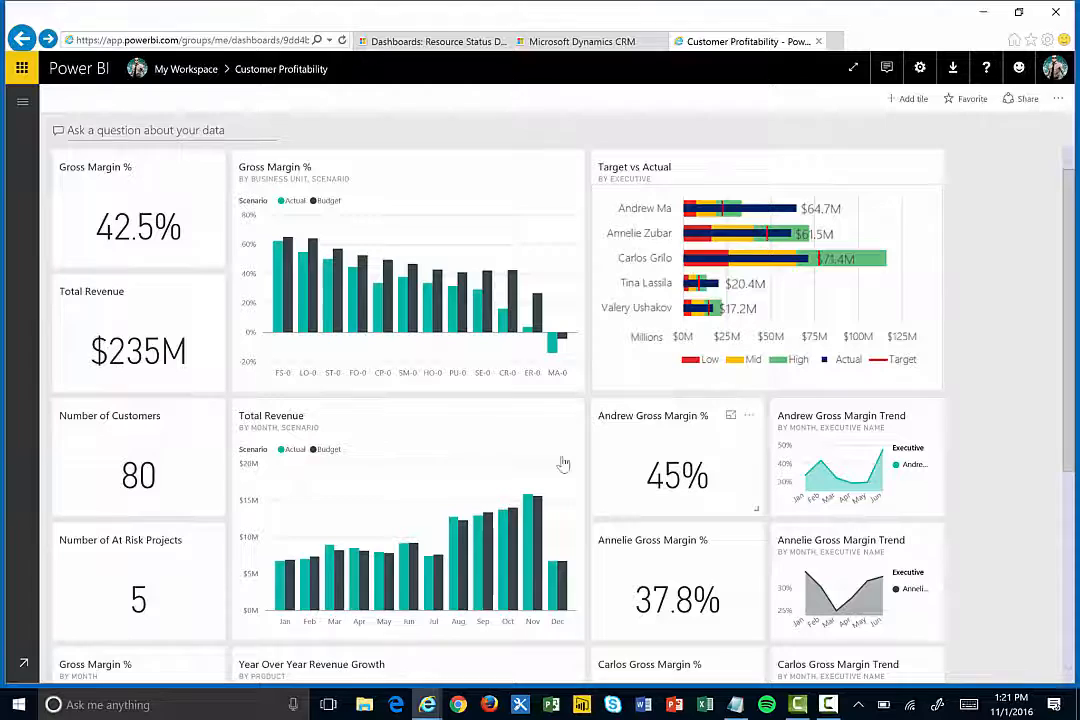
mouse_move(204, 336)
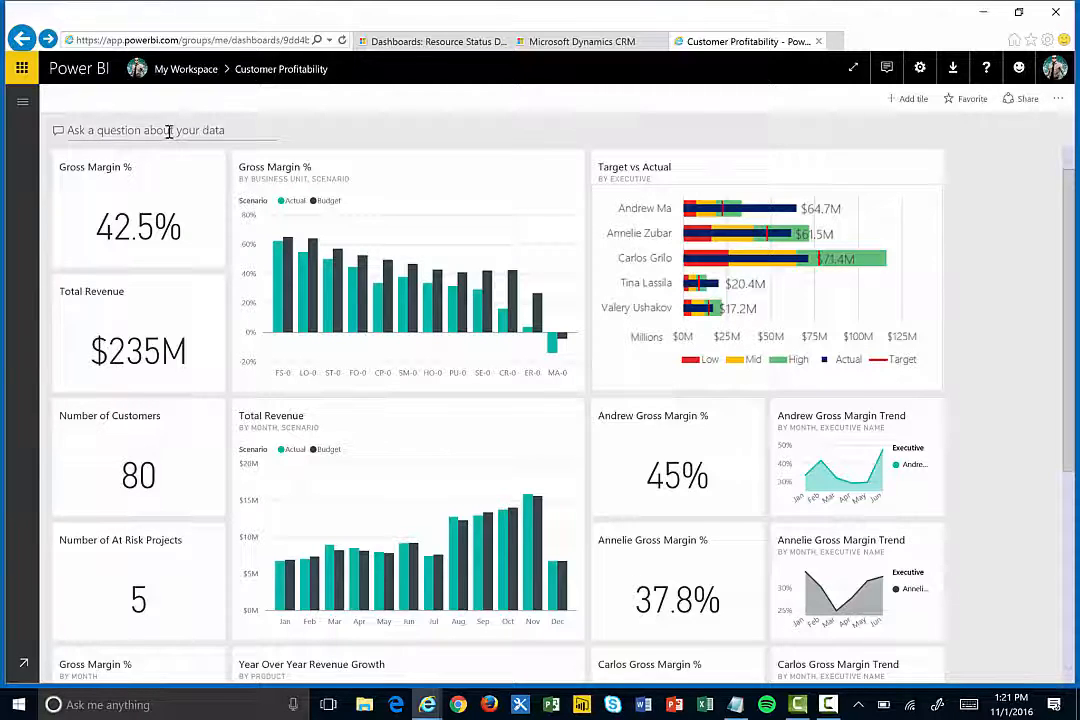
left_click(146, 130)
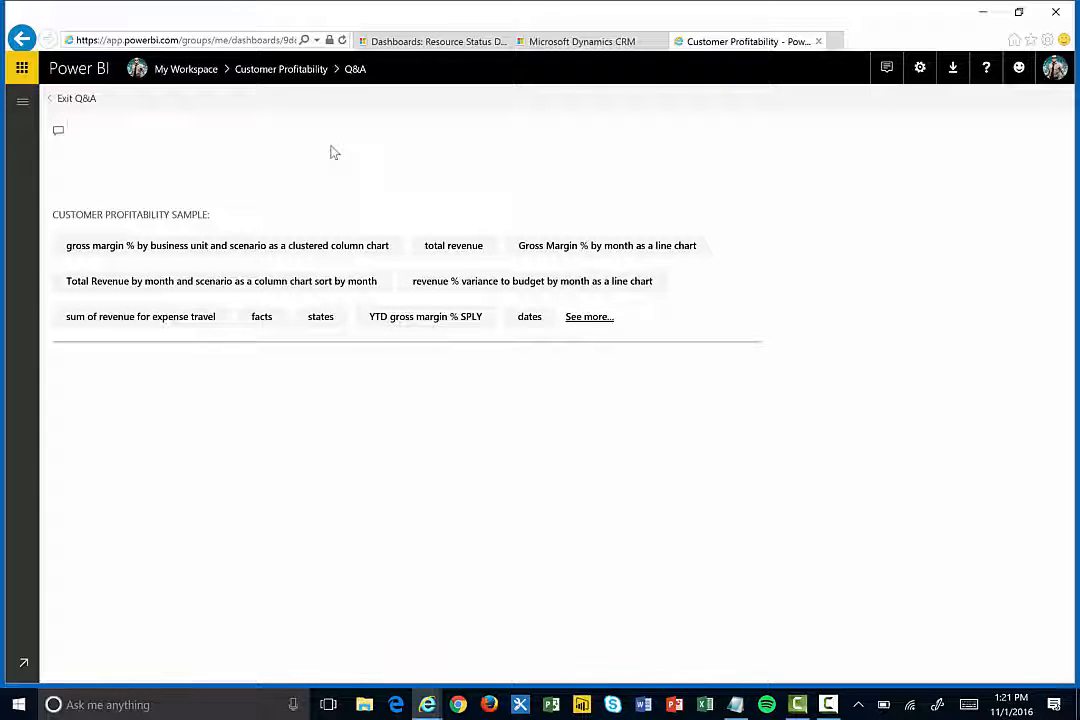
Step: Ask Q&A 'show gross margin by customer', accepting customer as the grouping, to get a bar chart
type("show gross ma")
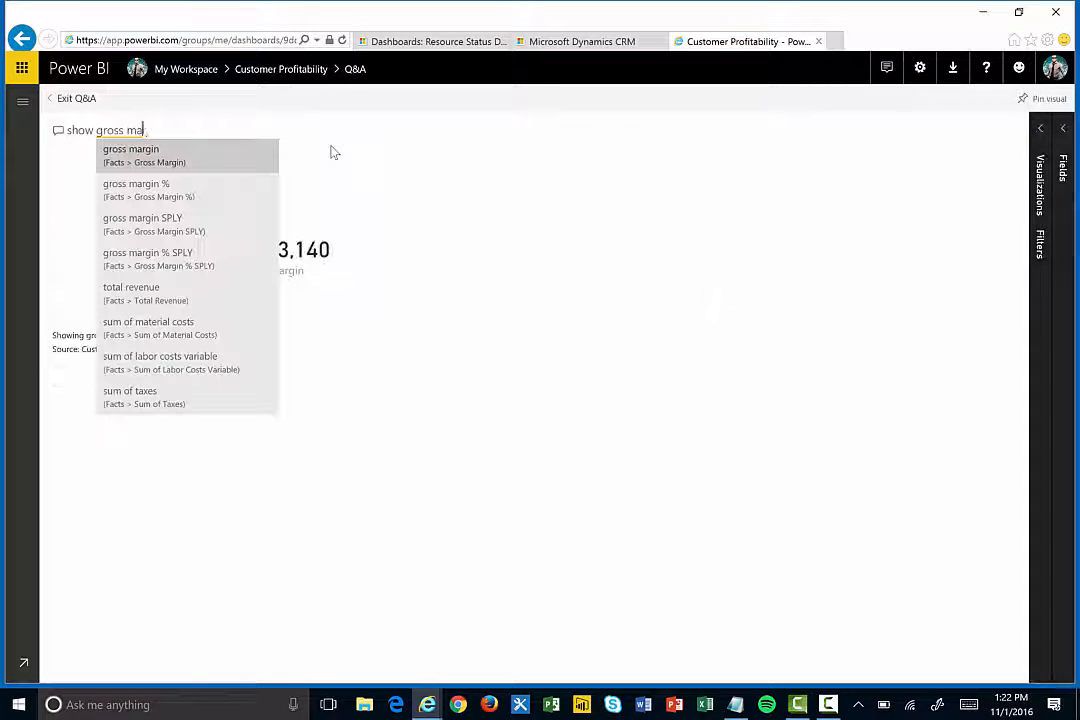
type("rgin")
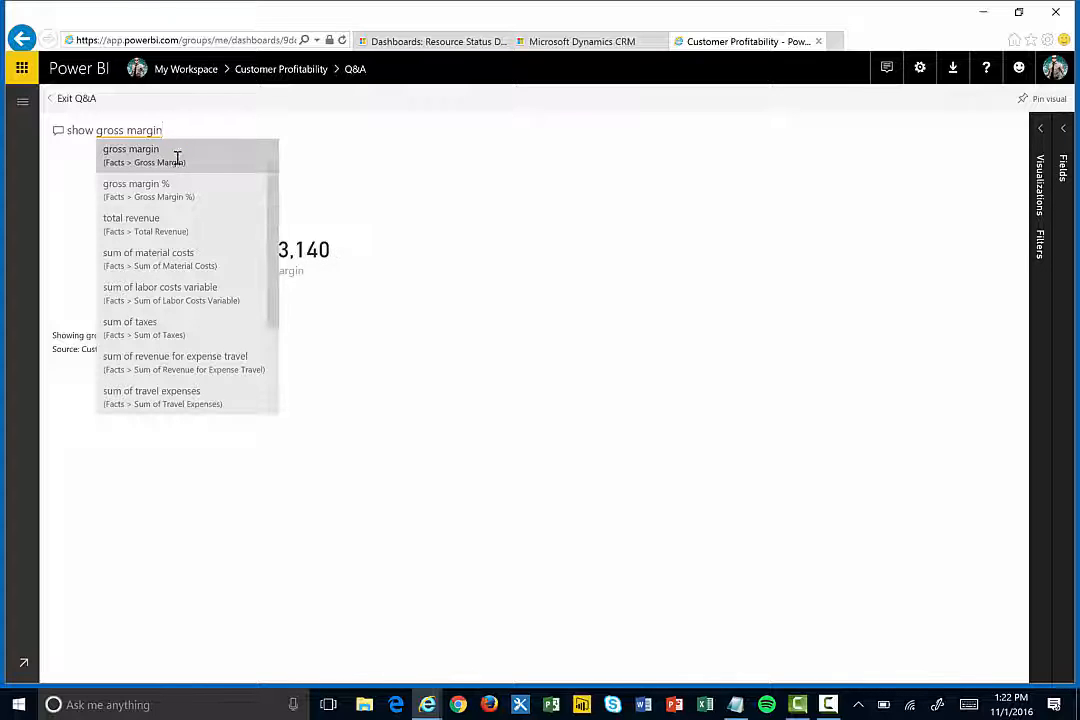
mouse_move(202, 176)
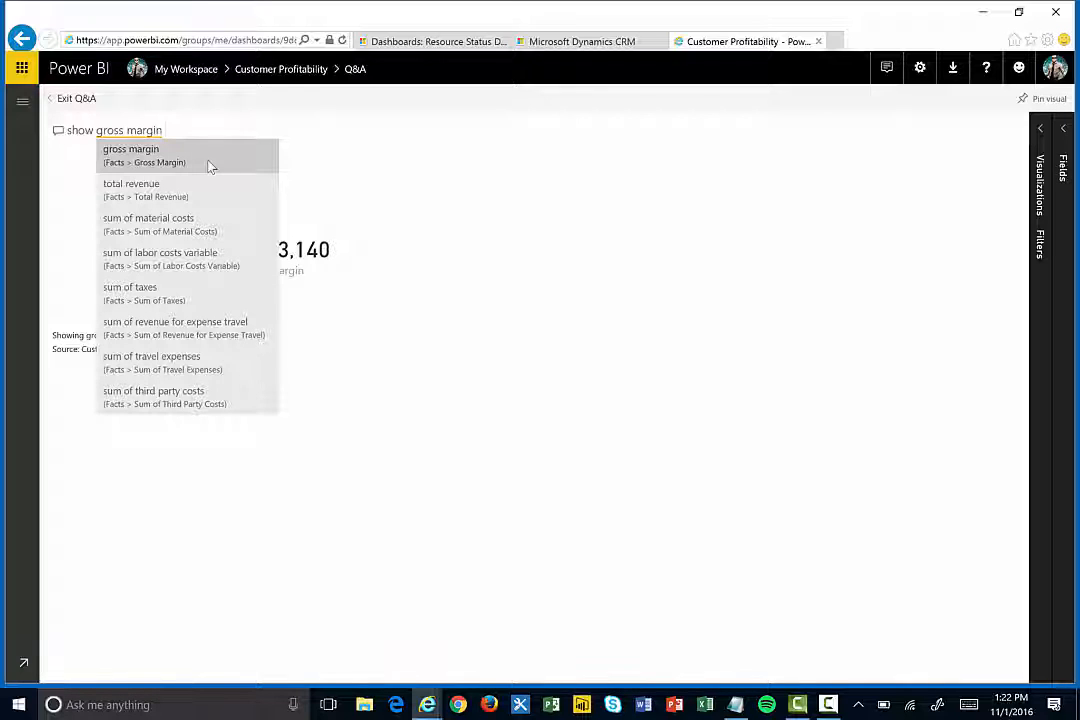
type("by")
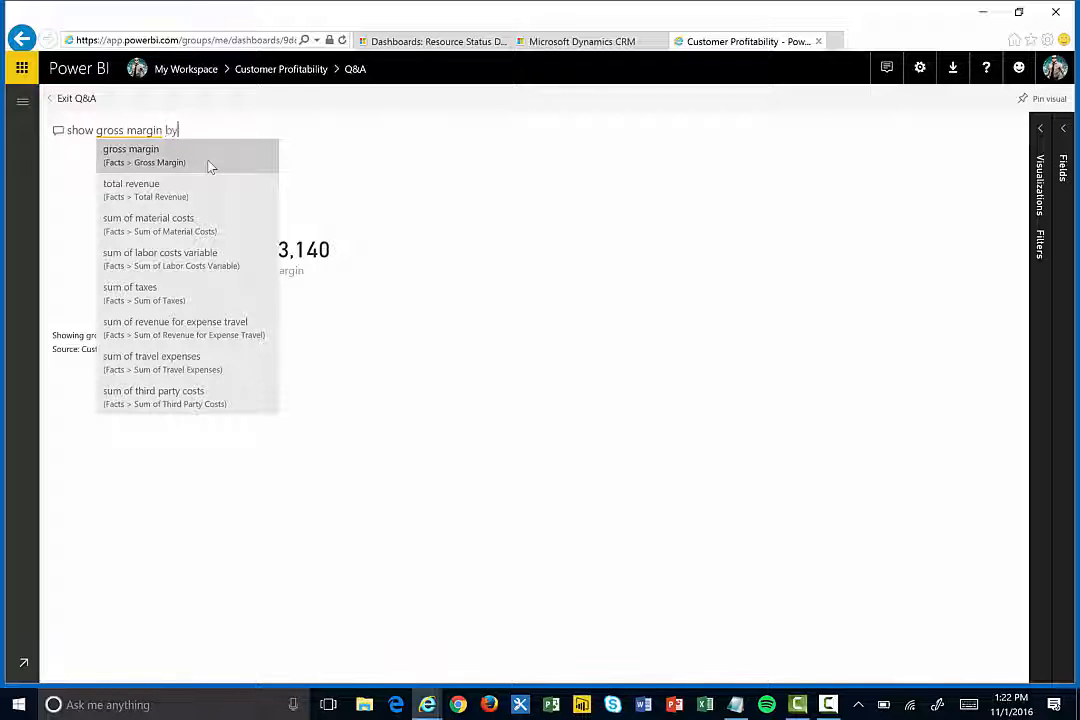
type("customer")
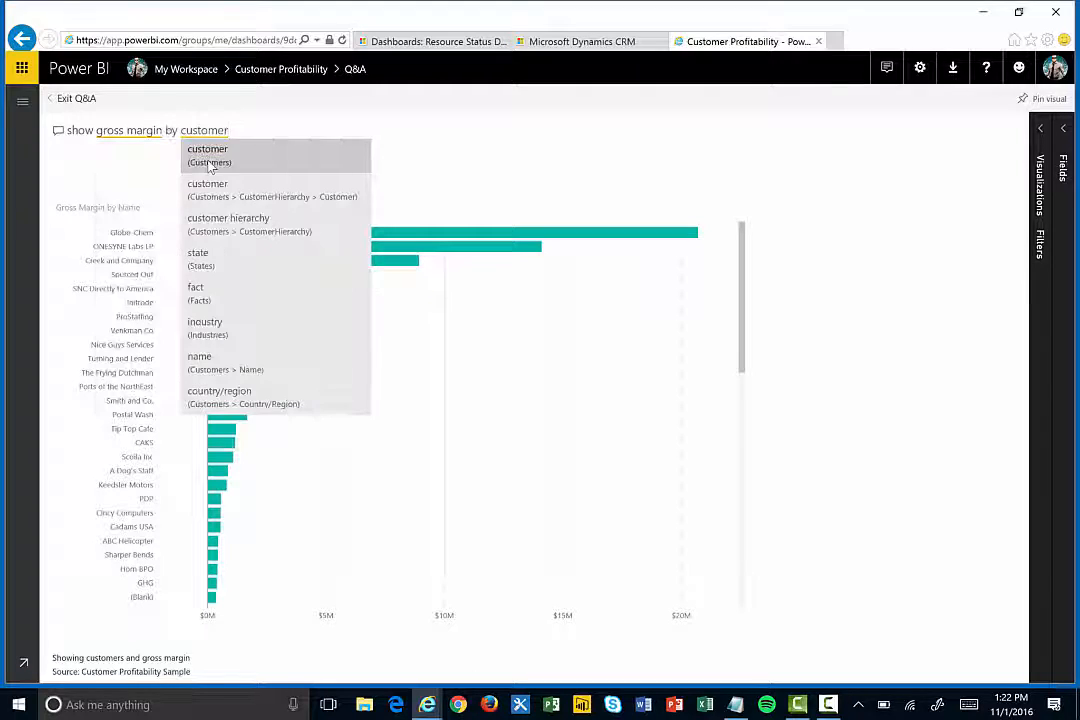
left_click(416, 190)
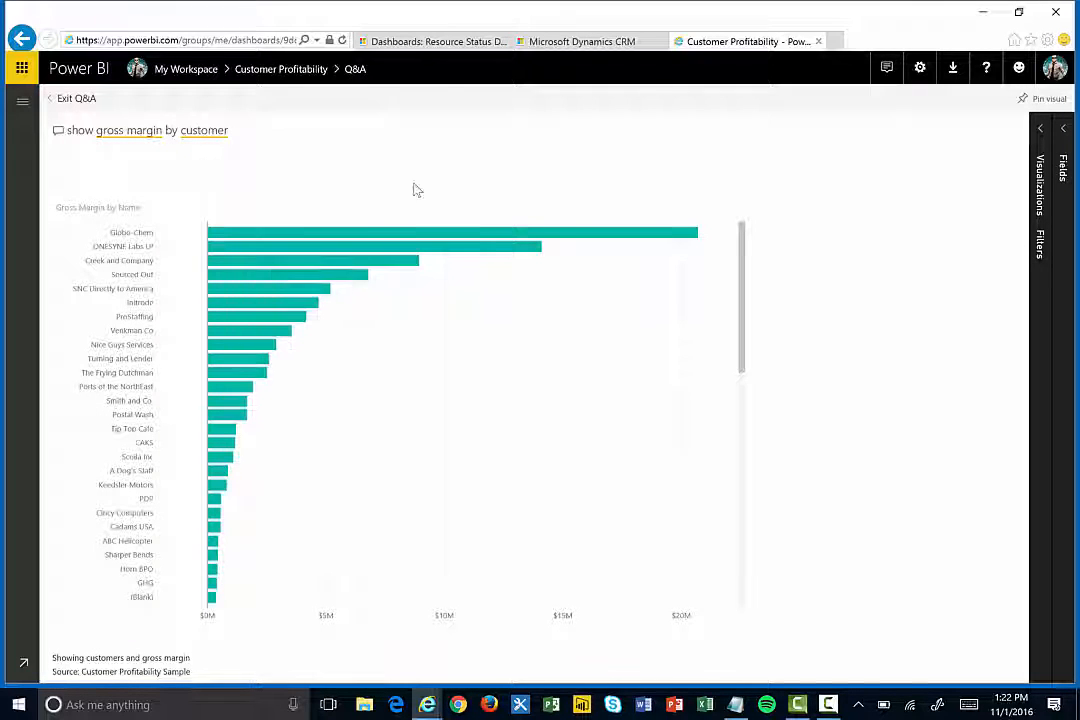
mouse_move(258, 288)
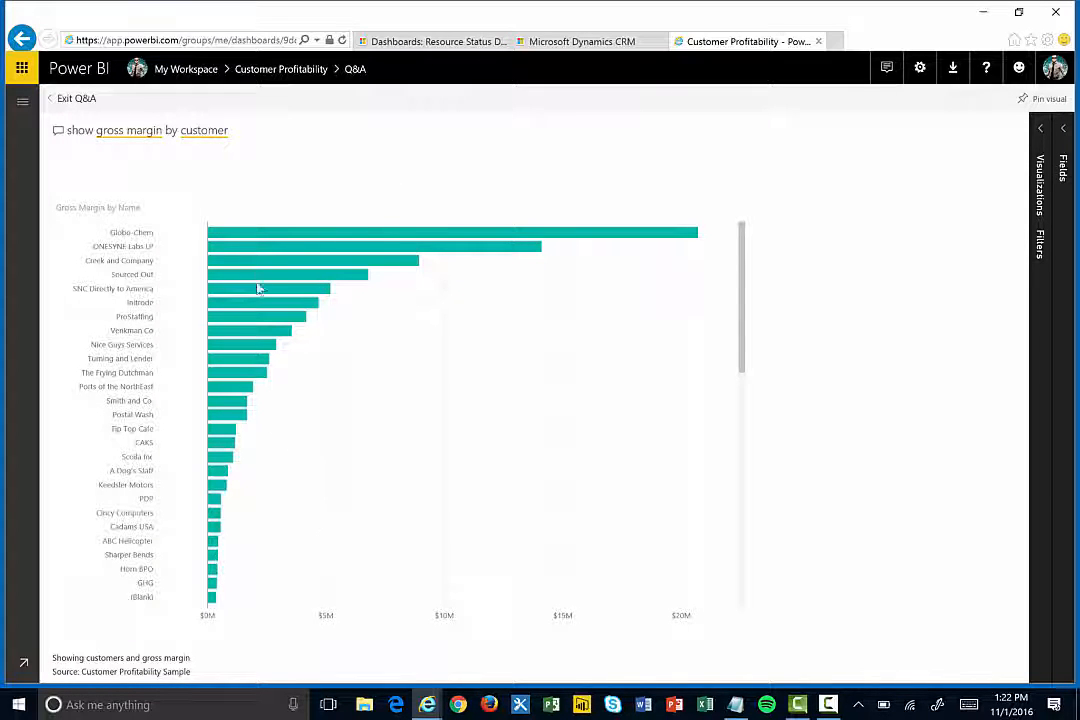
mouse_move(184, 364)
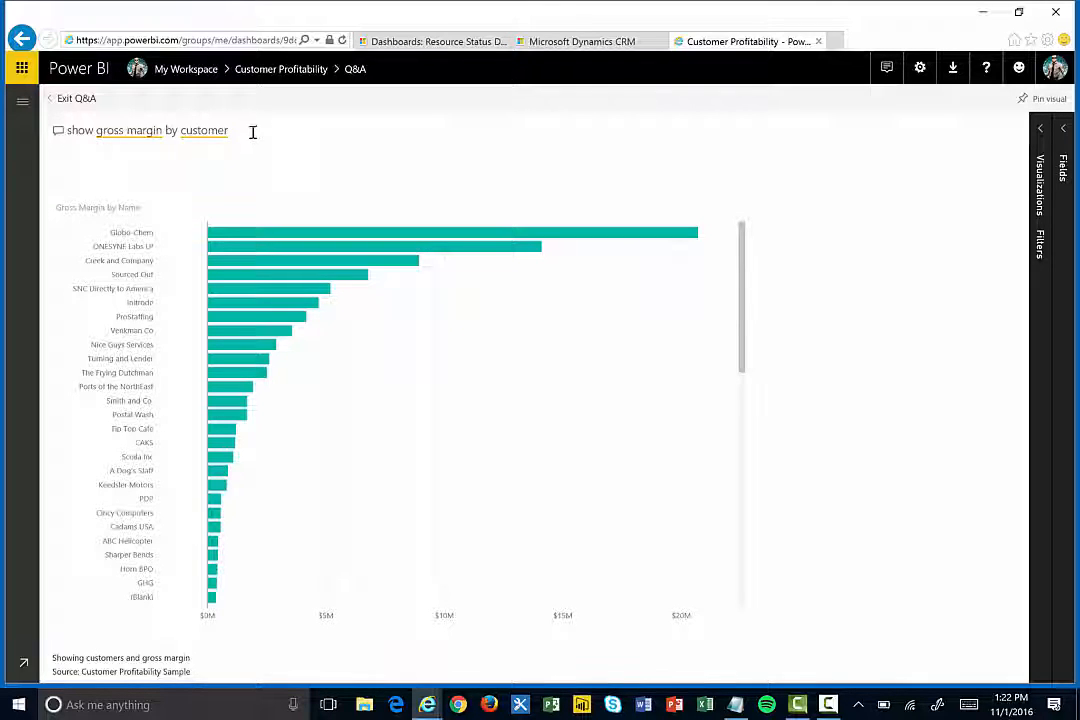
mouse_move(306, 162)
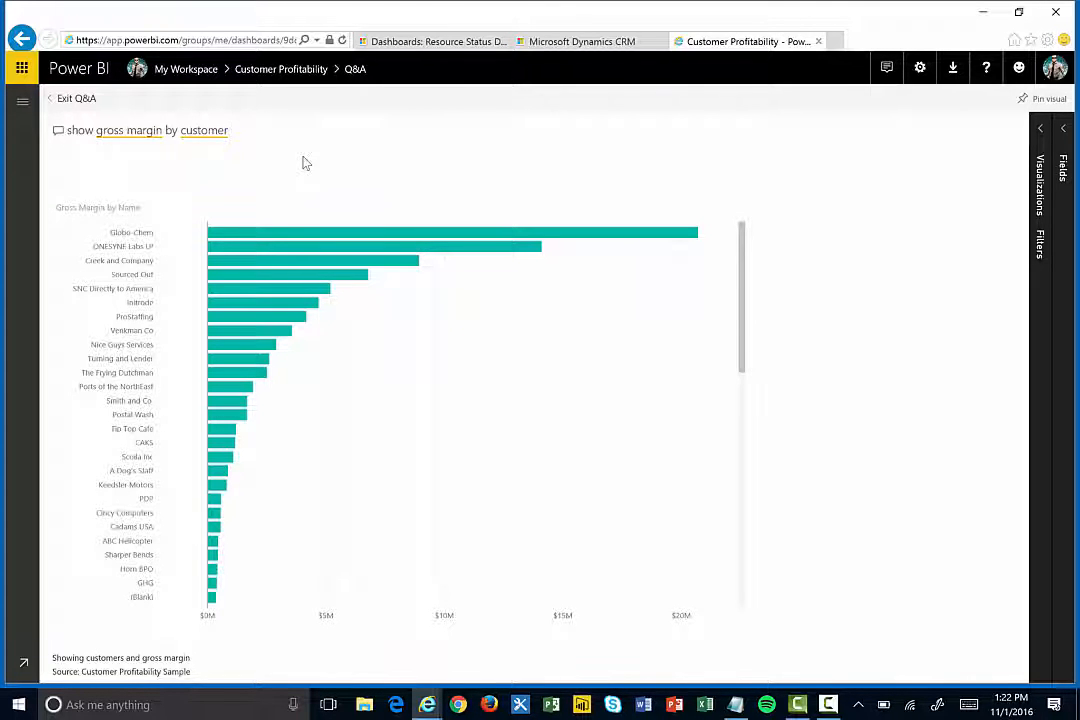
Step: Try ', pie' and 'list', settle on 'column' for a column chart, and expand the Visualizations pane
type(",pie")
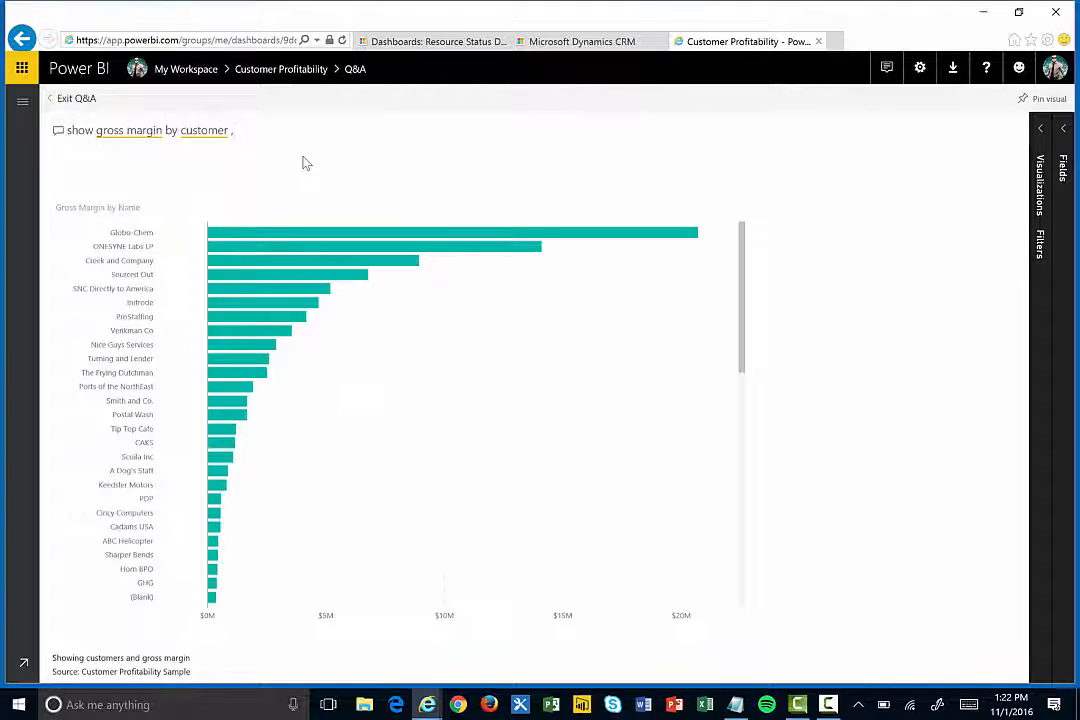
type("list")
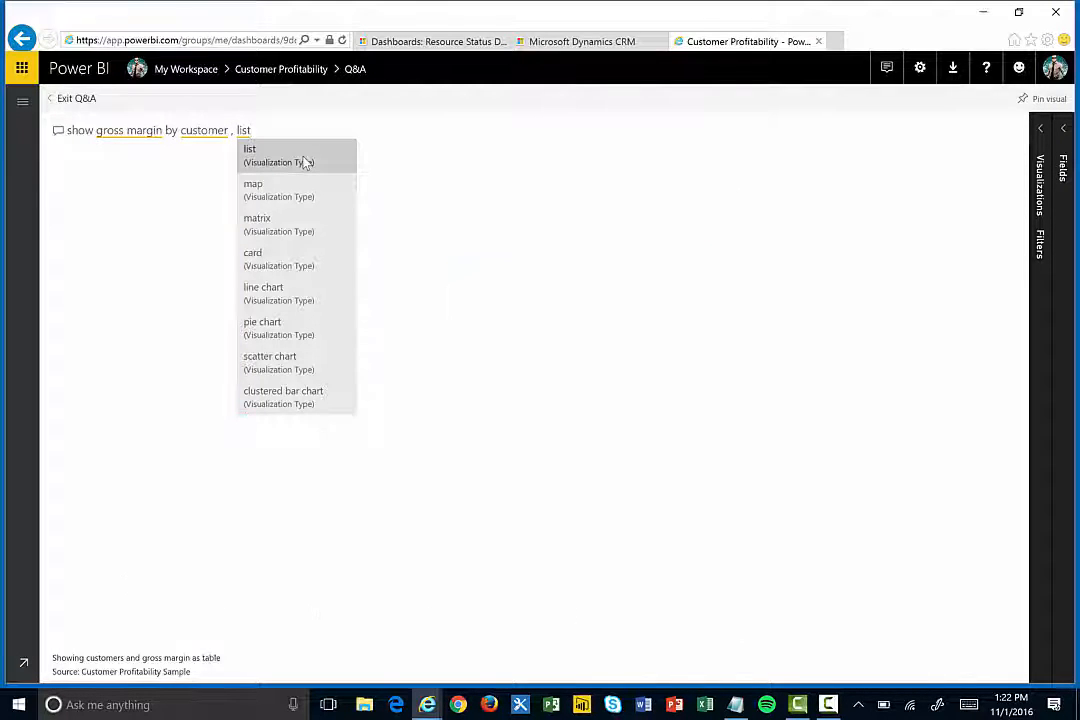
type("list")
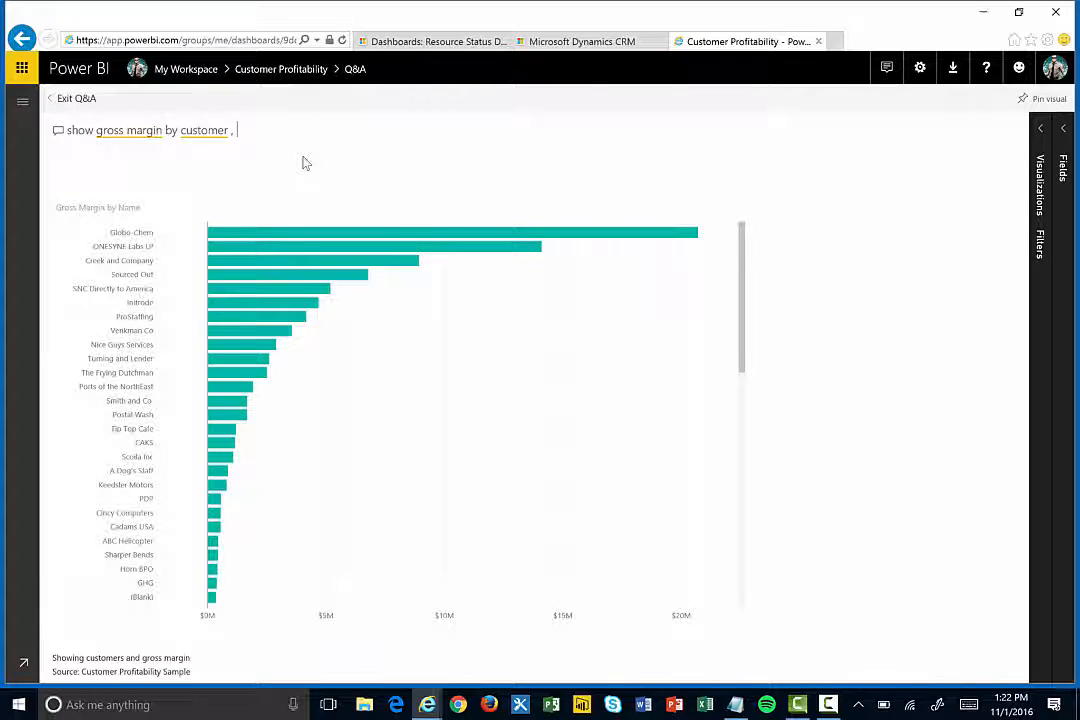
type("column")
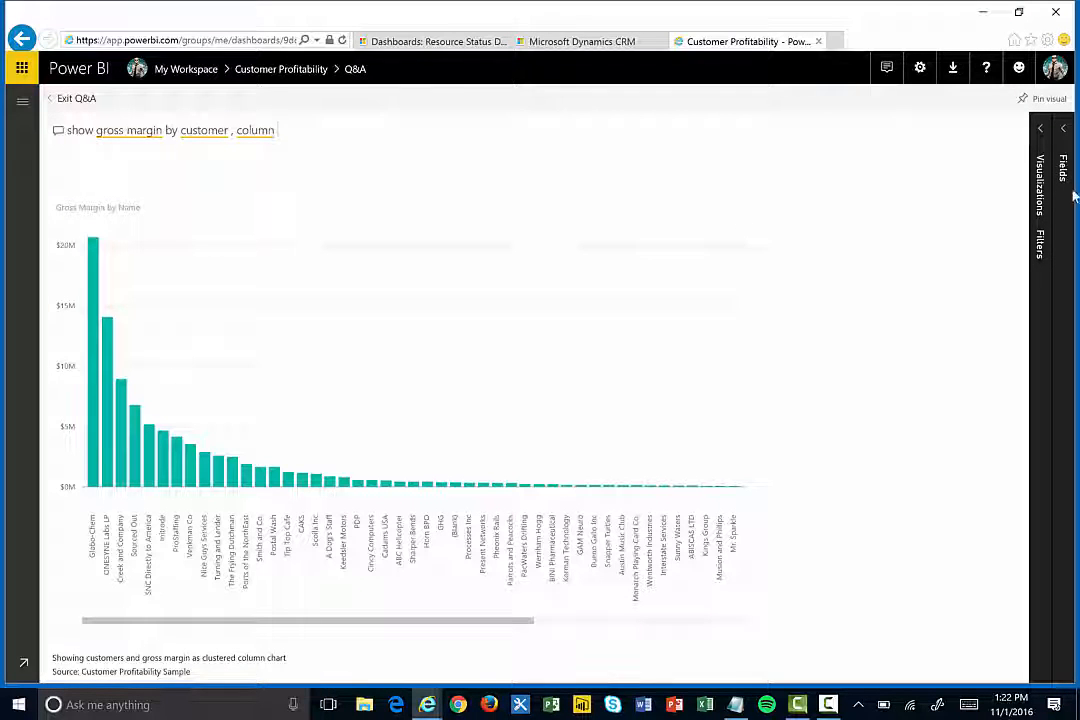
left_click(1042, 128)
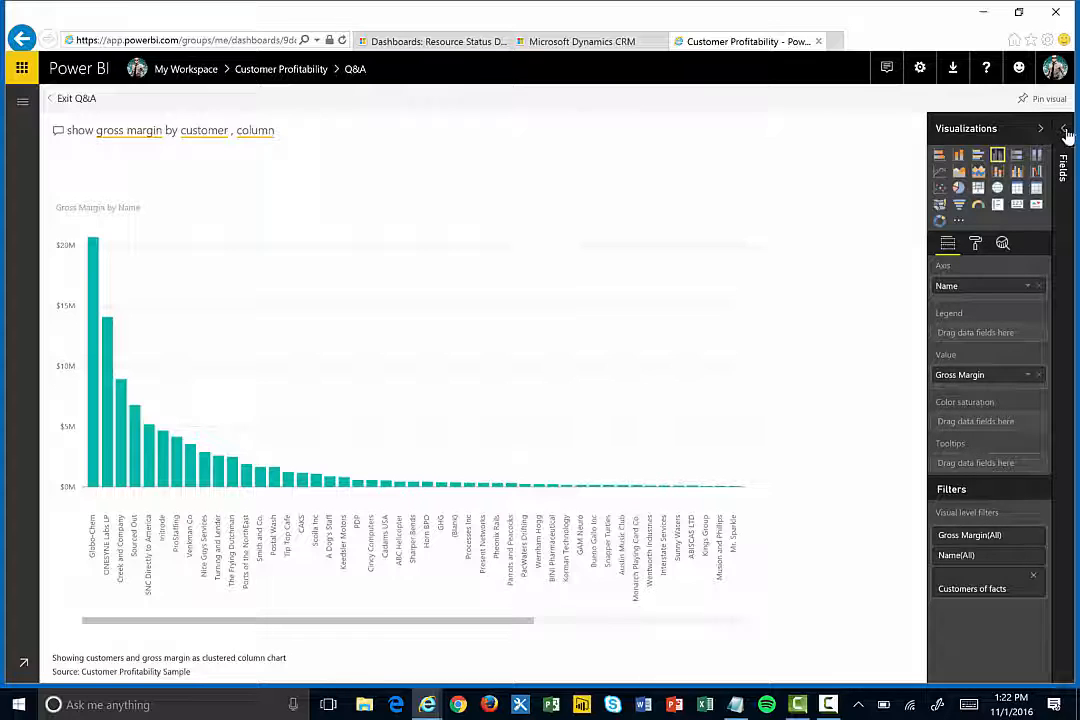
Step: Review the Fields list, then collapse the Visualizations and Fields panes so the chart fills the page
left_click(1064, 142)
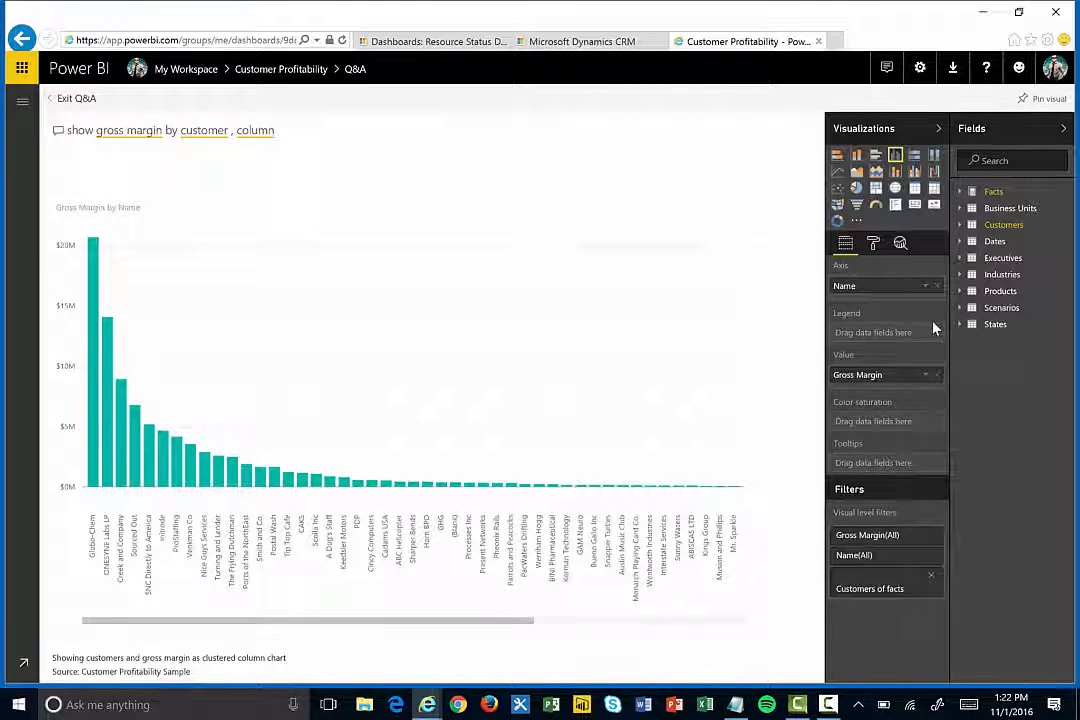
mouse_move(962, 128)
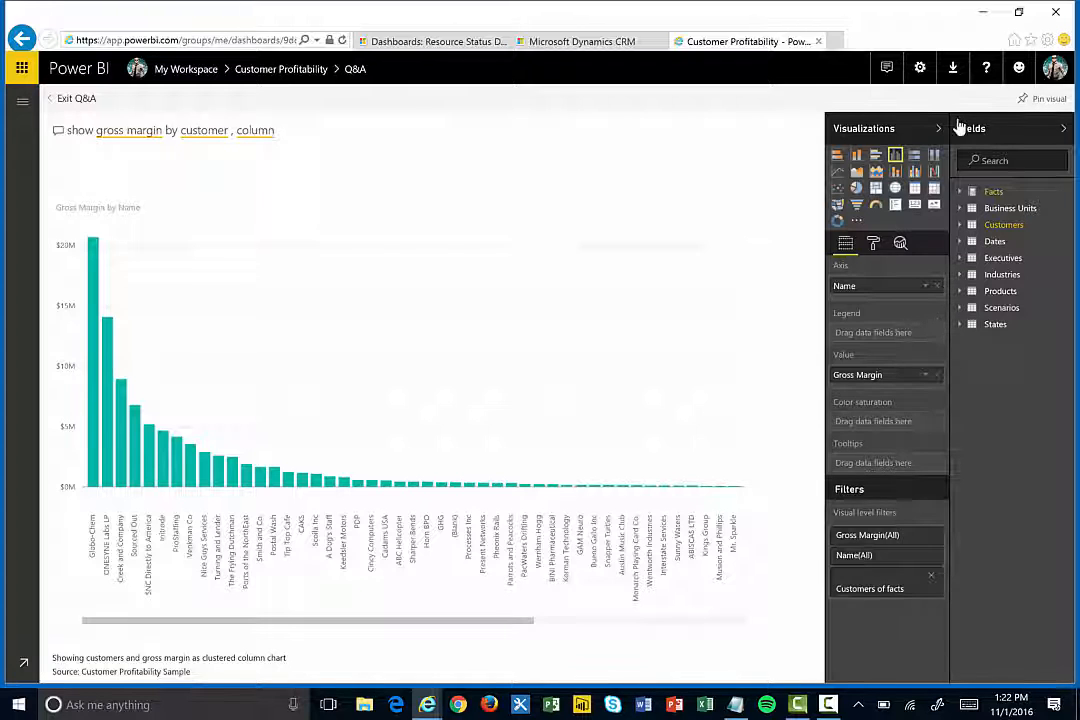
left_click(1064, 128)
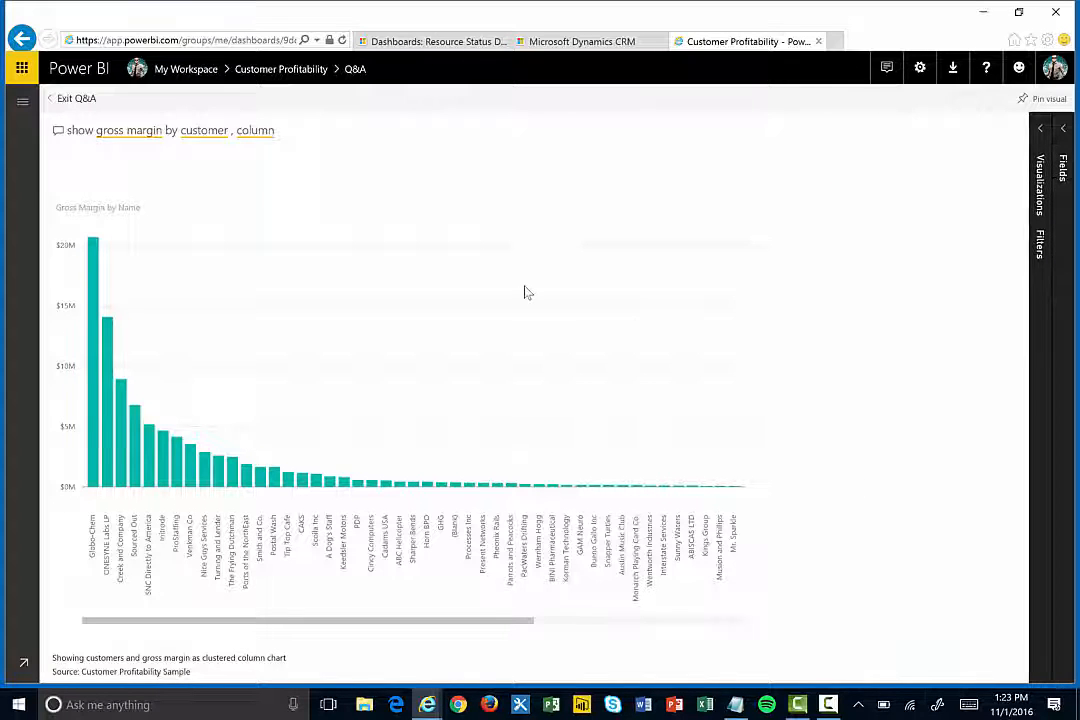
mouse_move(844, 180)
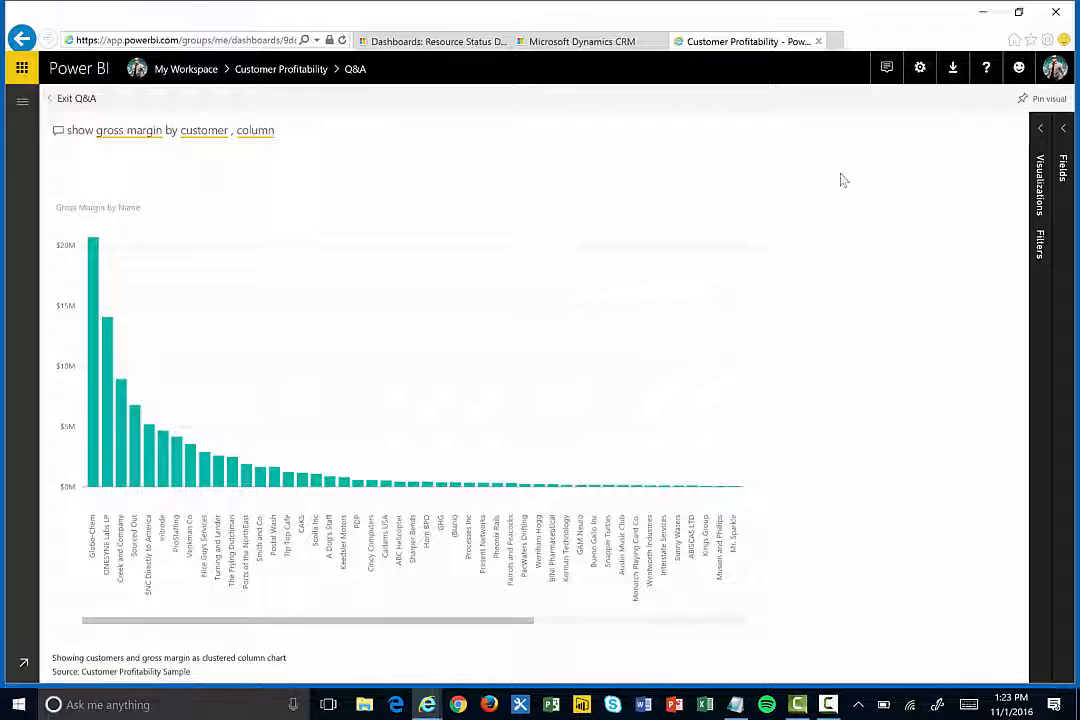